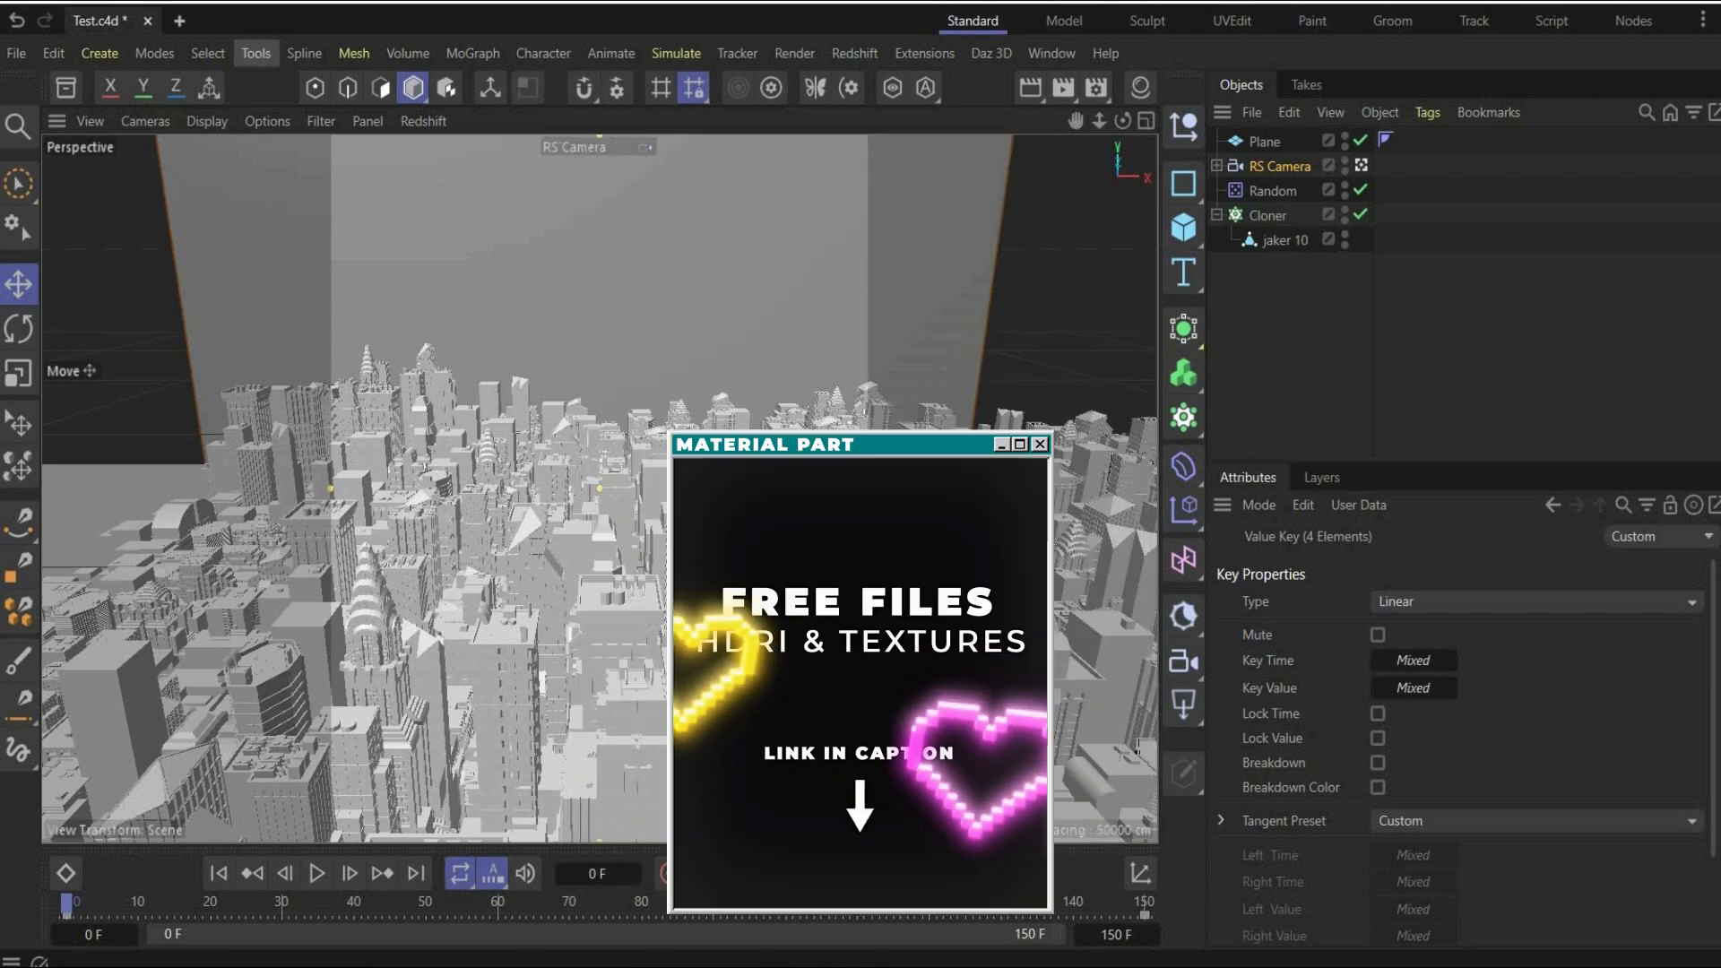
Step: Browse the Redshift menu in the main menu bar
click(1037, 445)
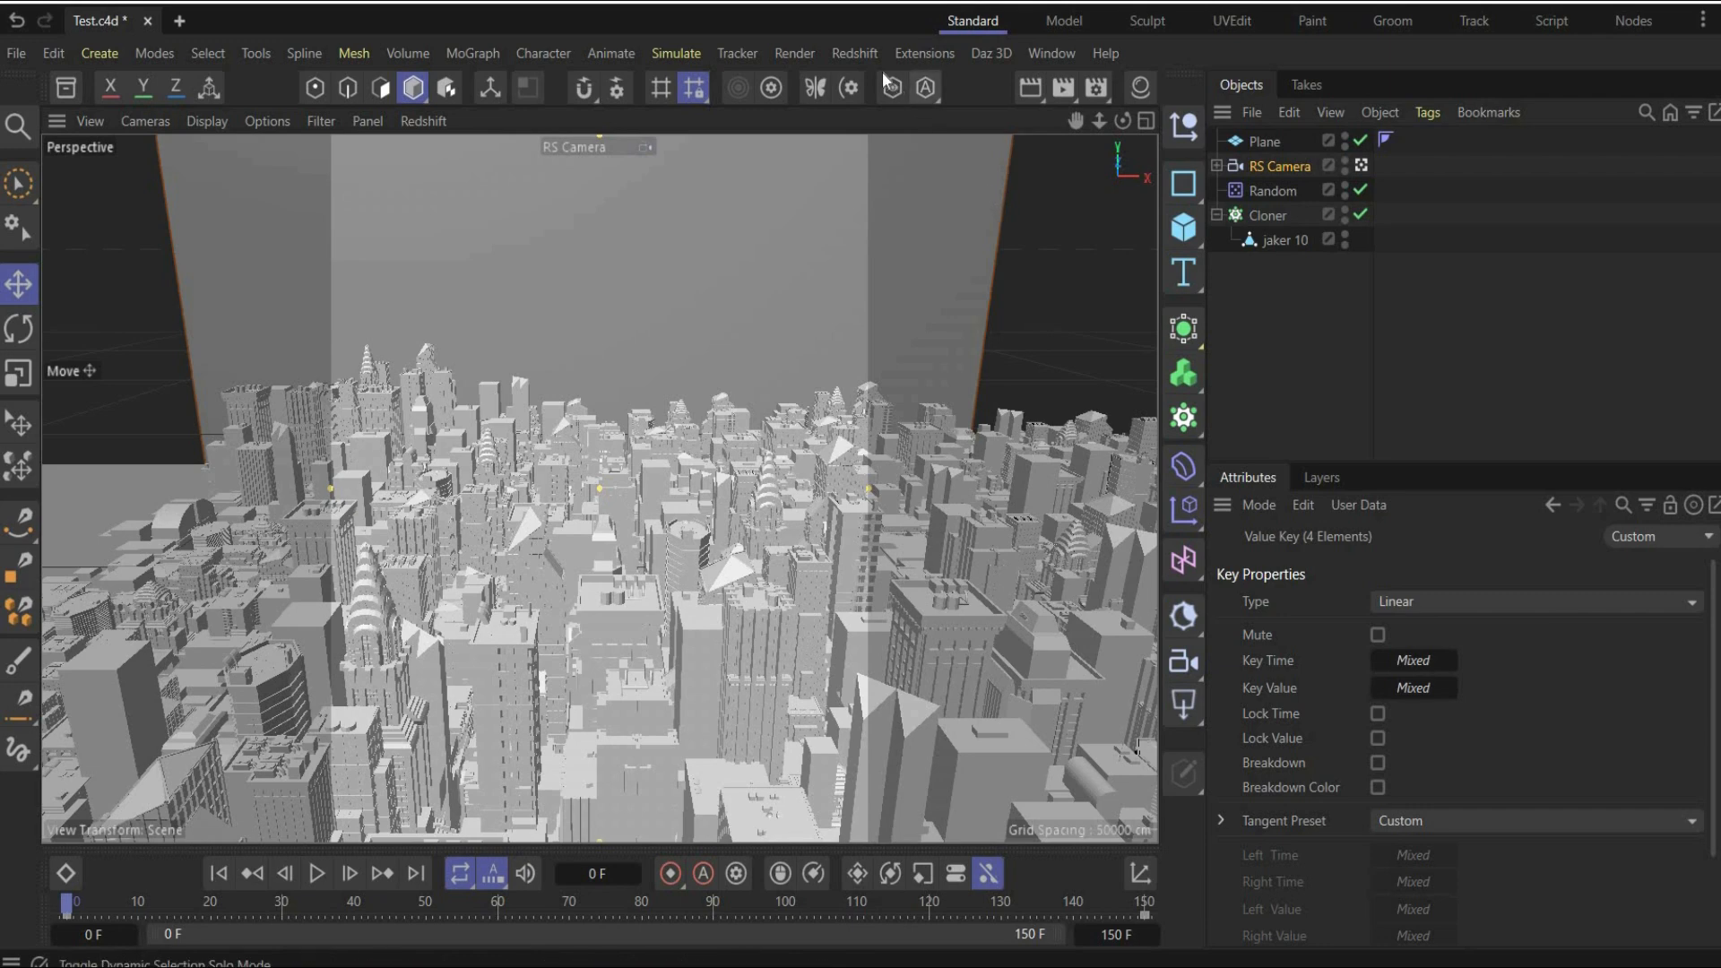
click(855, 53)
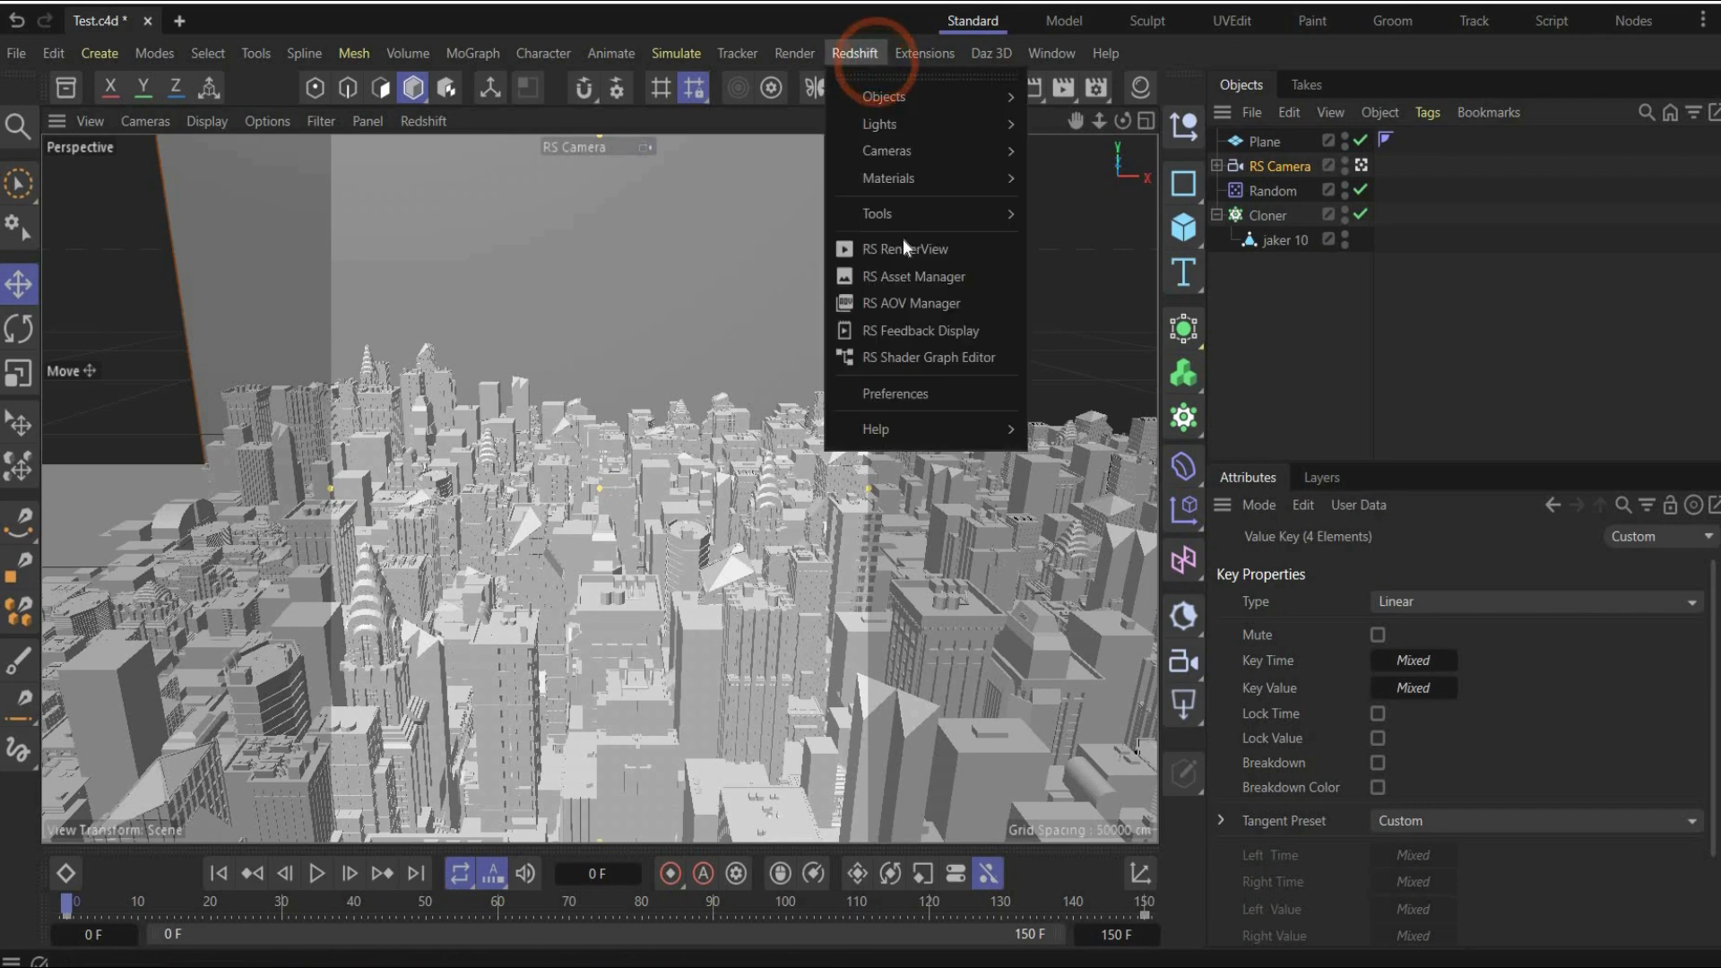
Step: Dock RS RenderView, start an interactive city render, and show the Redshift Lights list
click(570, 253)
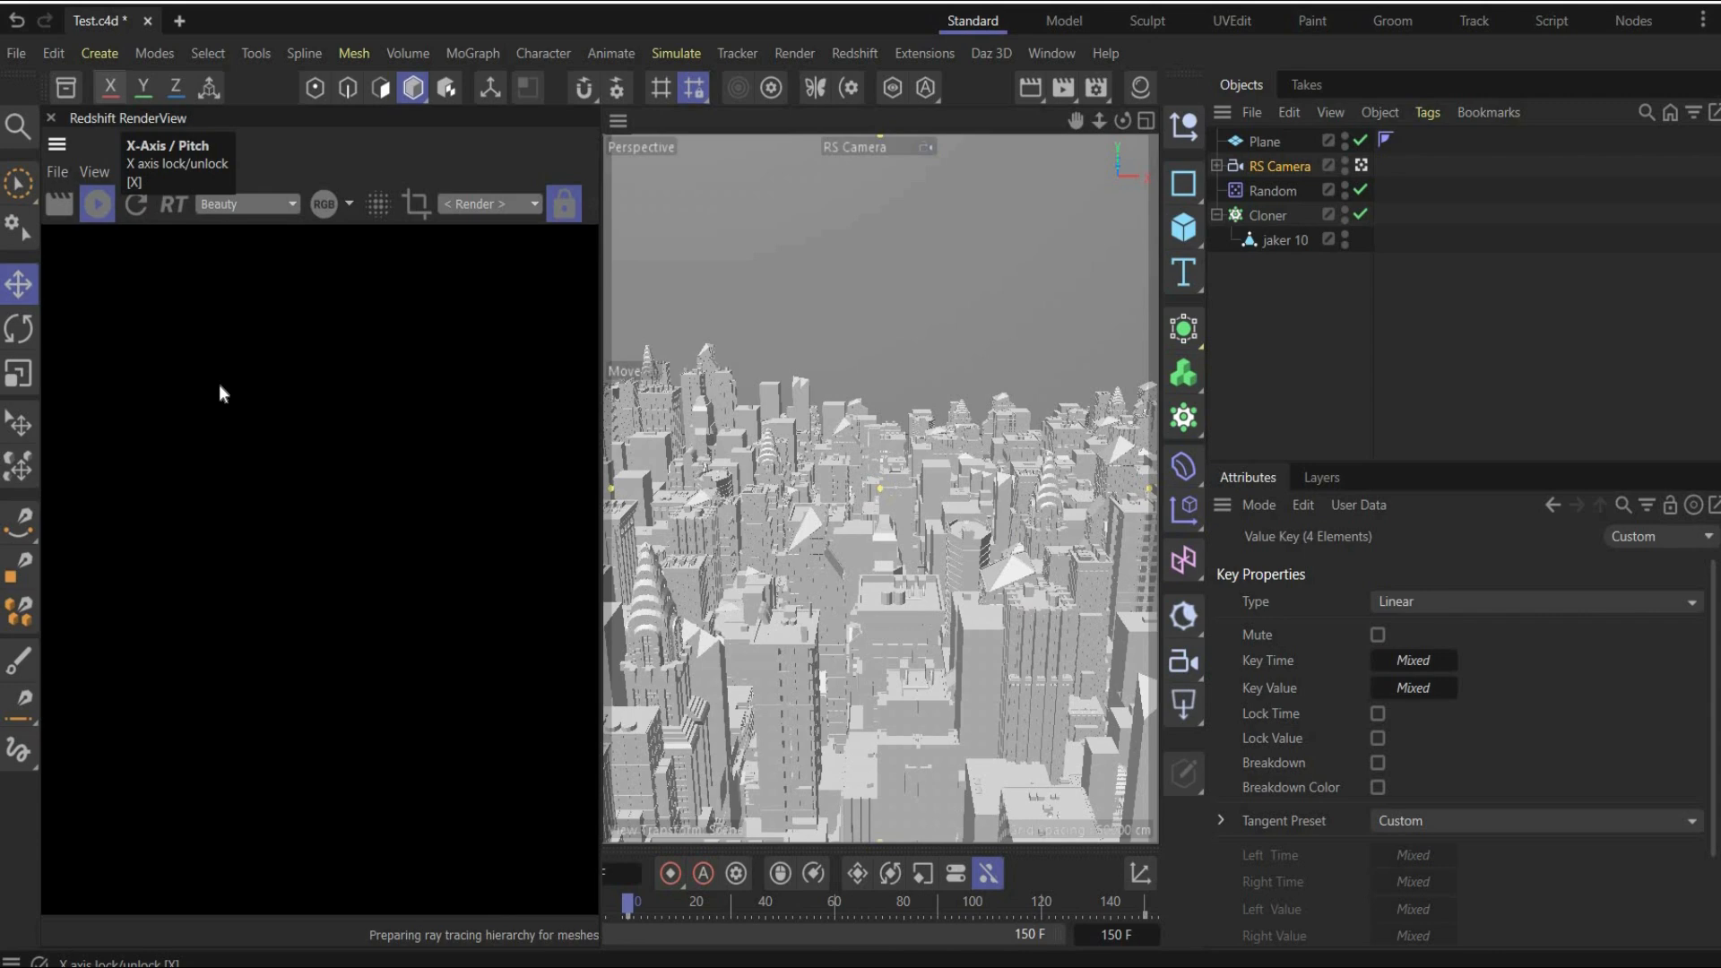
click(97, 205)
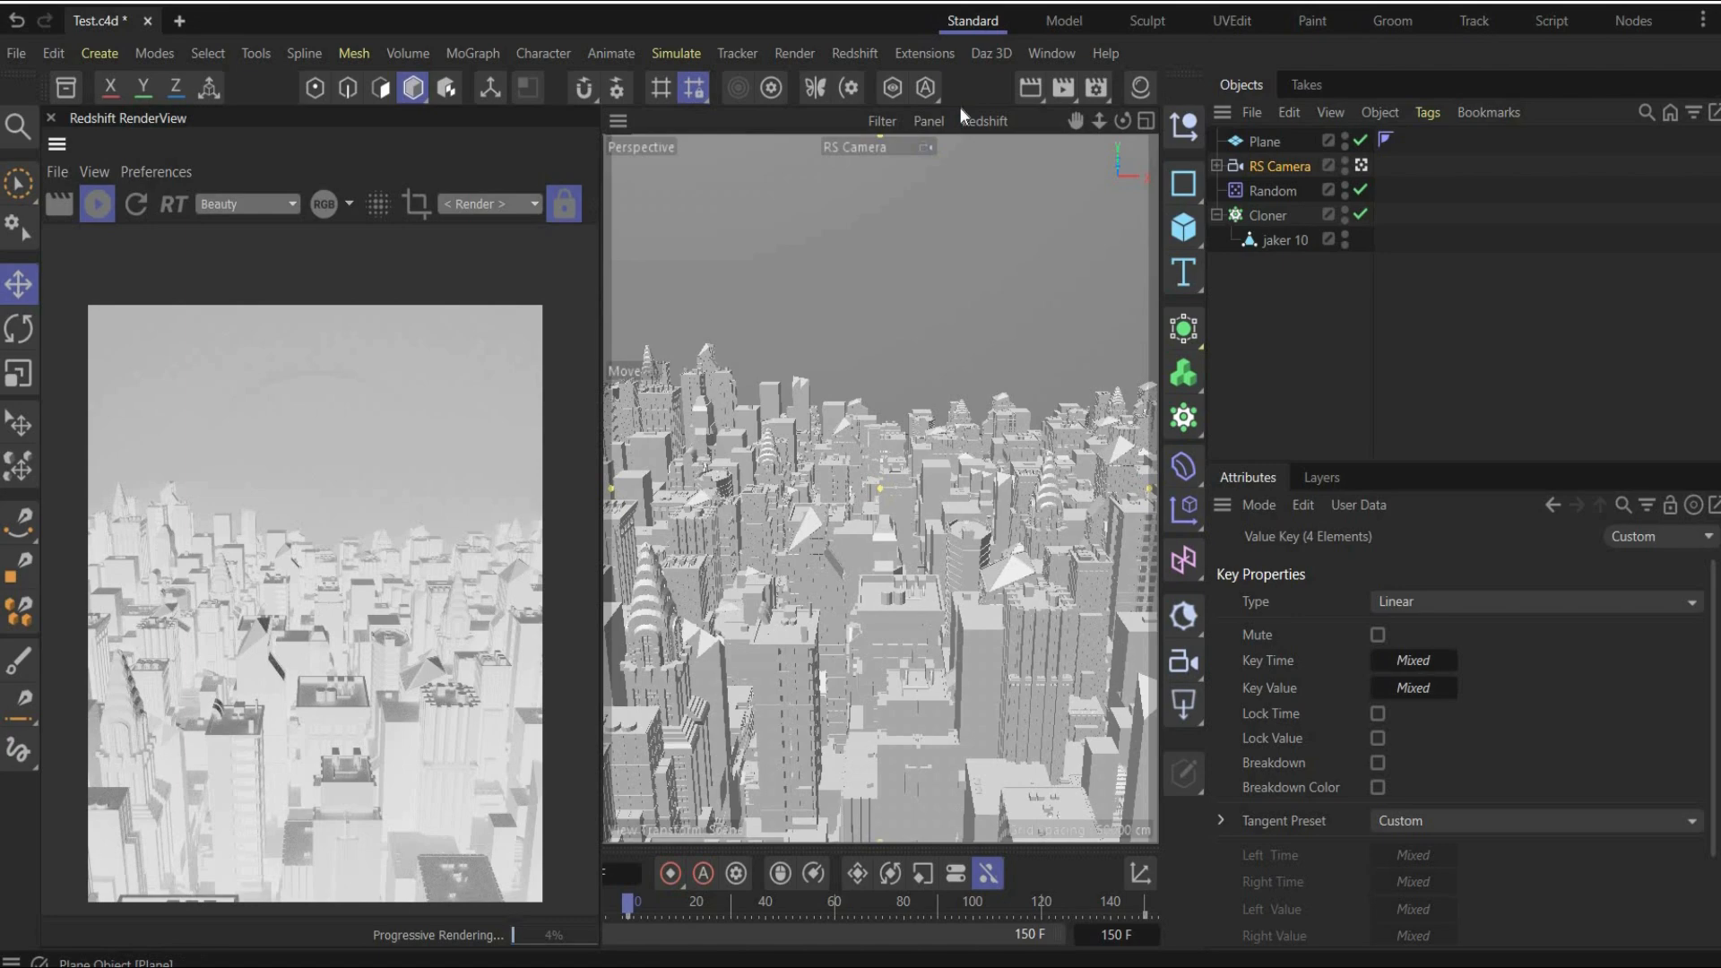
click(854, 53)
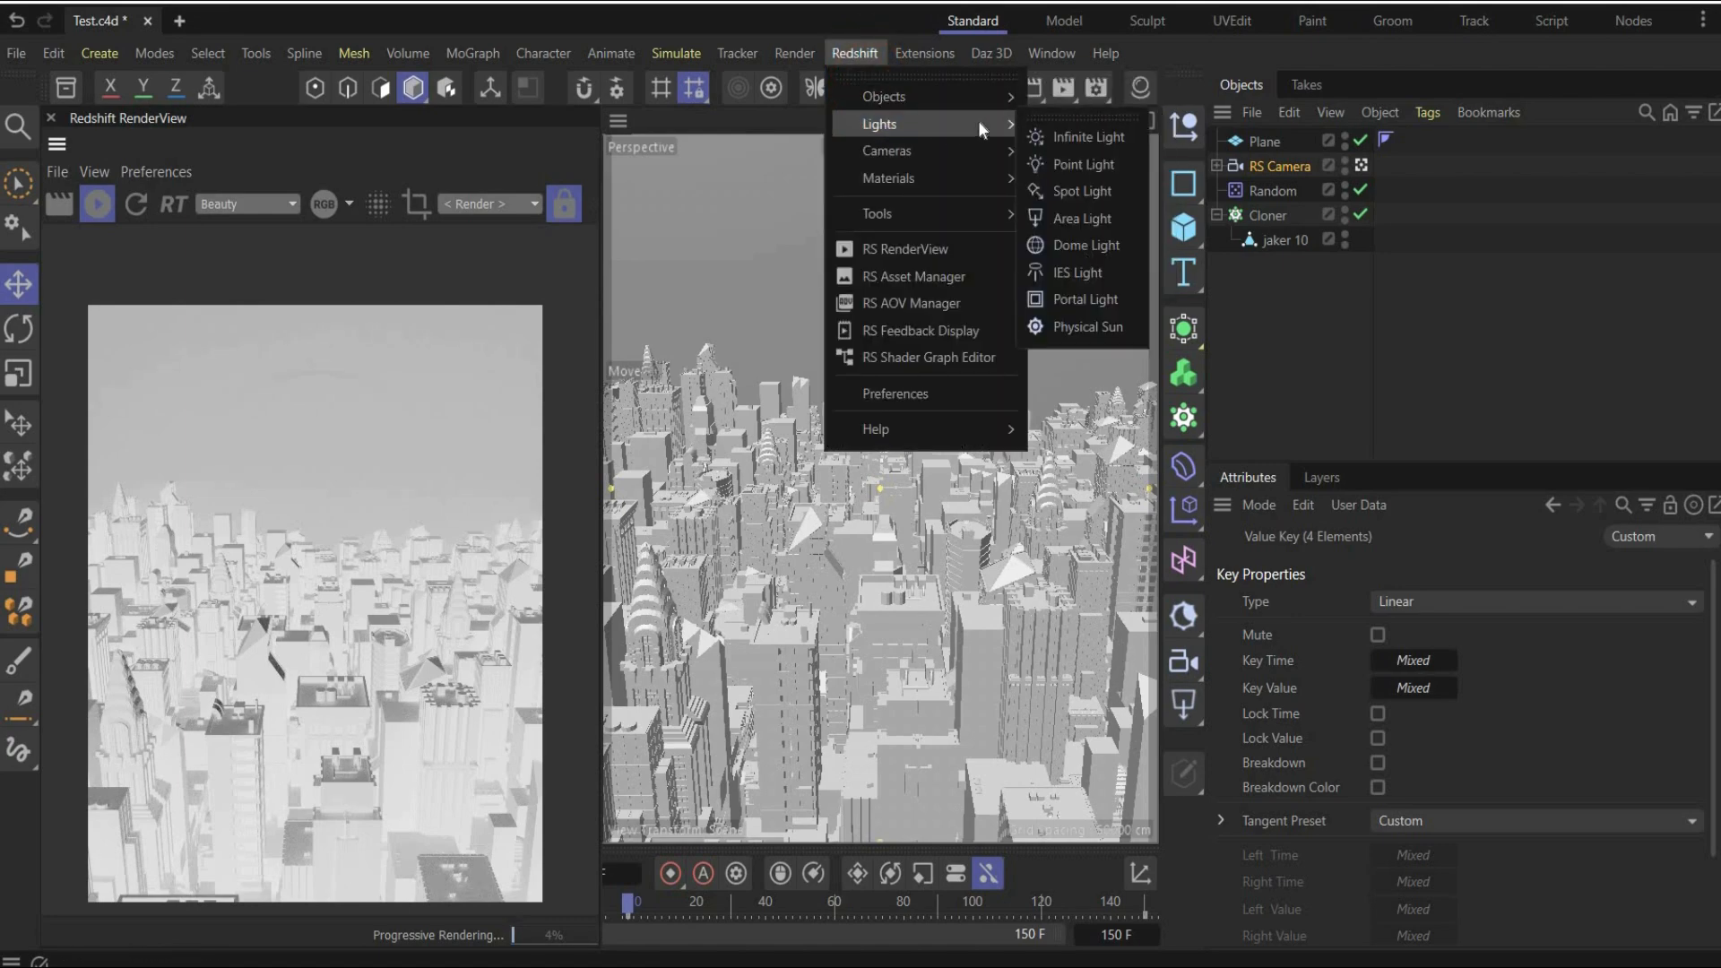
Step: Add a Redshift Dome Light, add a shader graph, and start choosing its Dome Map image
click(1085, 244)
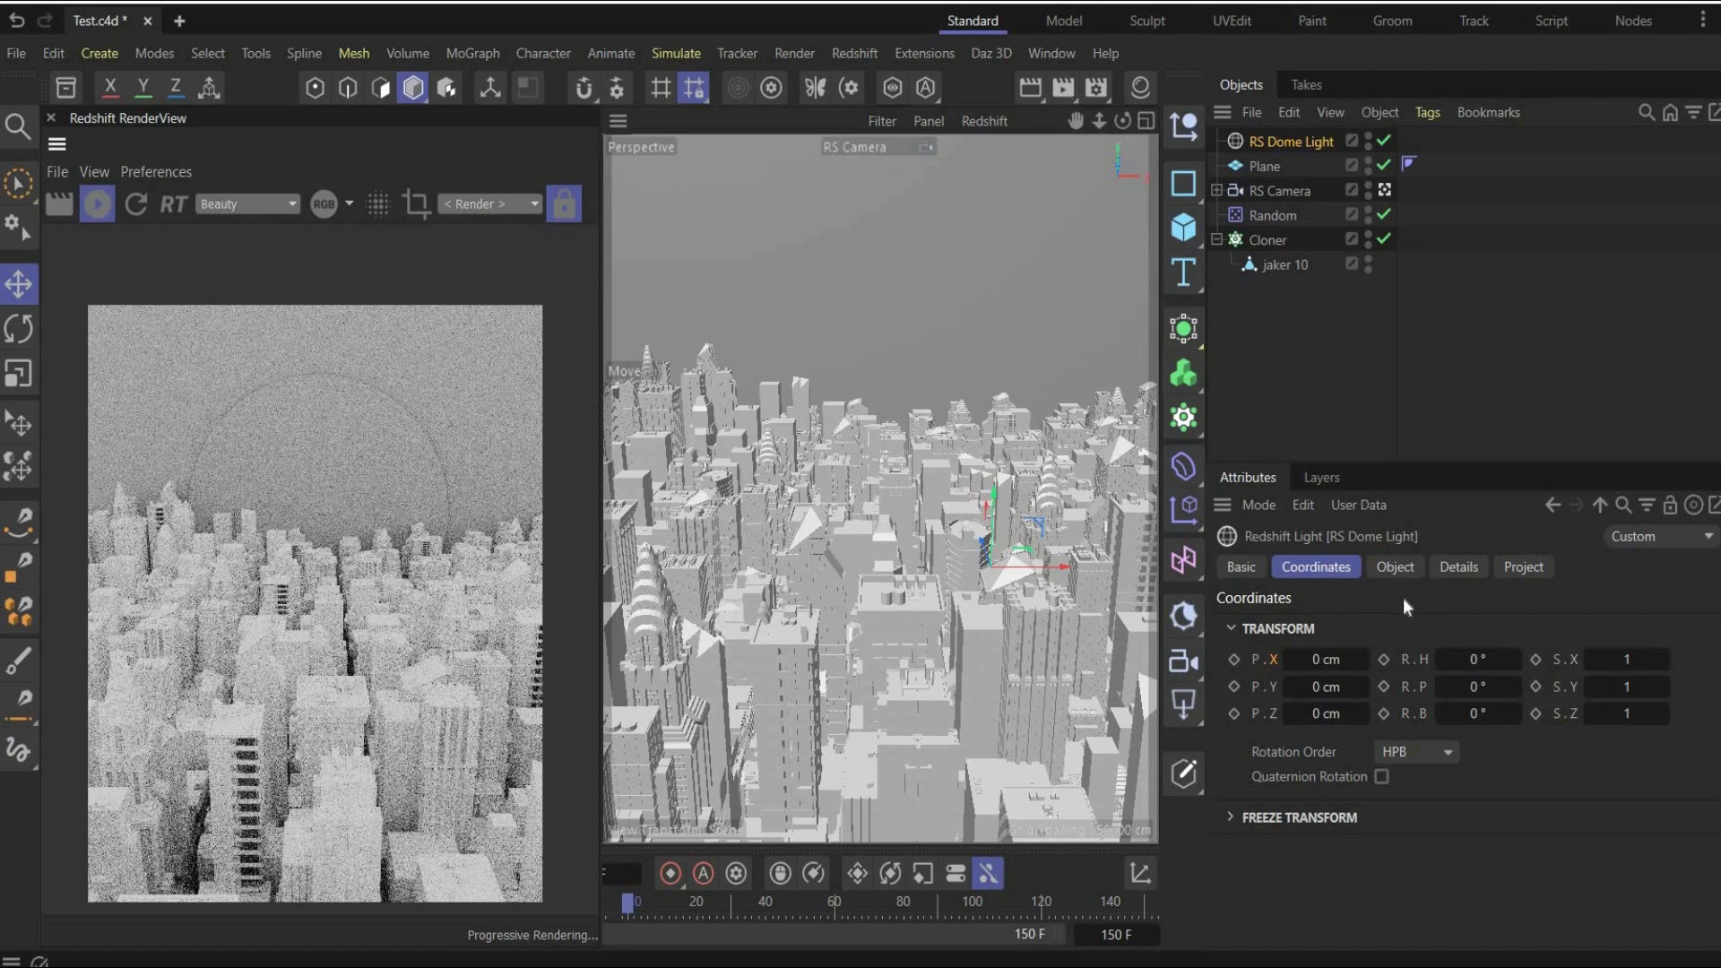
click(1394, 566)
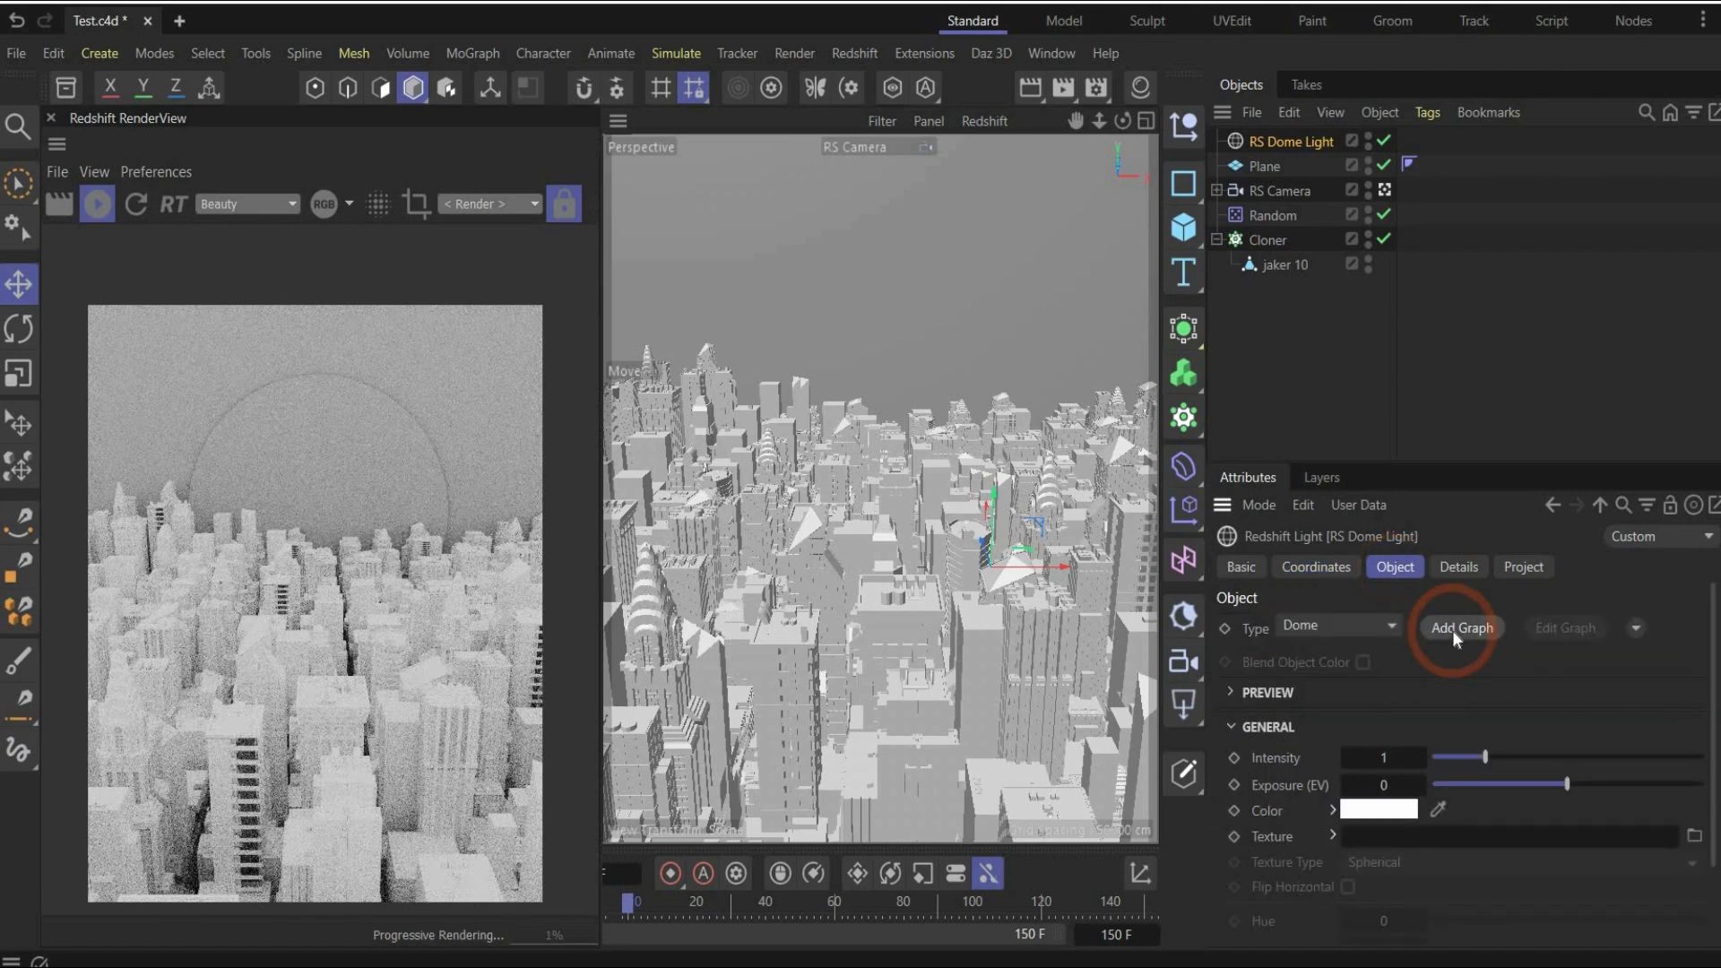
click(1459, 627)
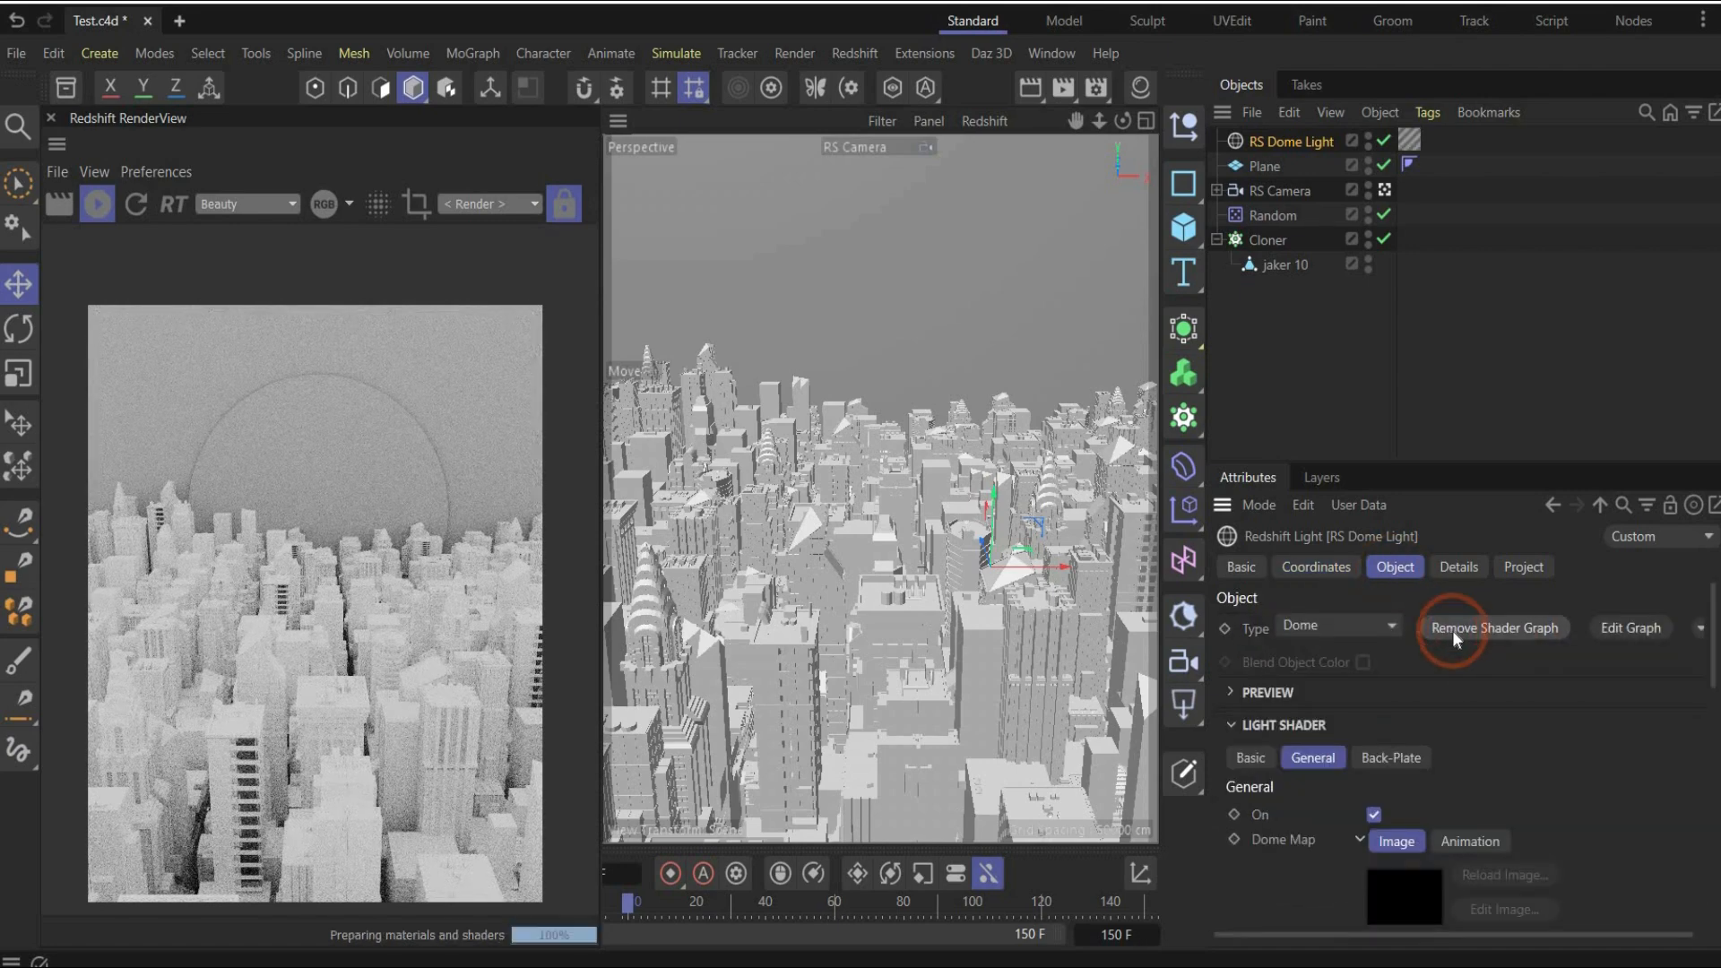
click(1492, 627)
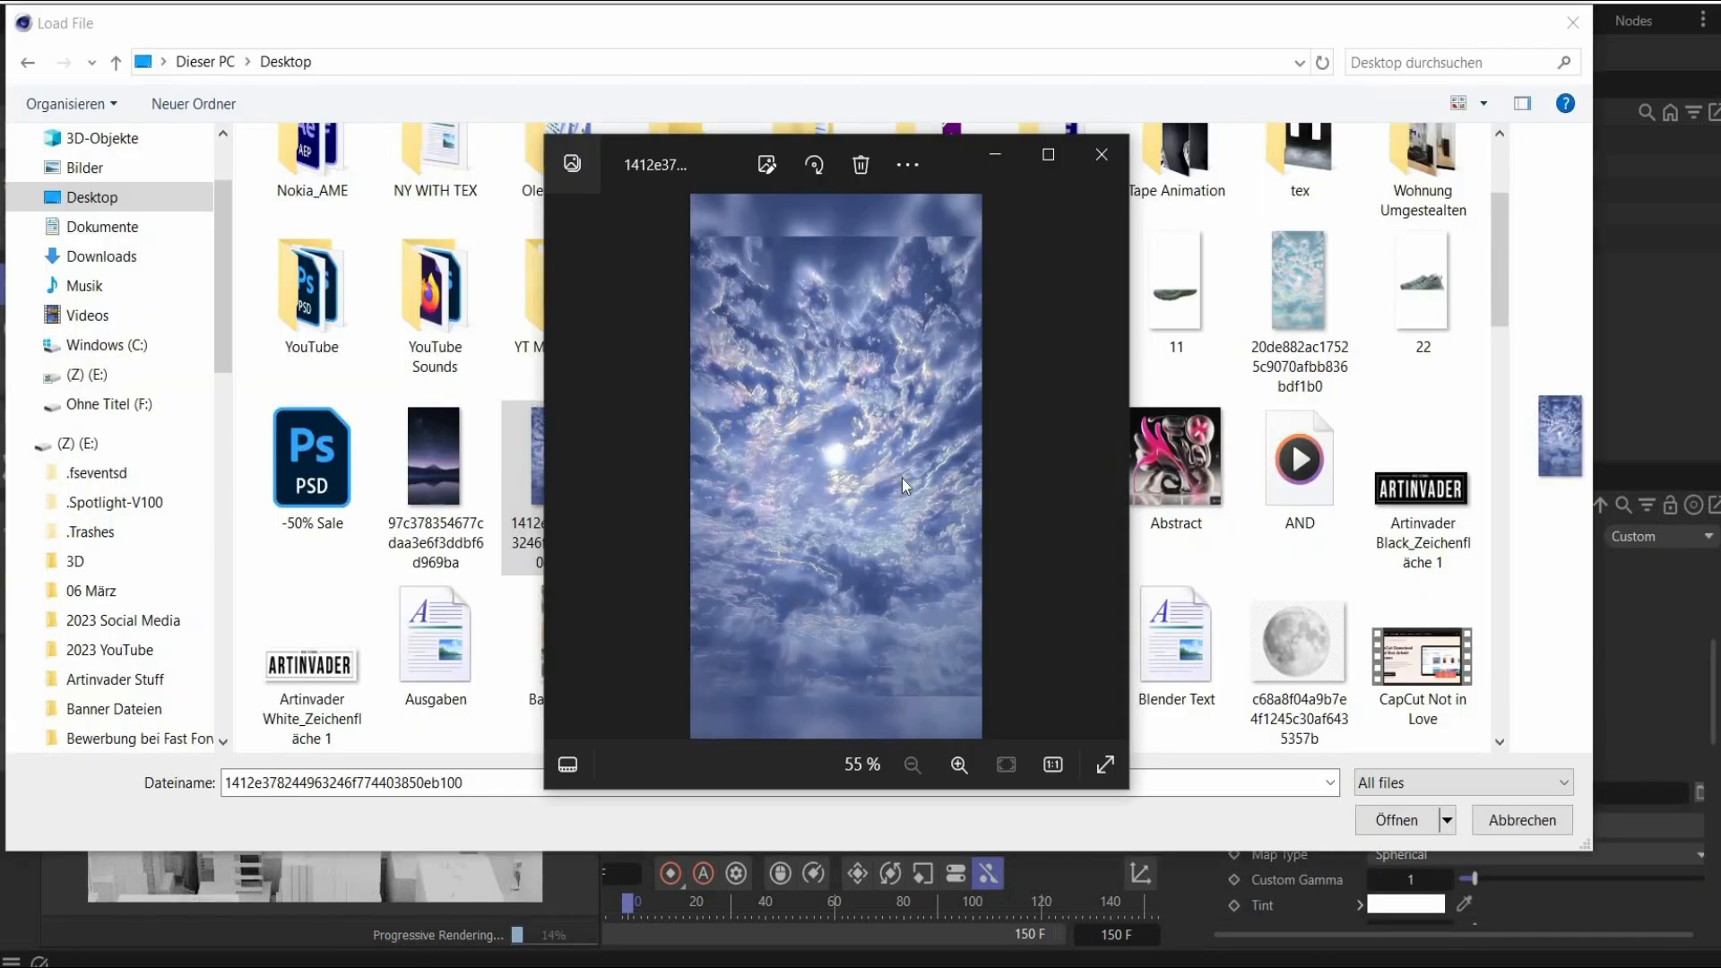
mouse_move(1101, 154)
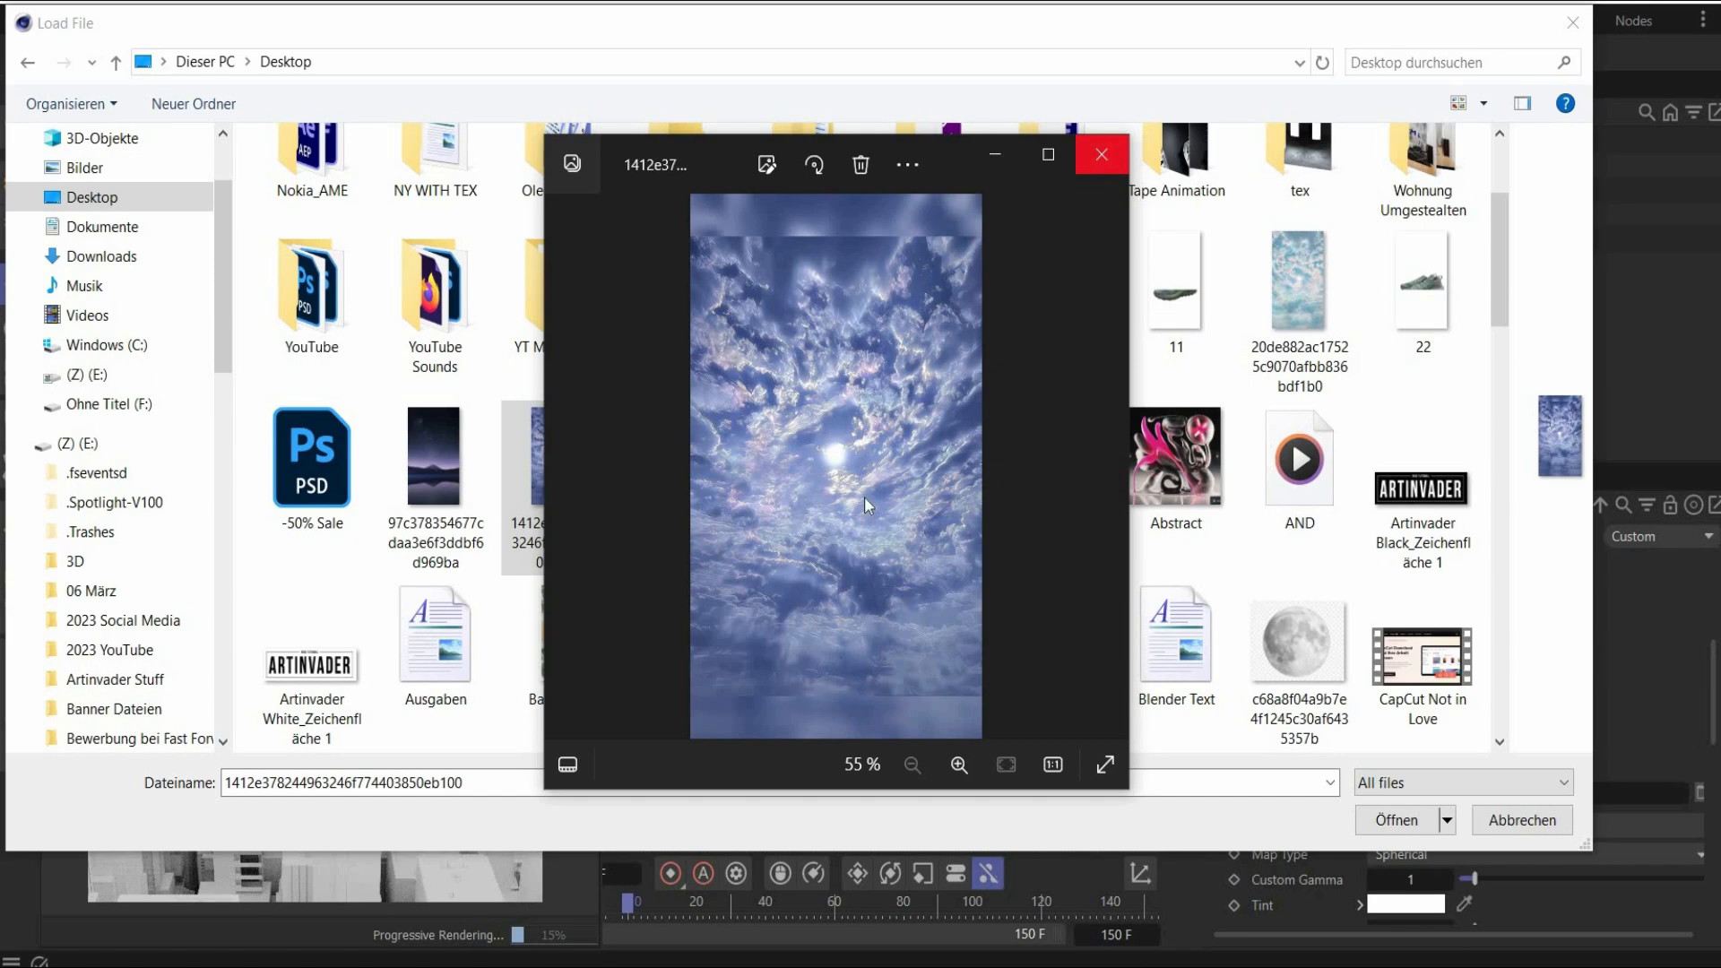
mouse_move(1101, 153)
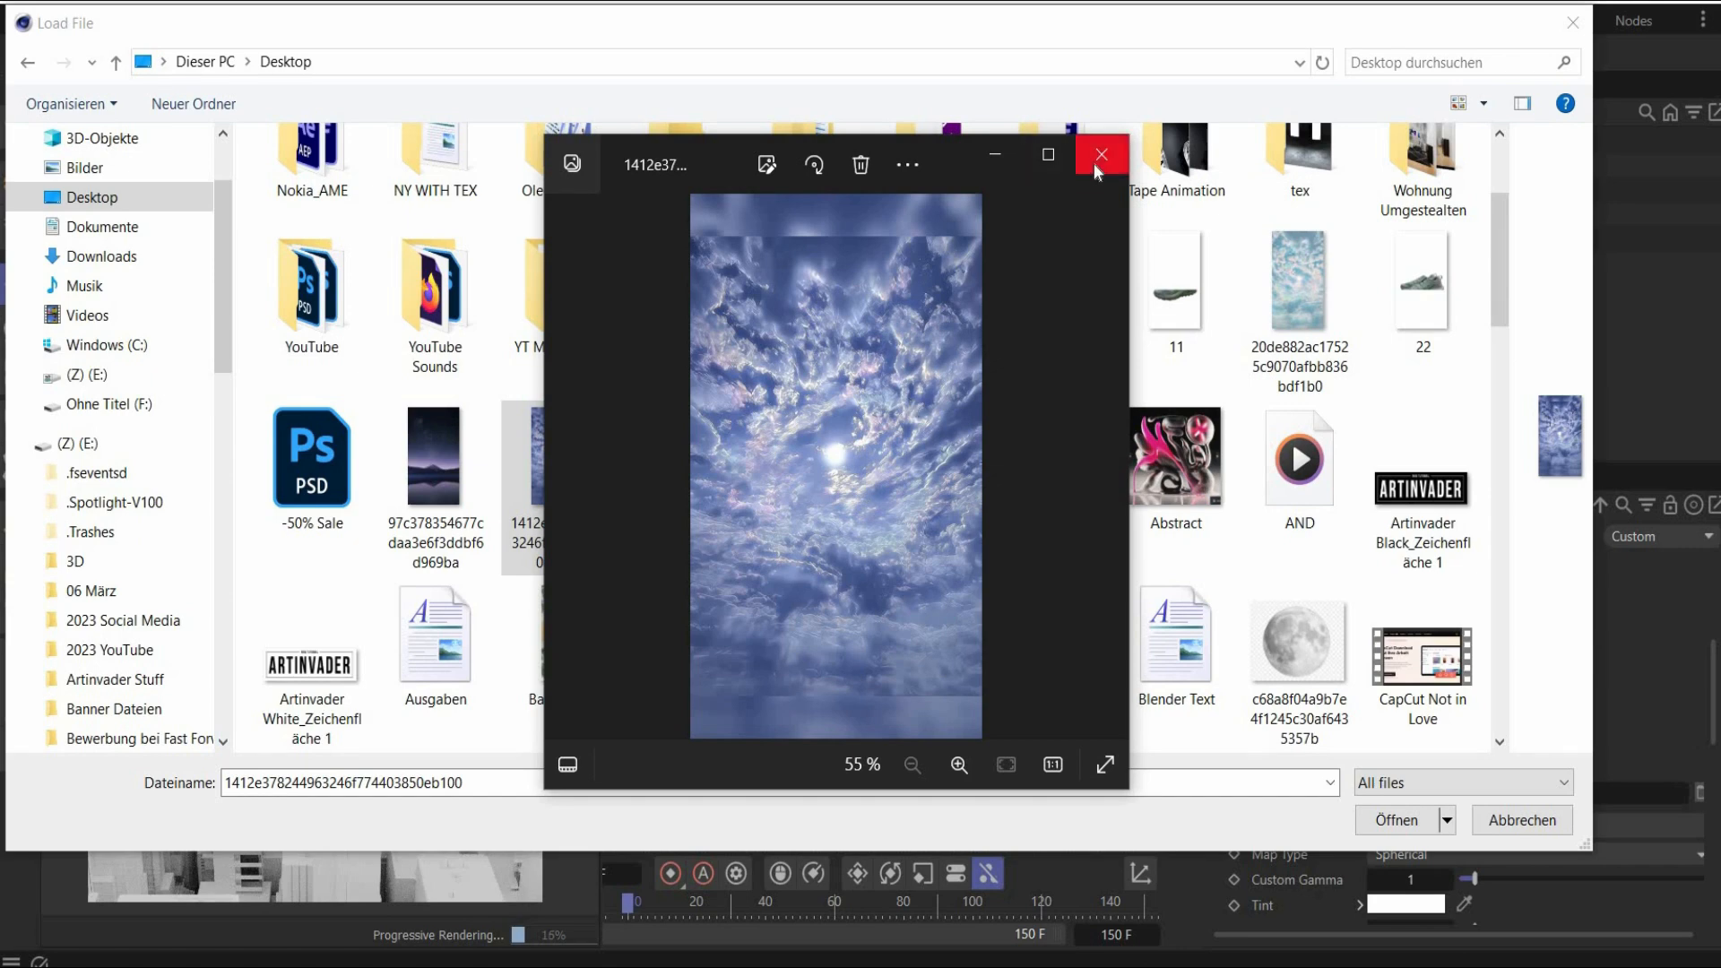
mouse_move(773, 624)
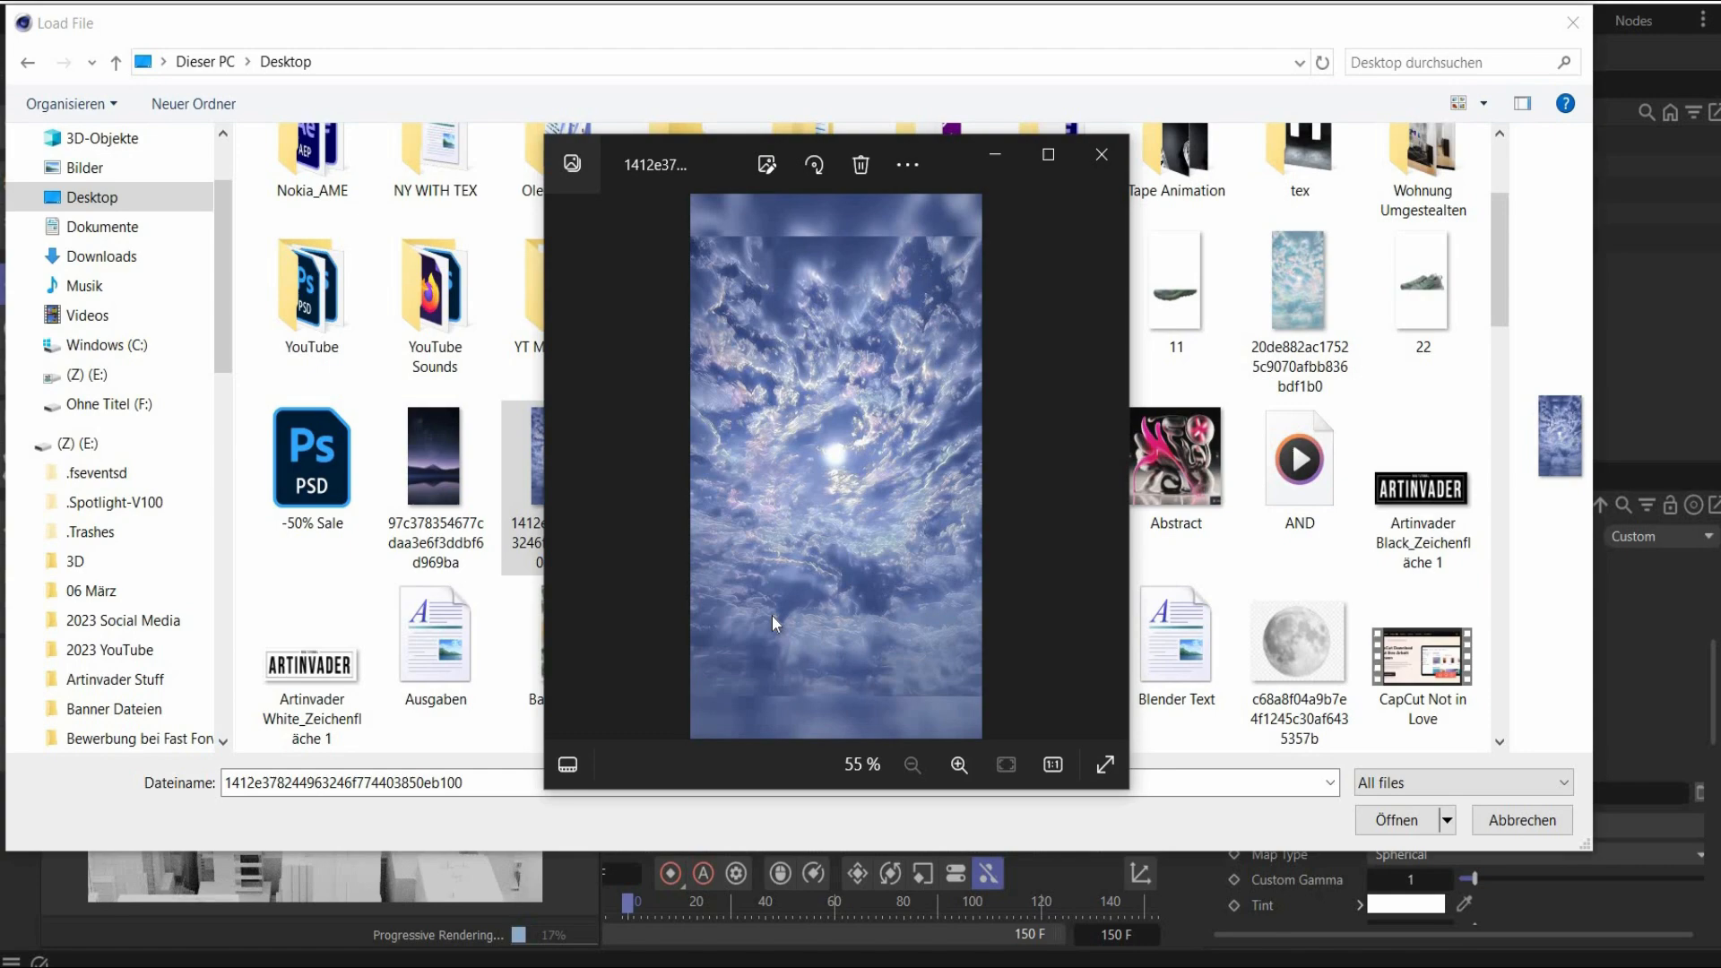
Step: Close the photo preview and load the cloudy sky image as the dome map
click(1101, 153)
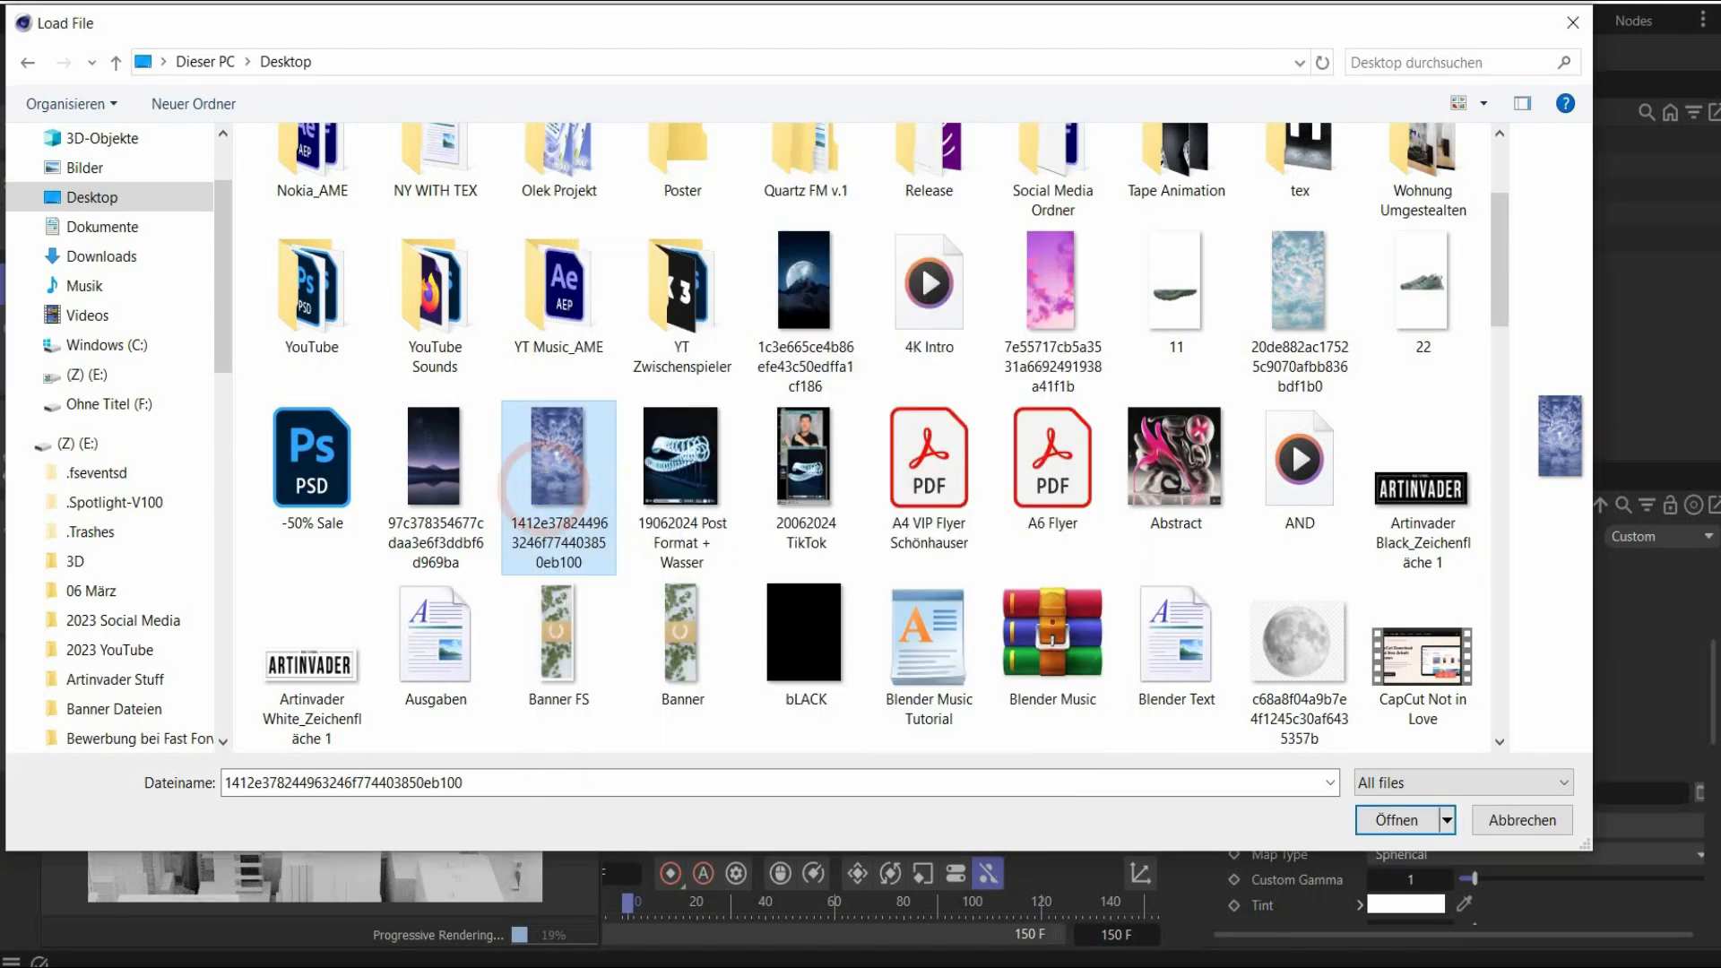
click(1397, 820)
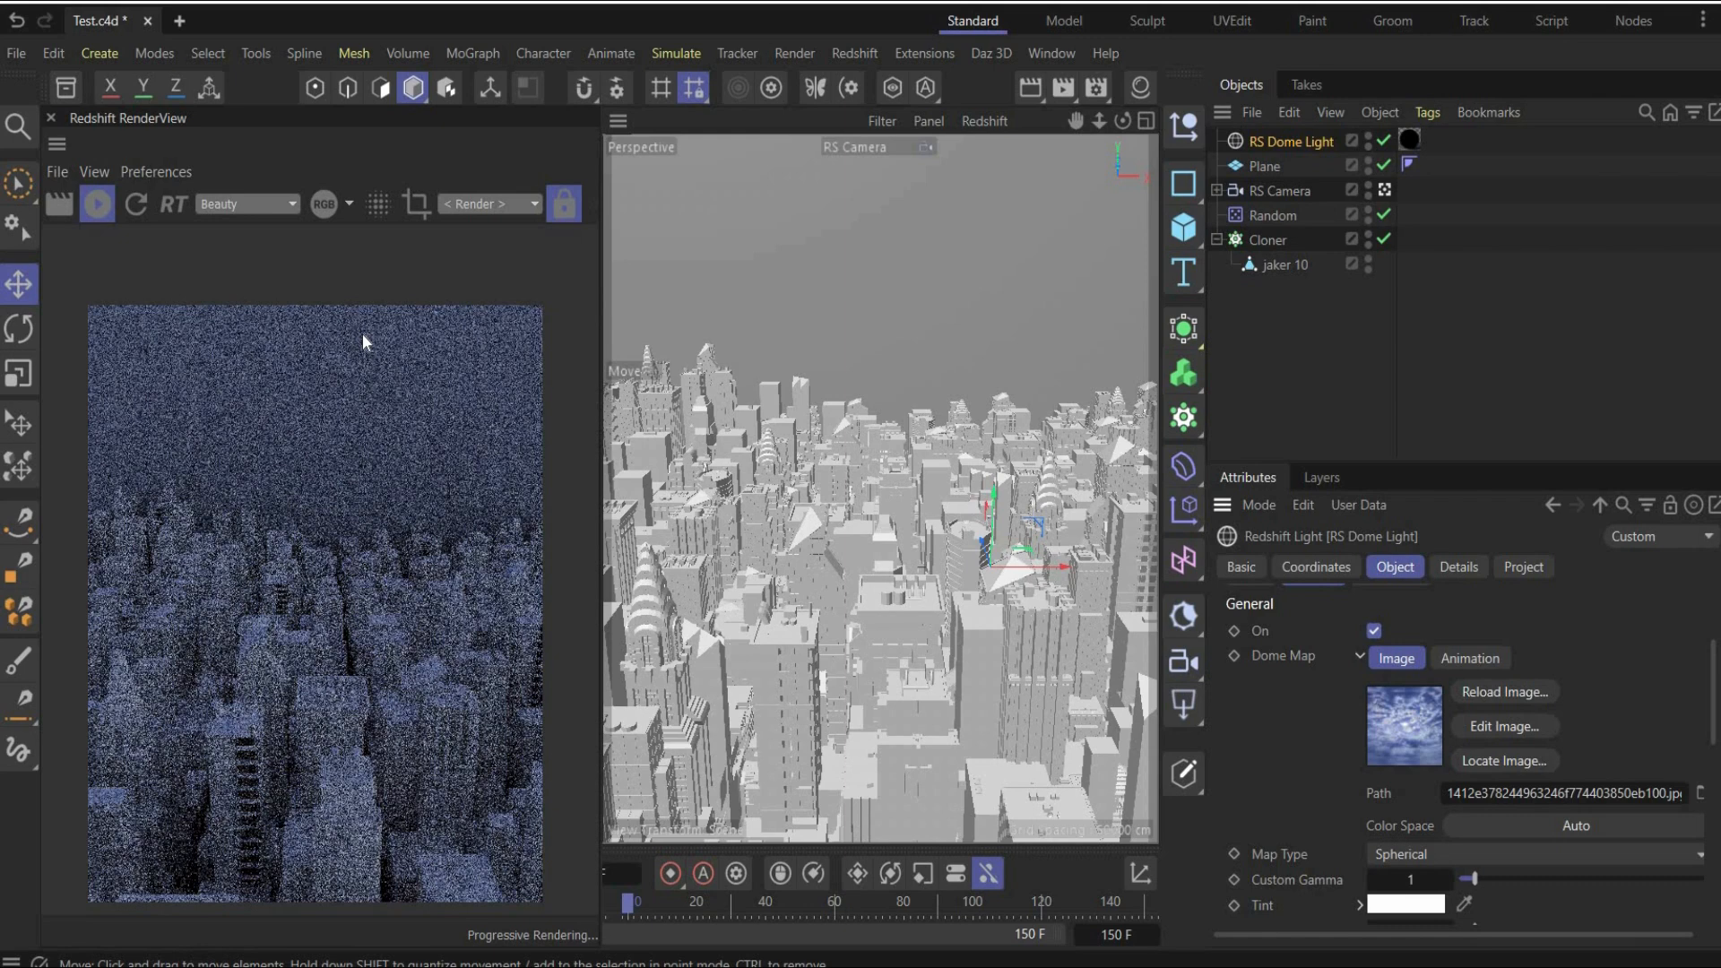
mouse_move(1301, 778)
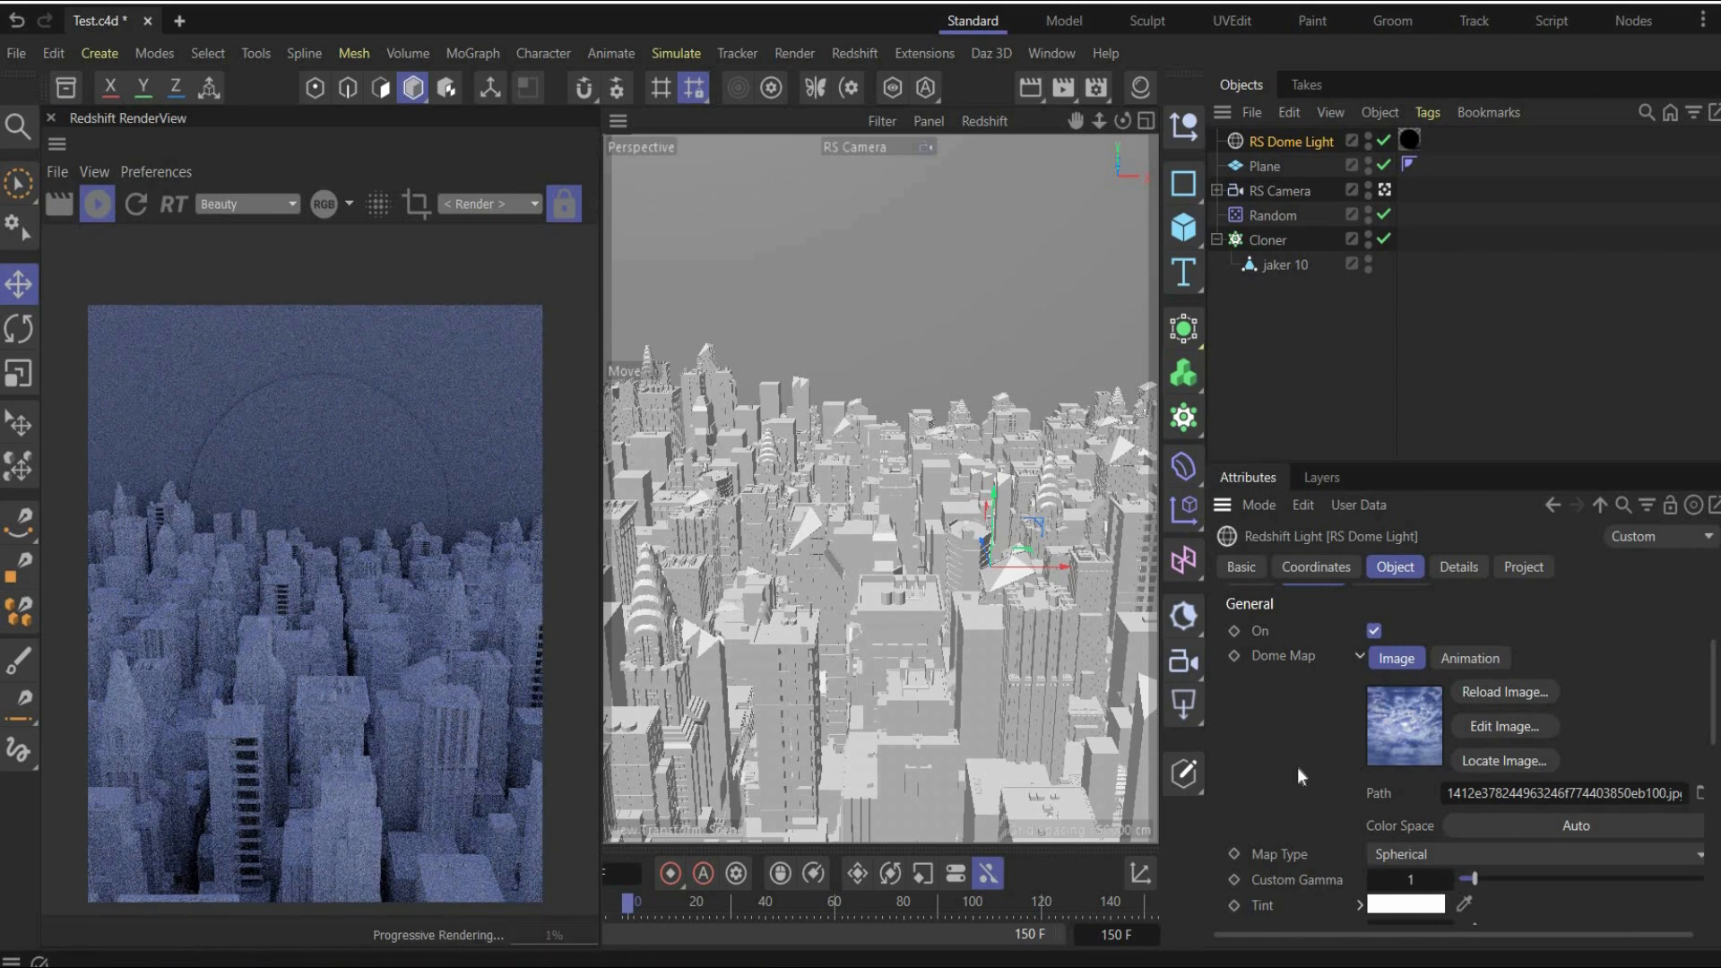
Step: Scroll to the dome light's Intensity Multiplier and set it to 4
scroll(down, 3)
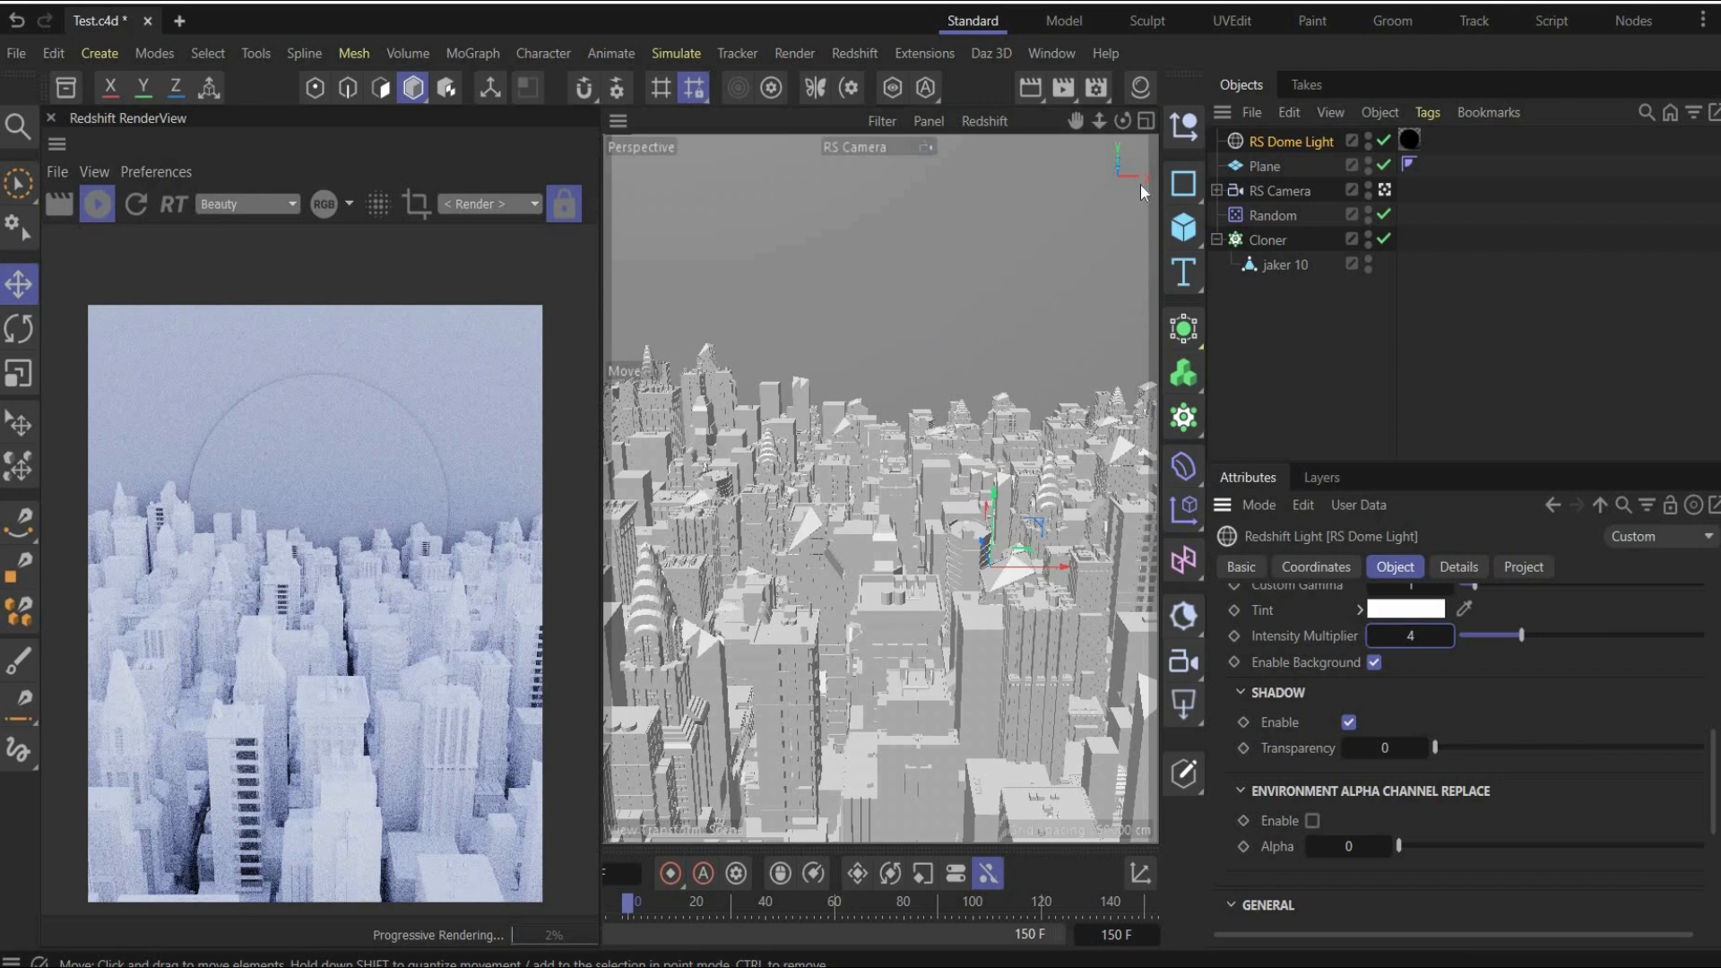
Step: Set Bloom, Flare and Streak to Override in the RS Camera's Lens Effects, streak 4%
click(1287, 190)
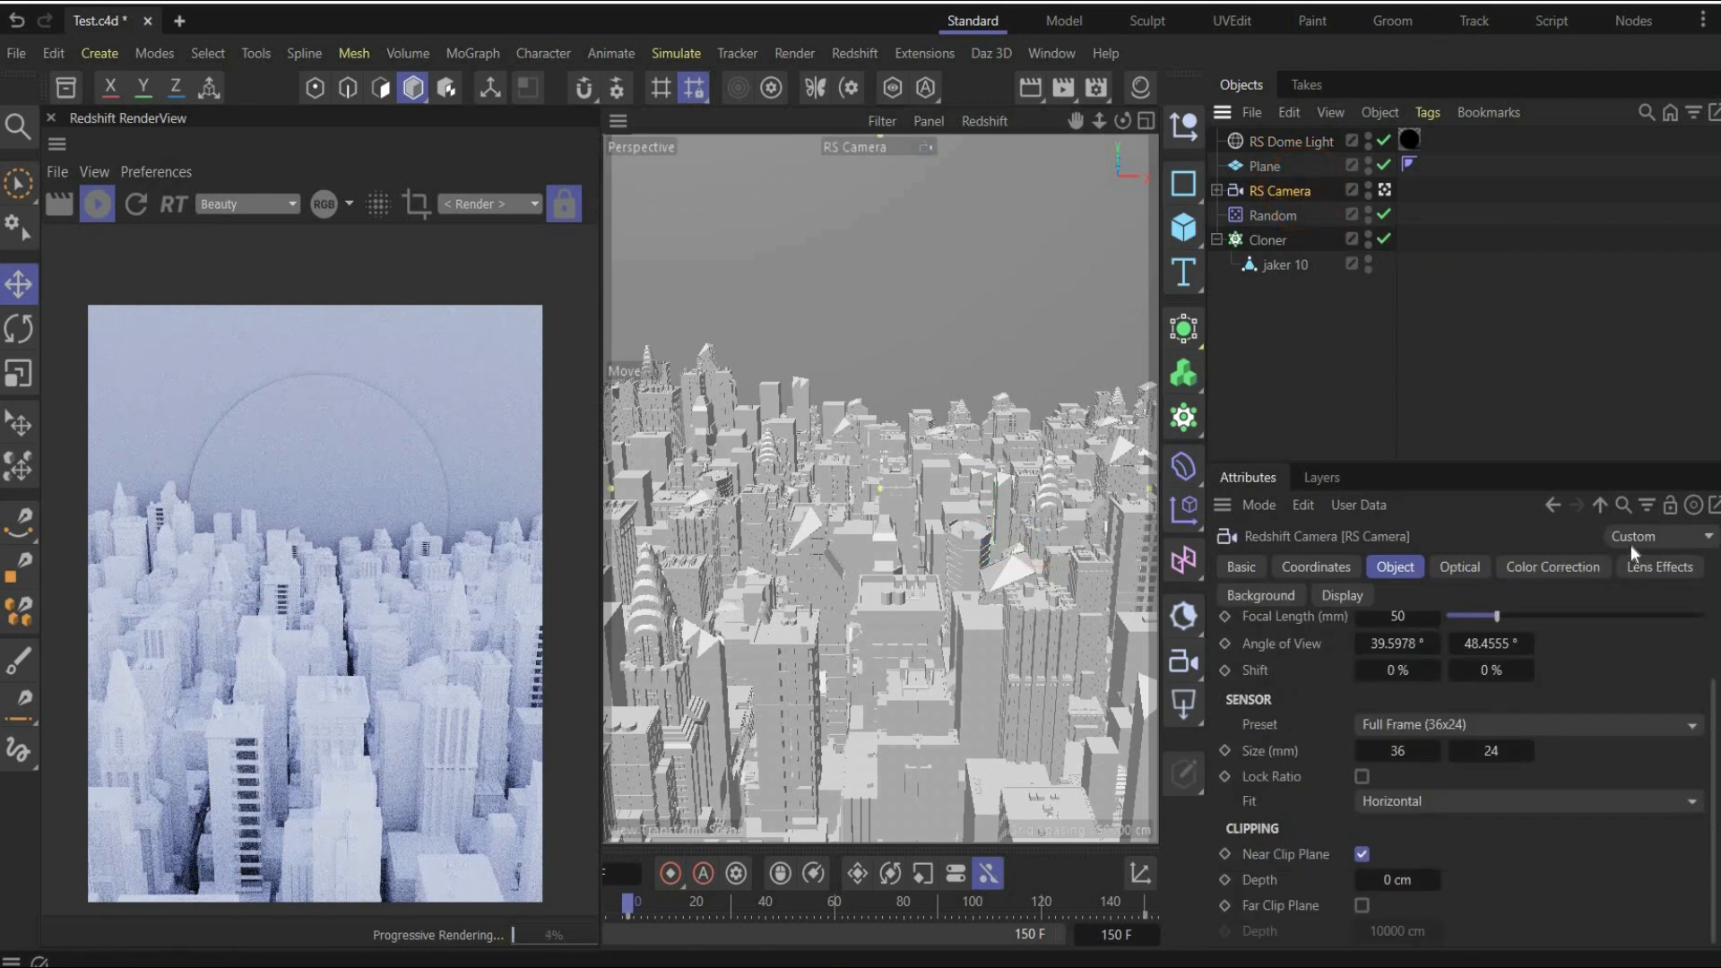
click(1658, 567)
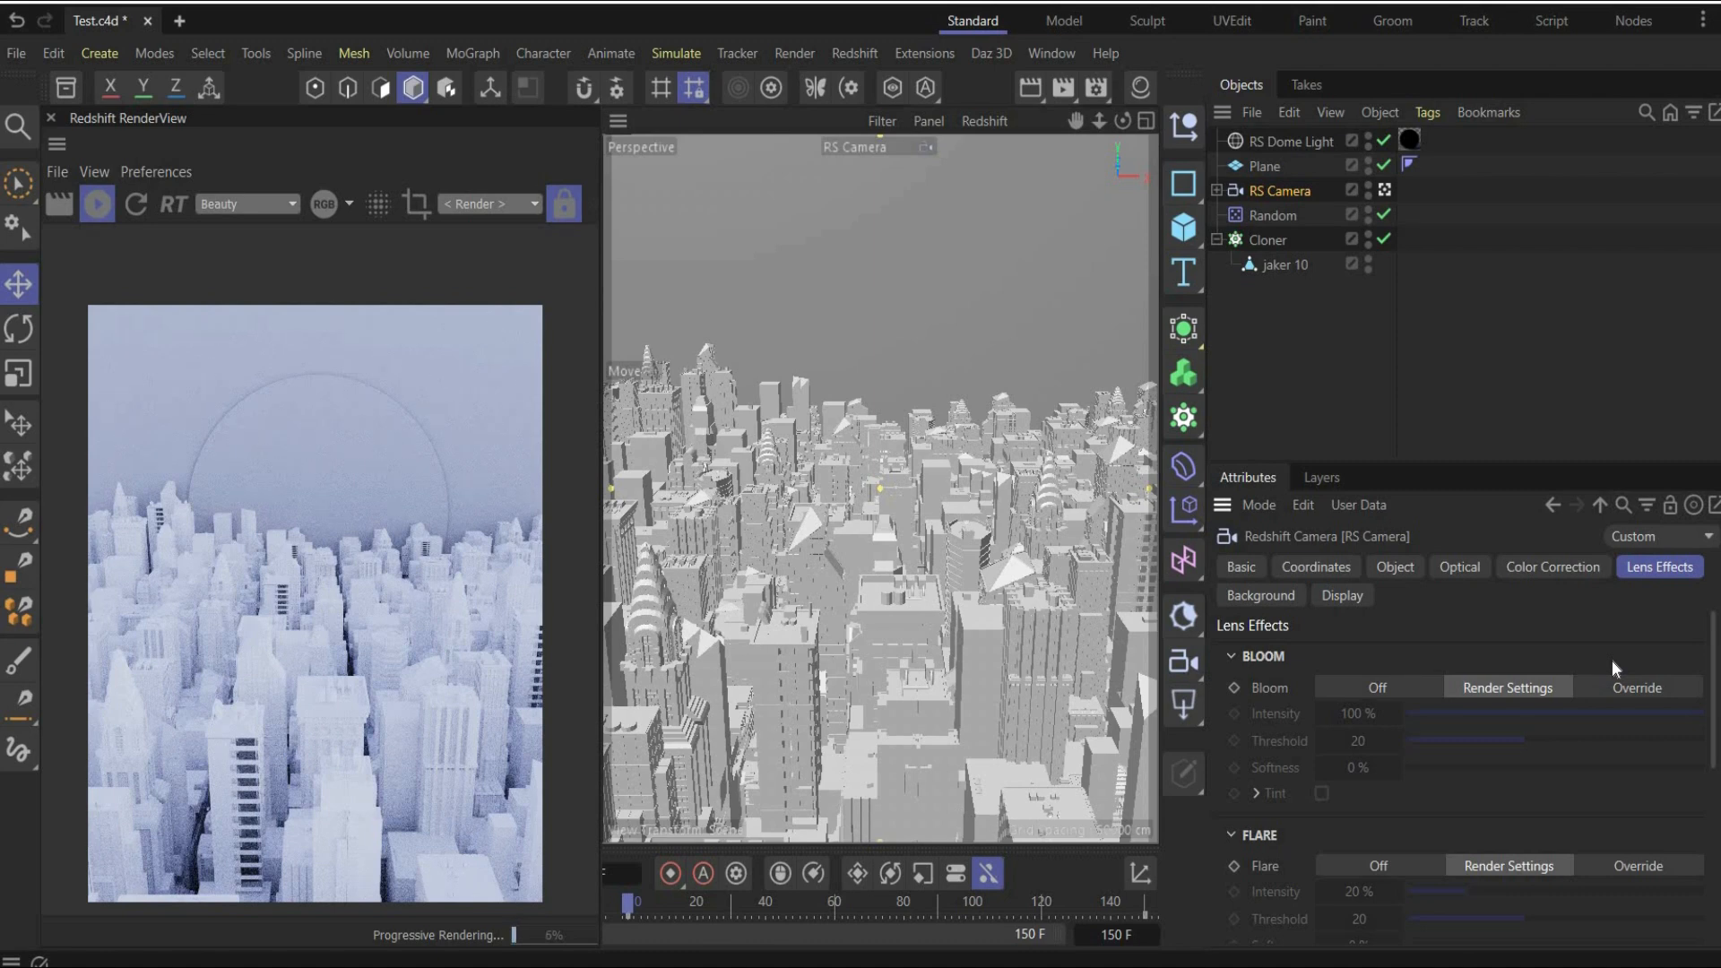
mouse_move(1276, 728)
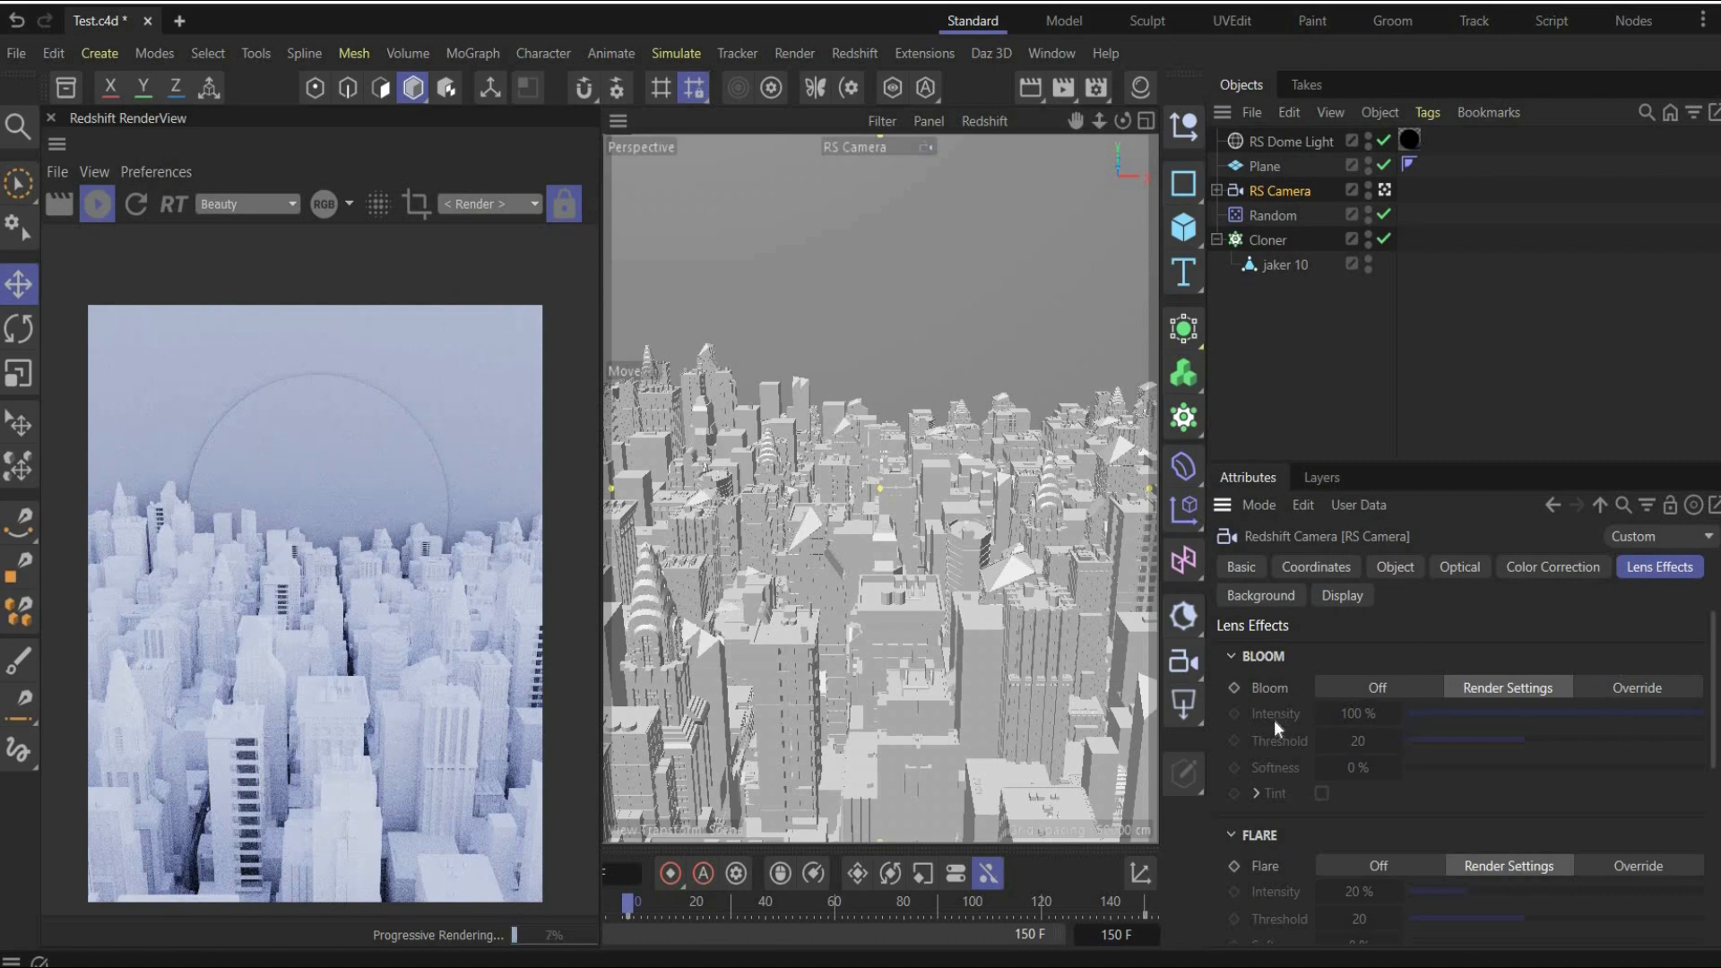
click(1377, 686)
text(100)
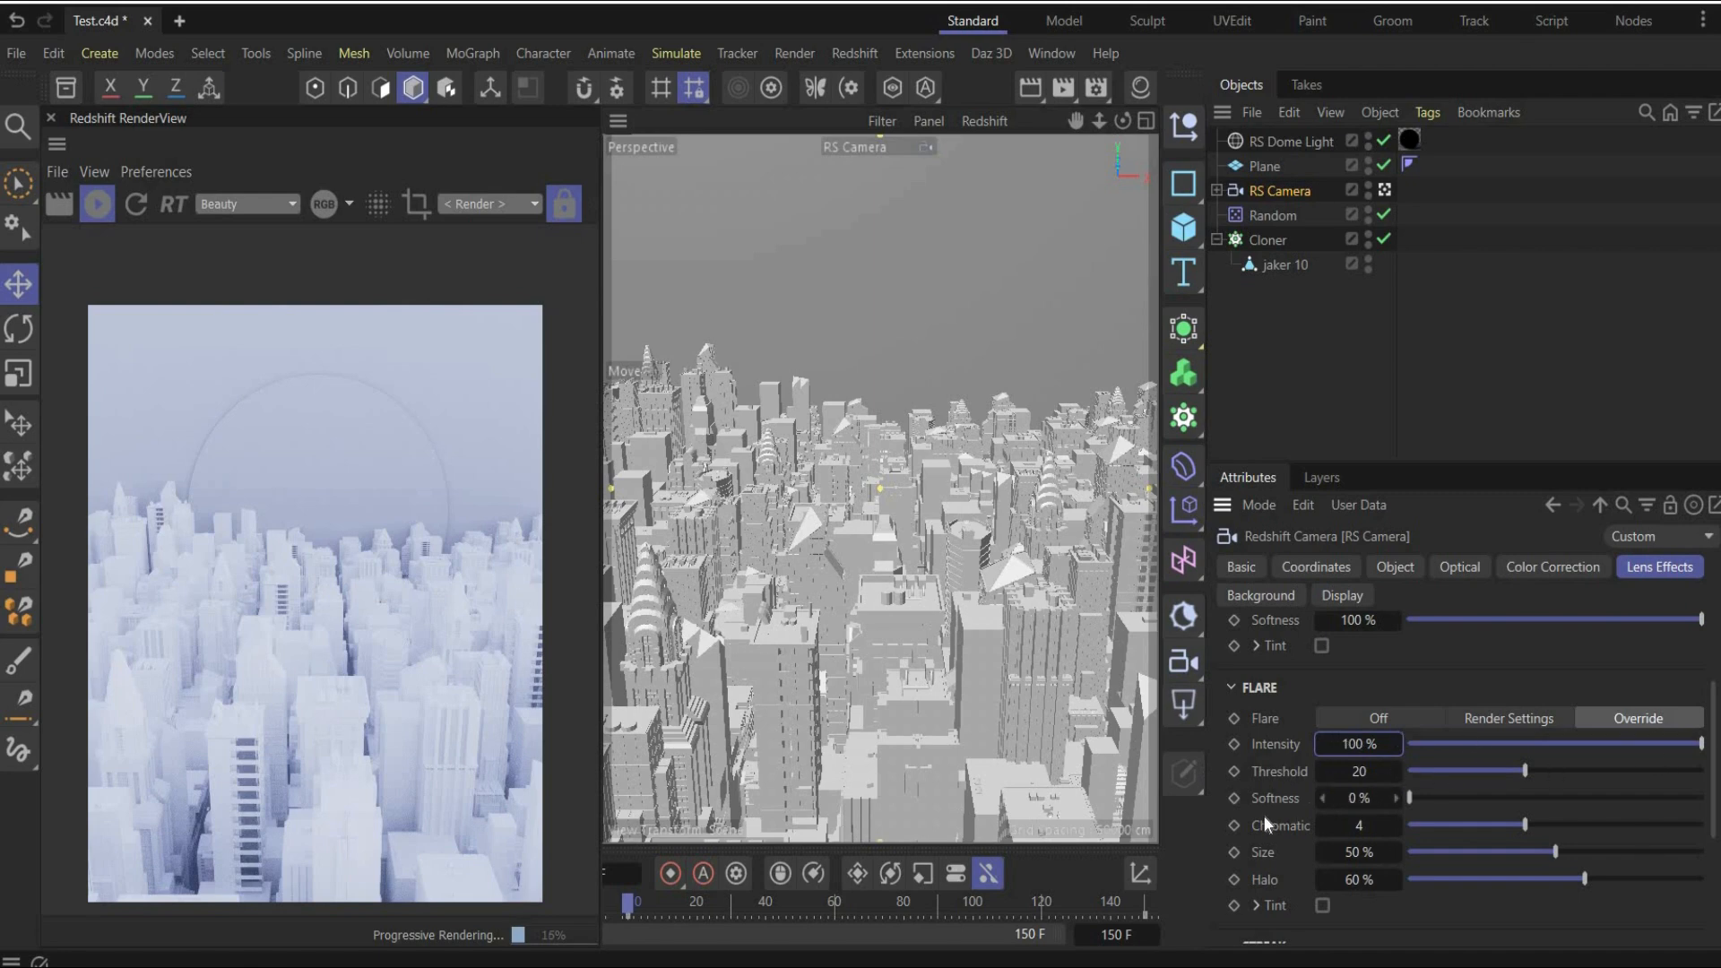
scroll(down, 3)
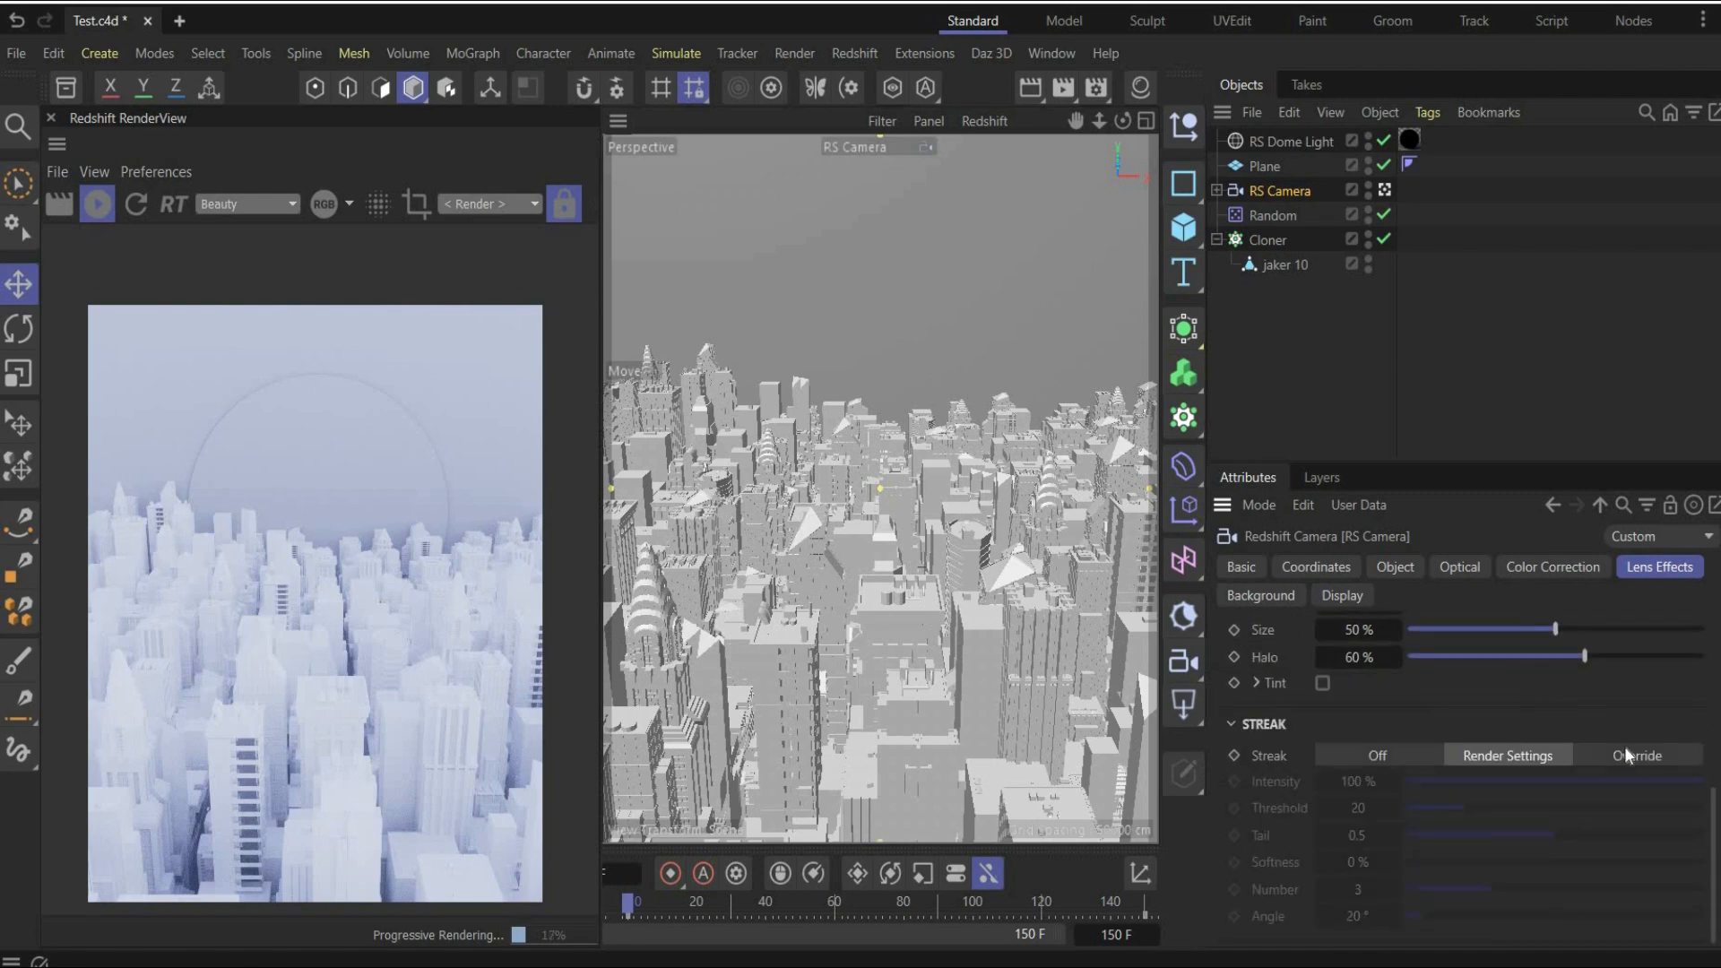
click(1637, 755)
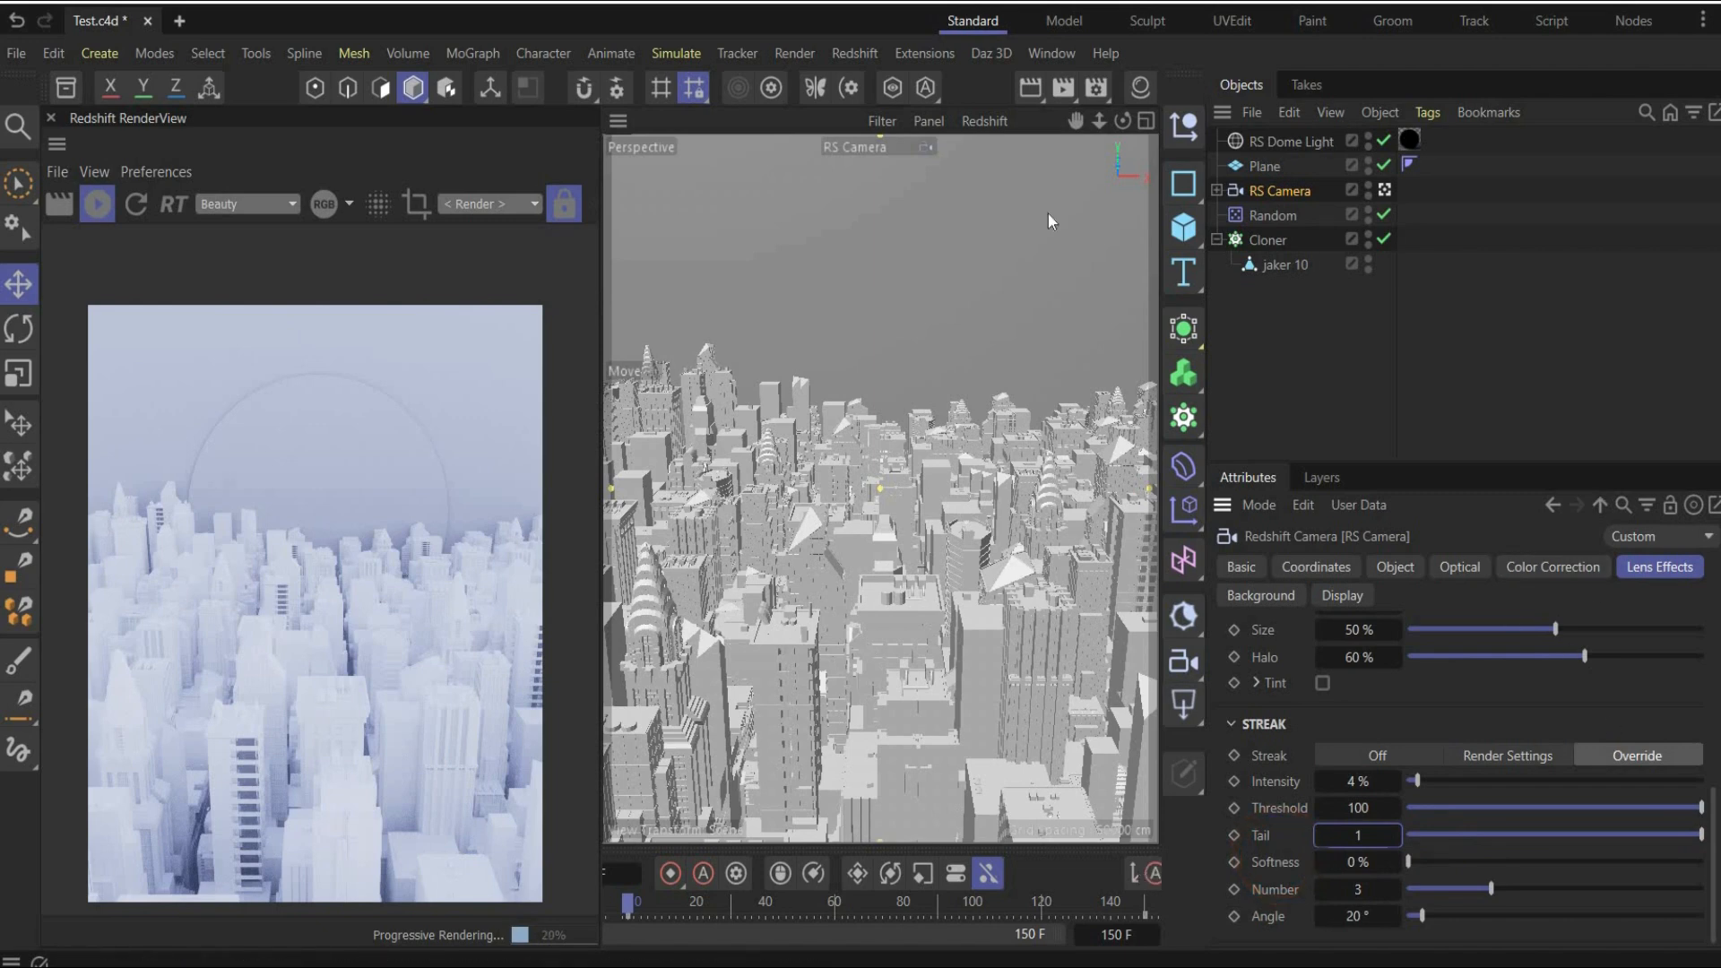
mouse_move(728, 470)
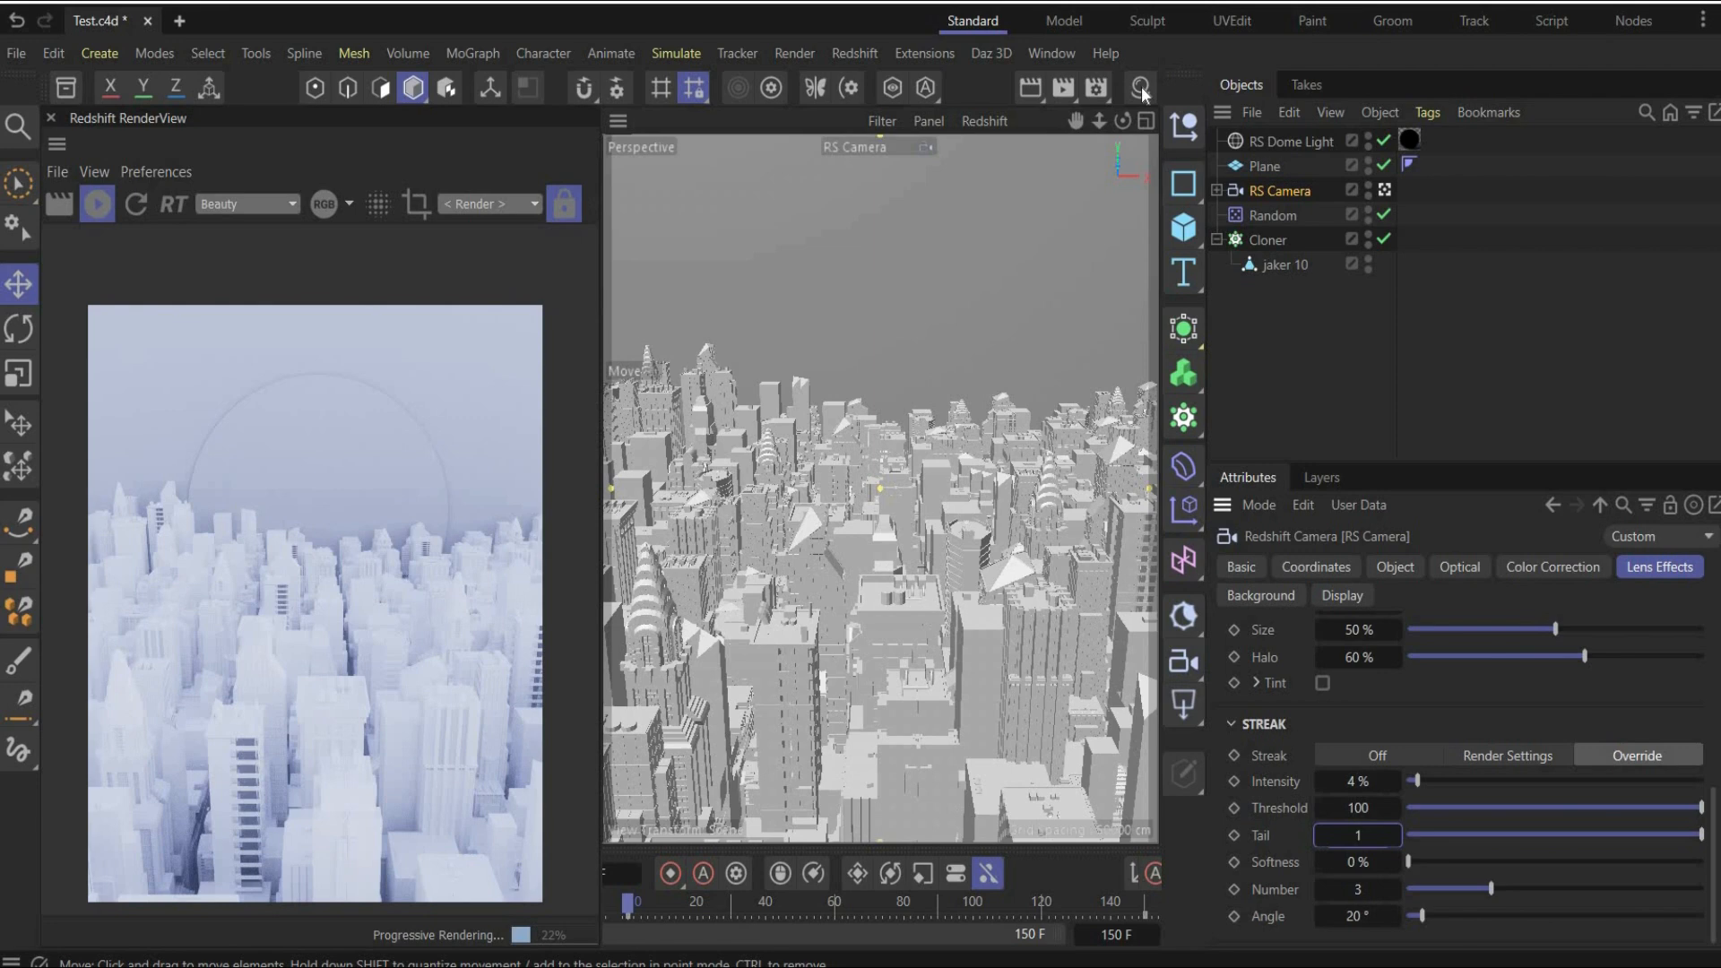
Step: In the Material Manager, delete all materials except RS Dome Light Material
click(1140, 88)
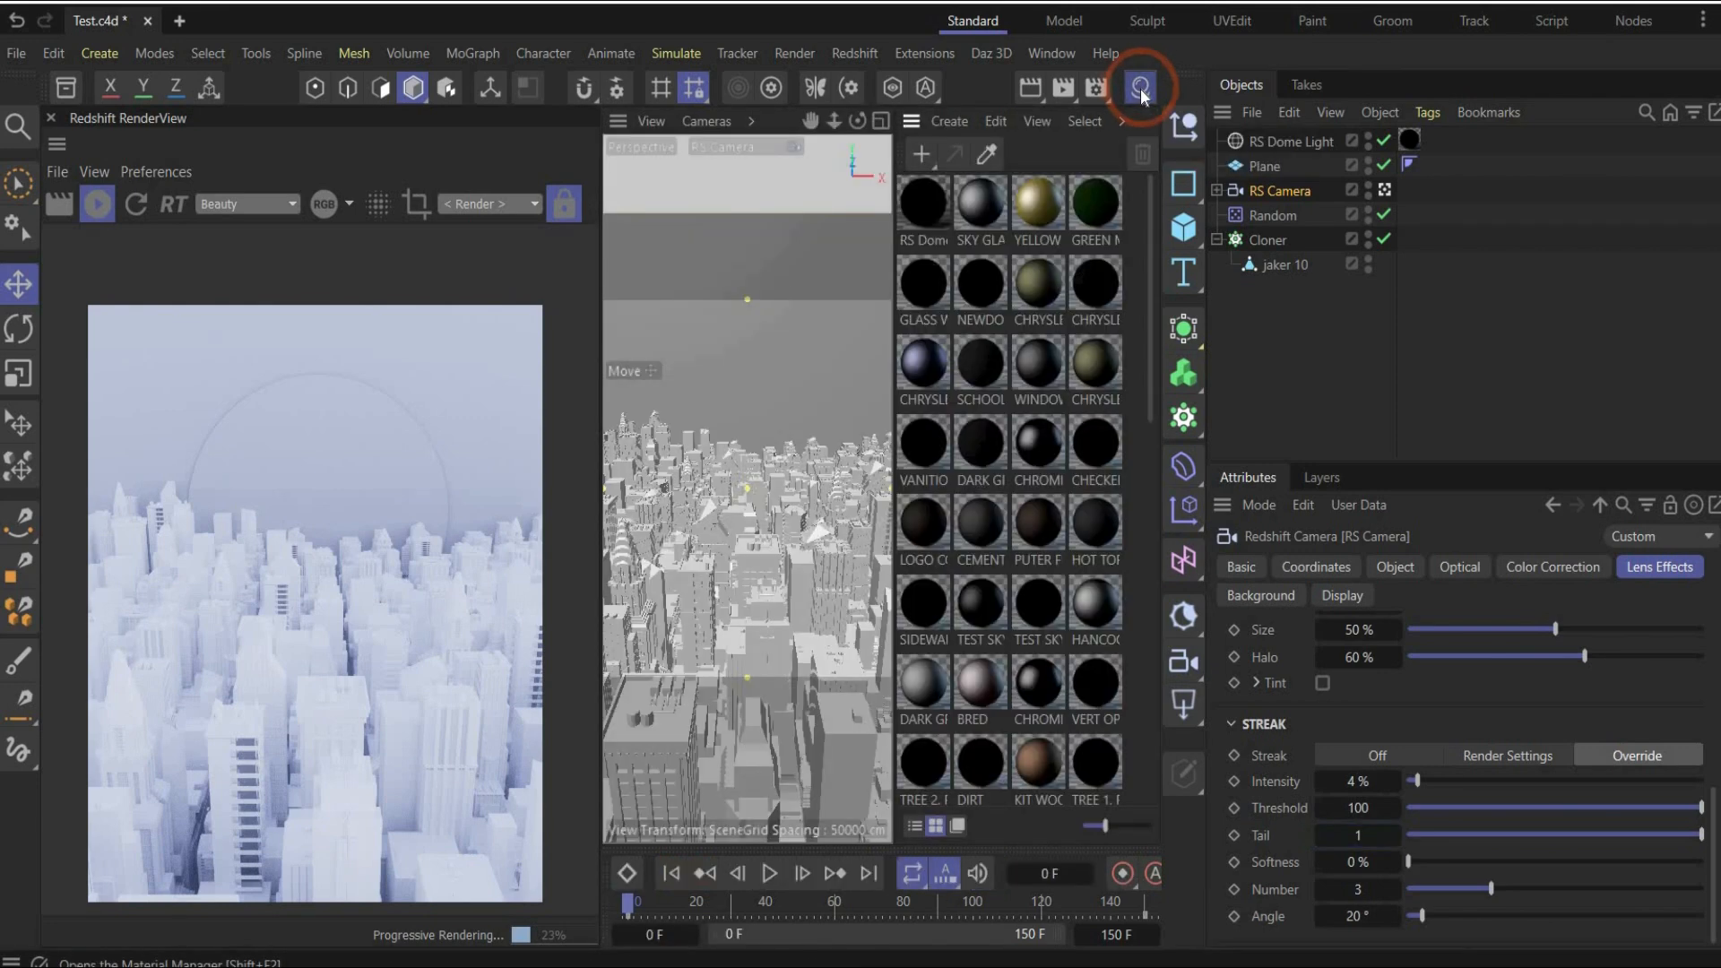
click(922, 209)
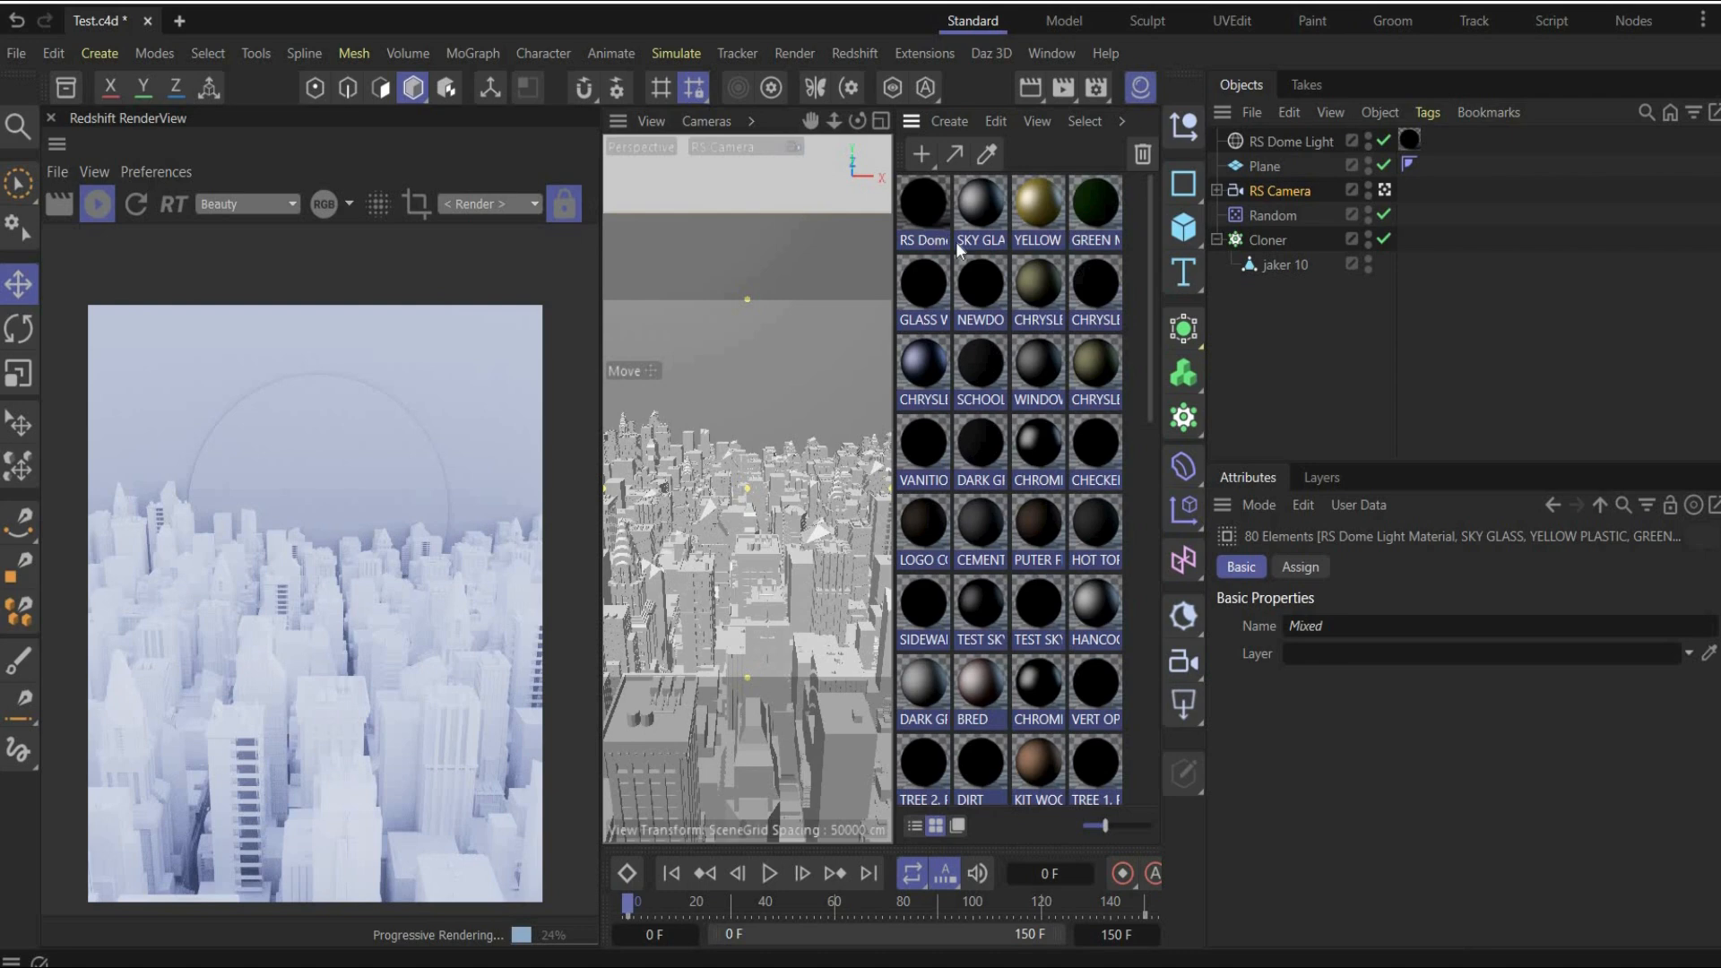
mouse_move(999, 302)
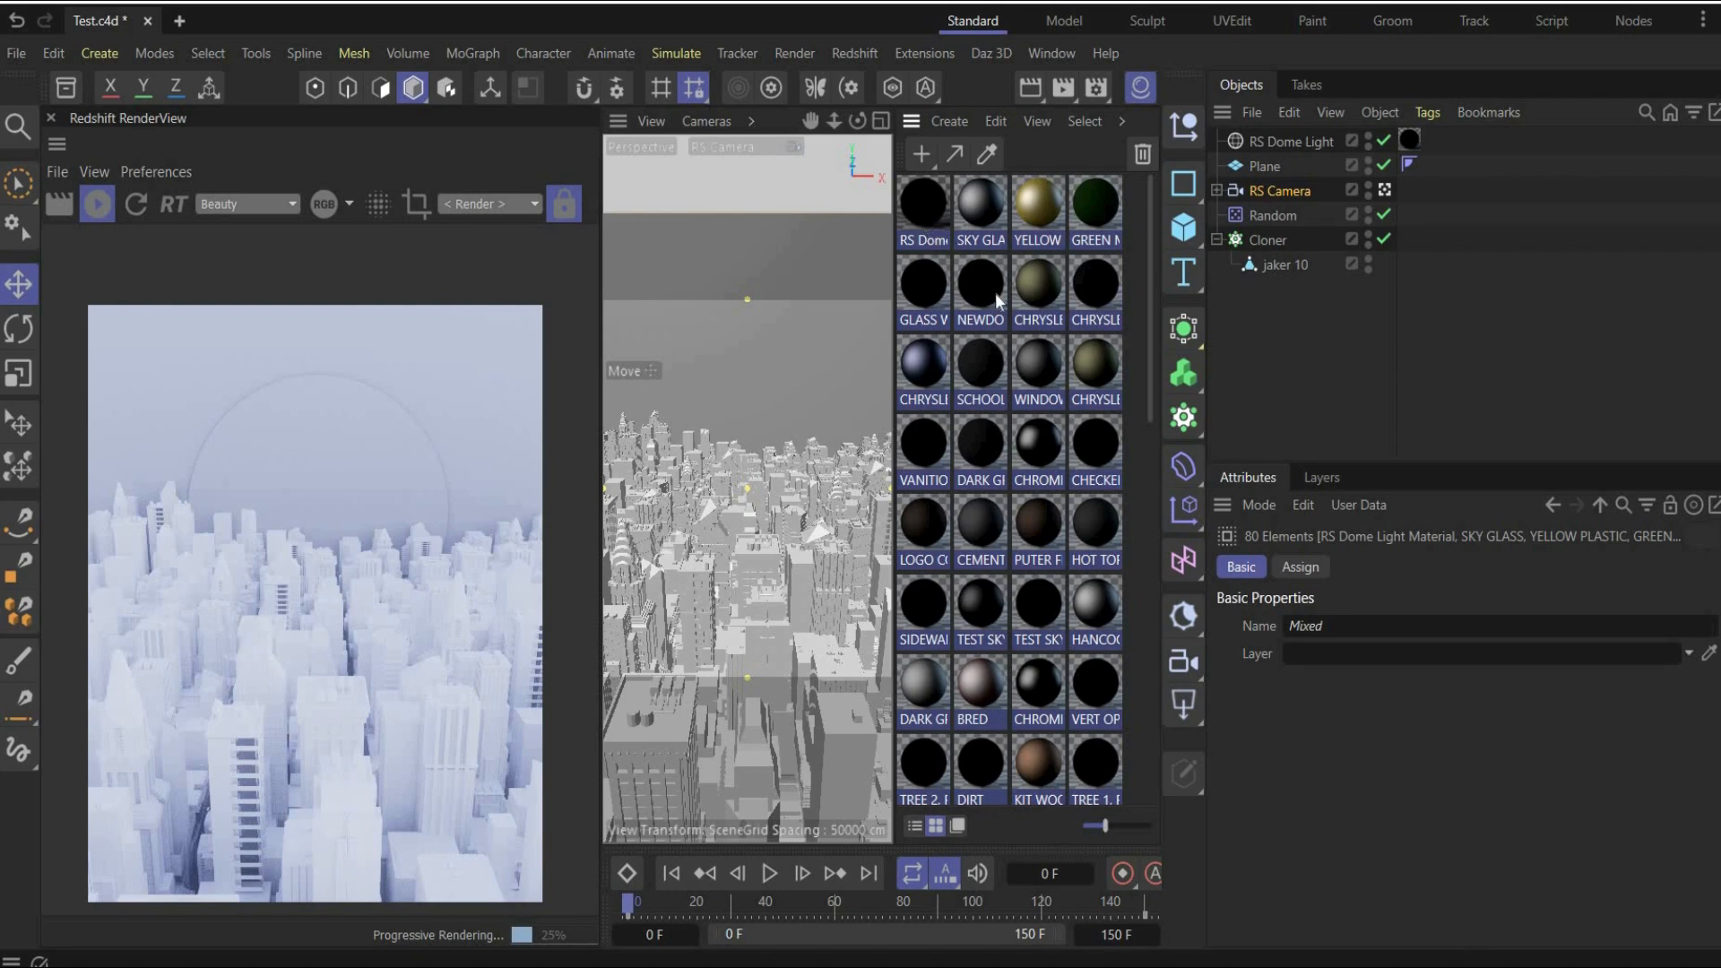
mouse_move(1031, 385)
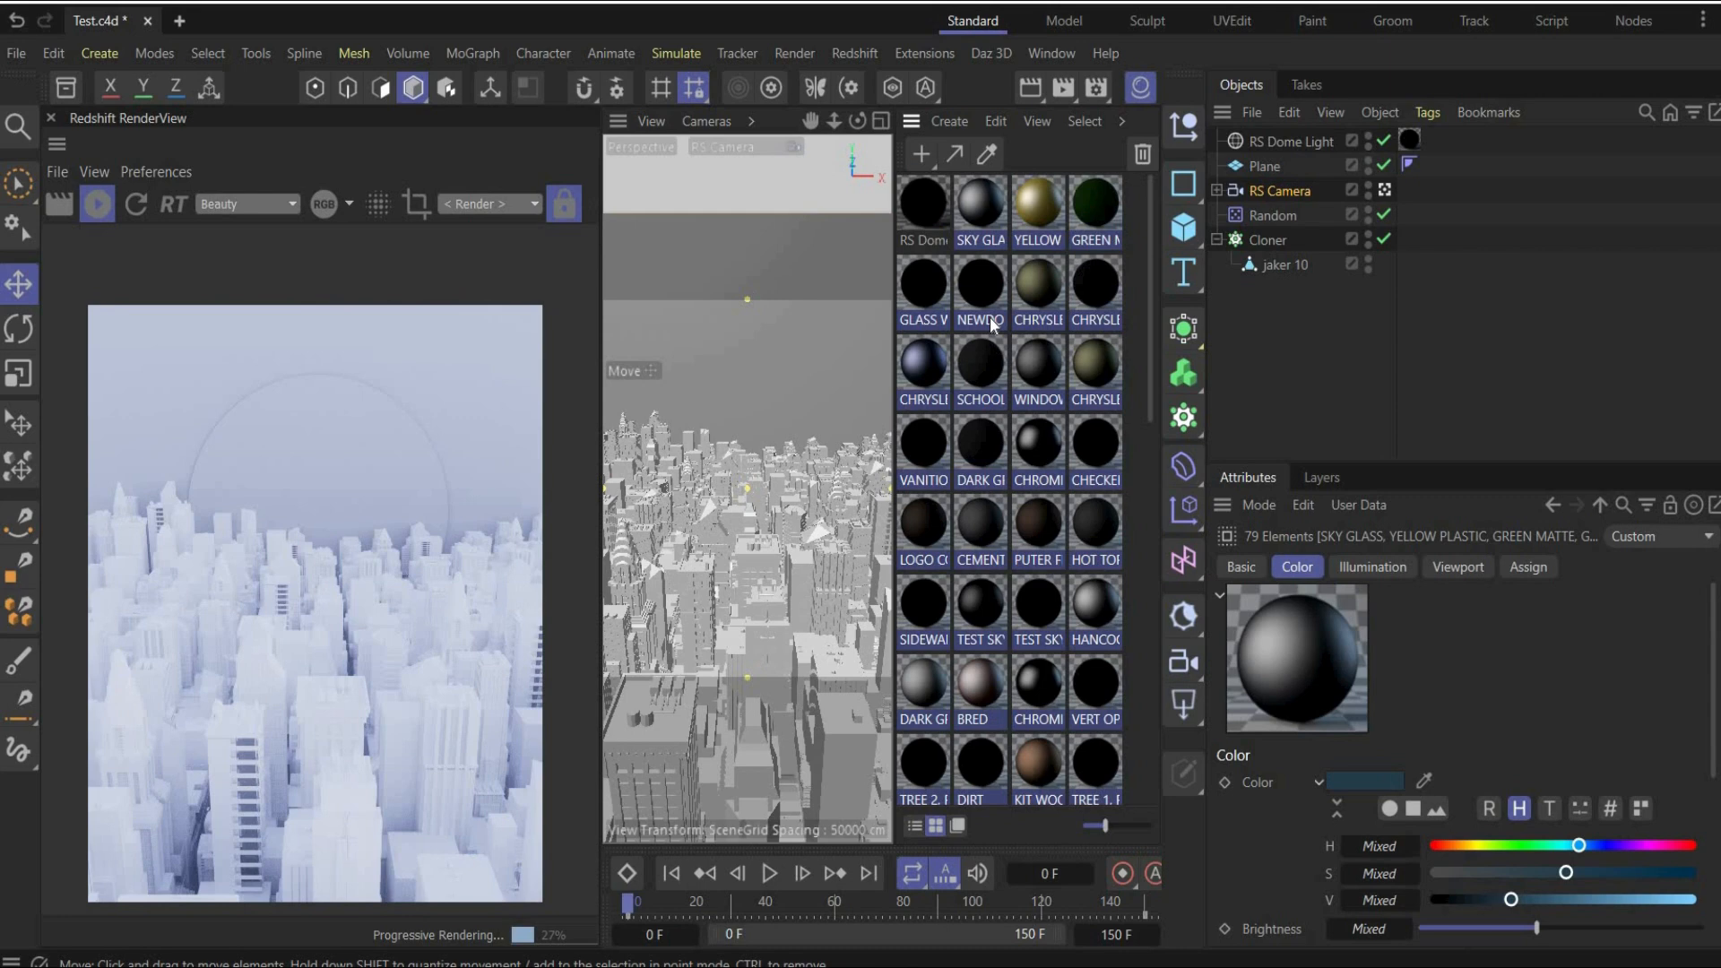
click(1142, 153)
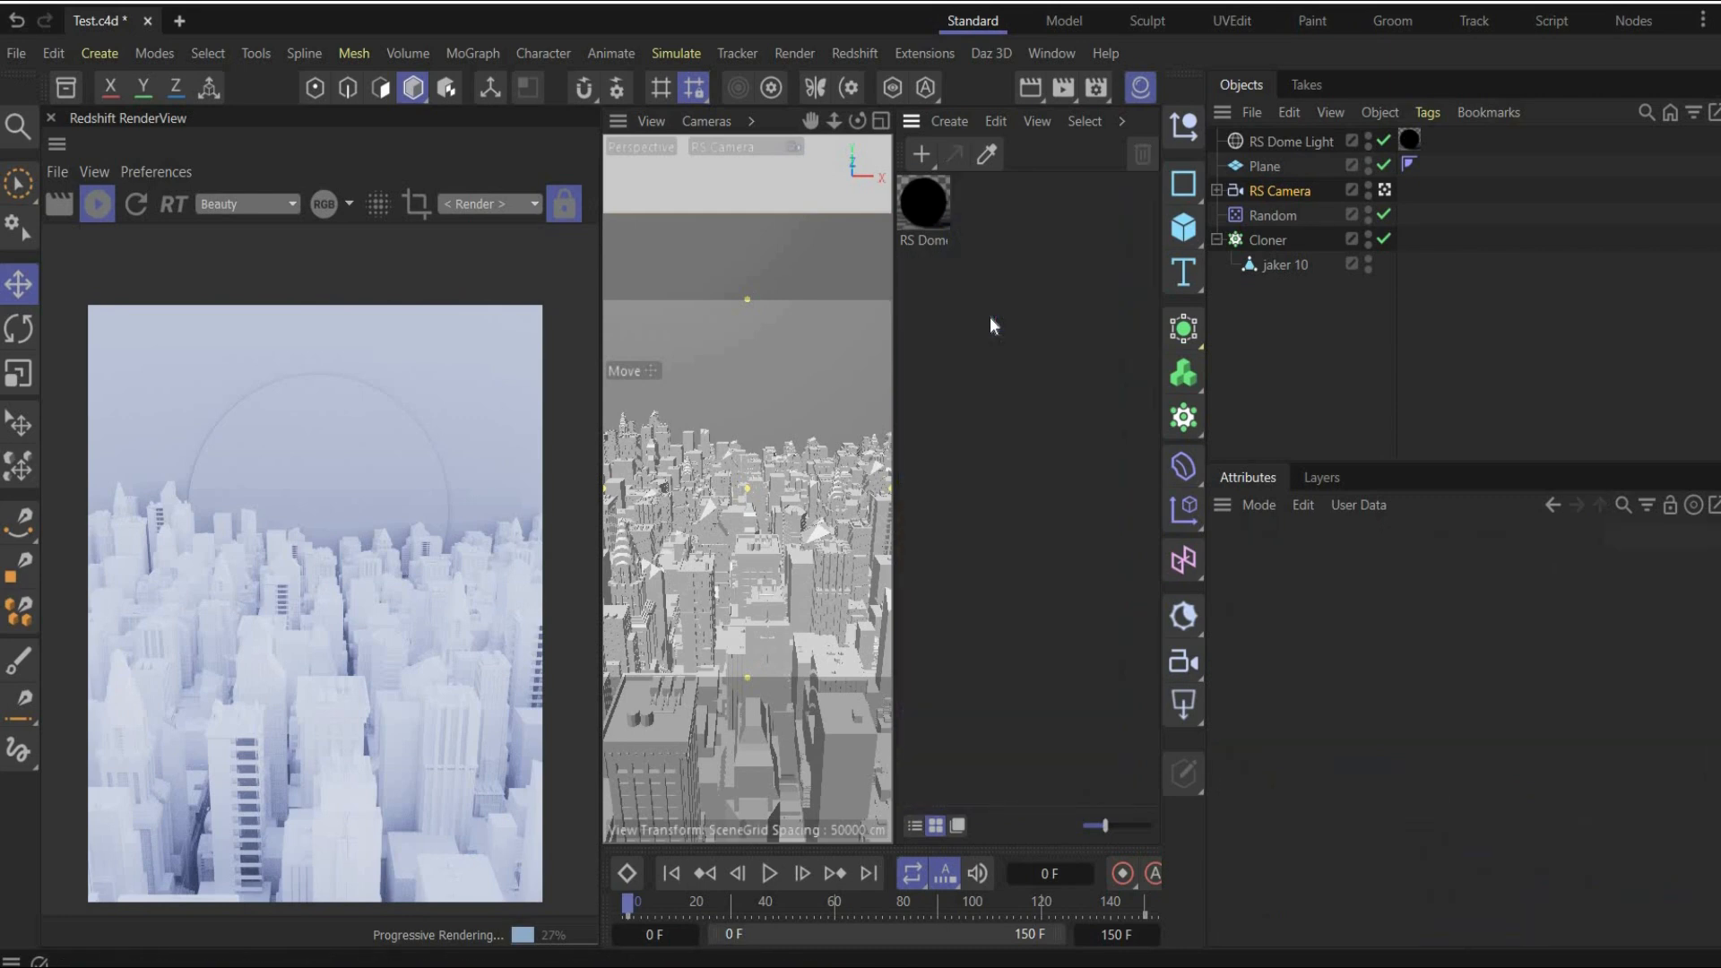
mouse_move(986, 342)
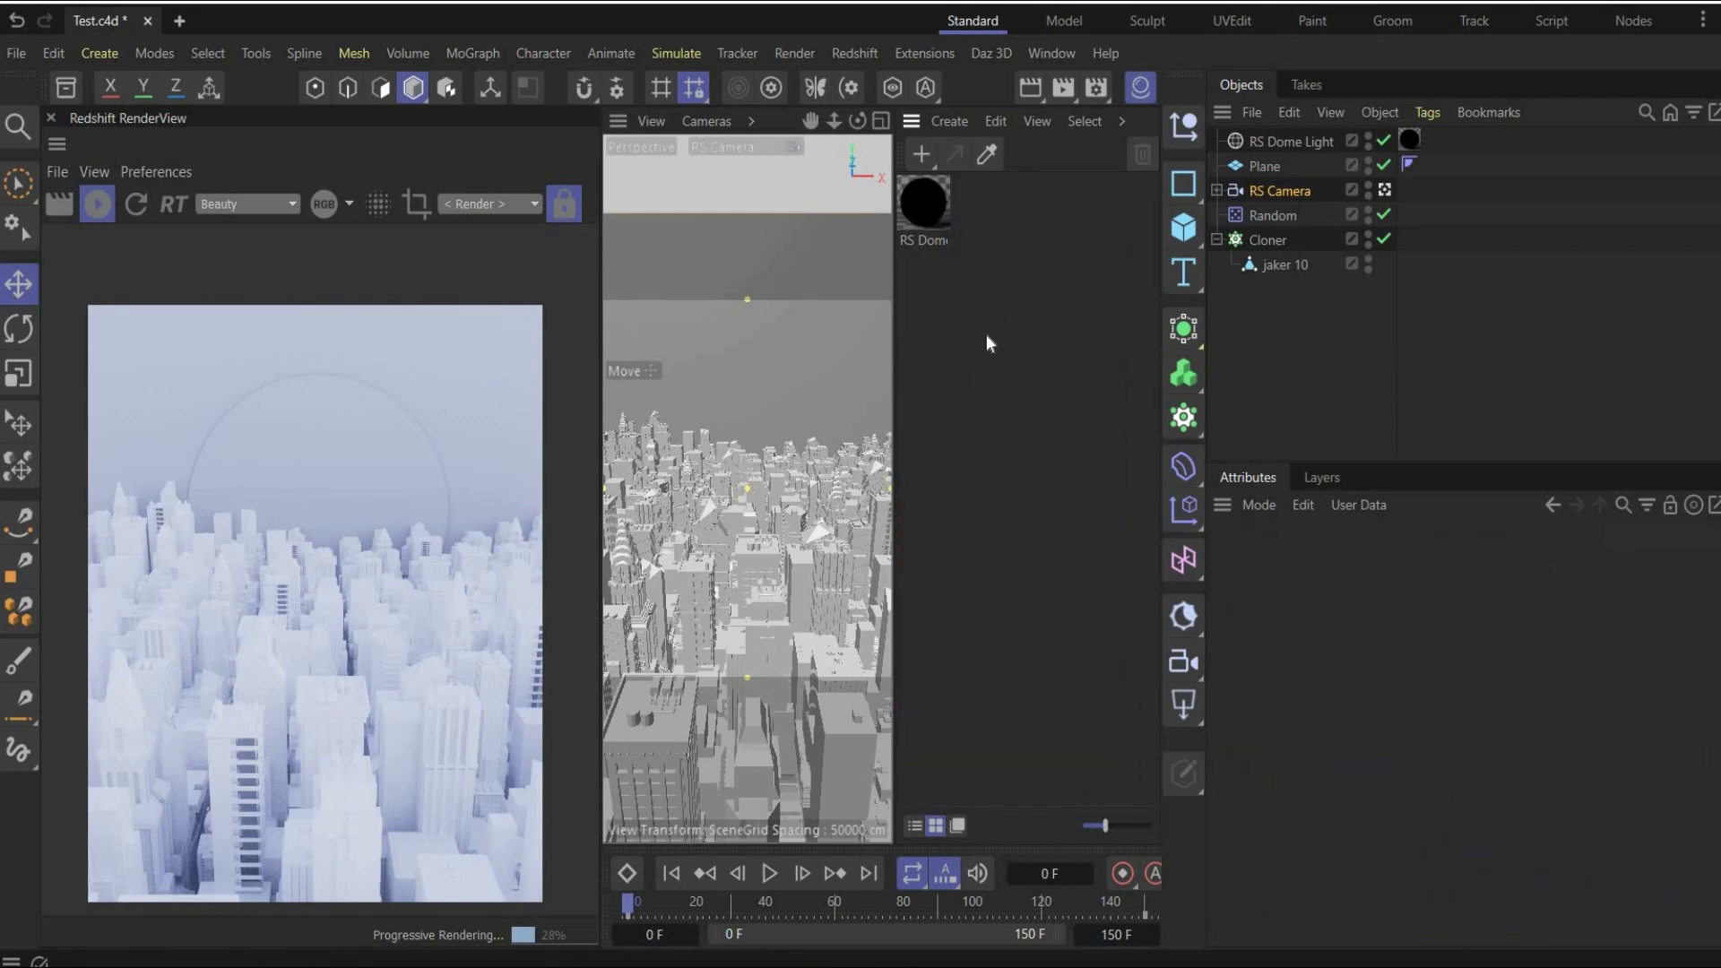
mouse_move(984, 349)
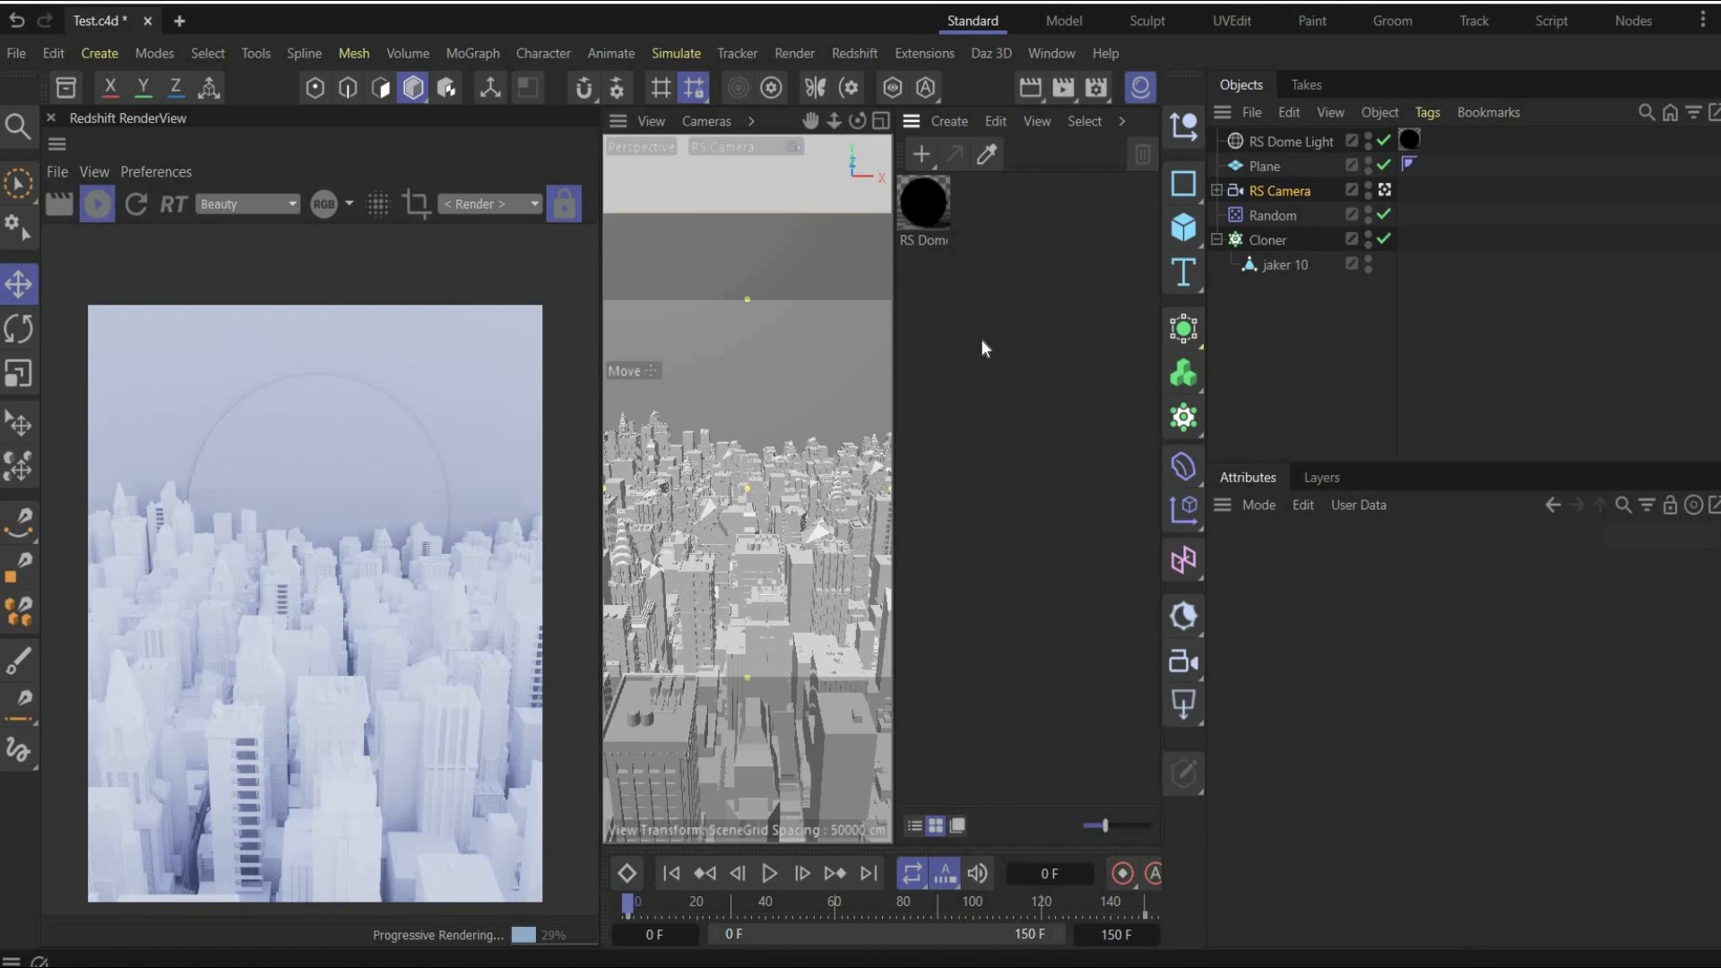
mouse_move(980, 315)
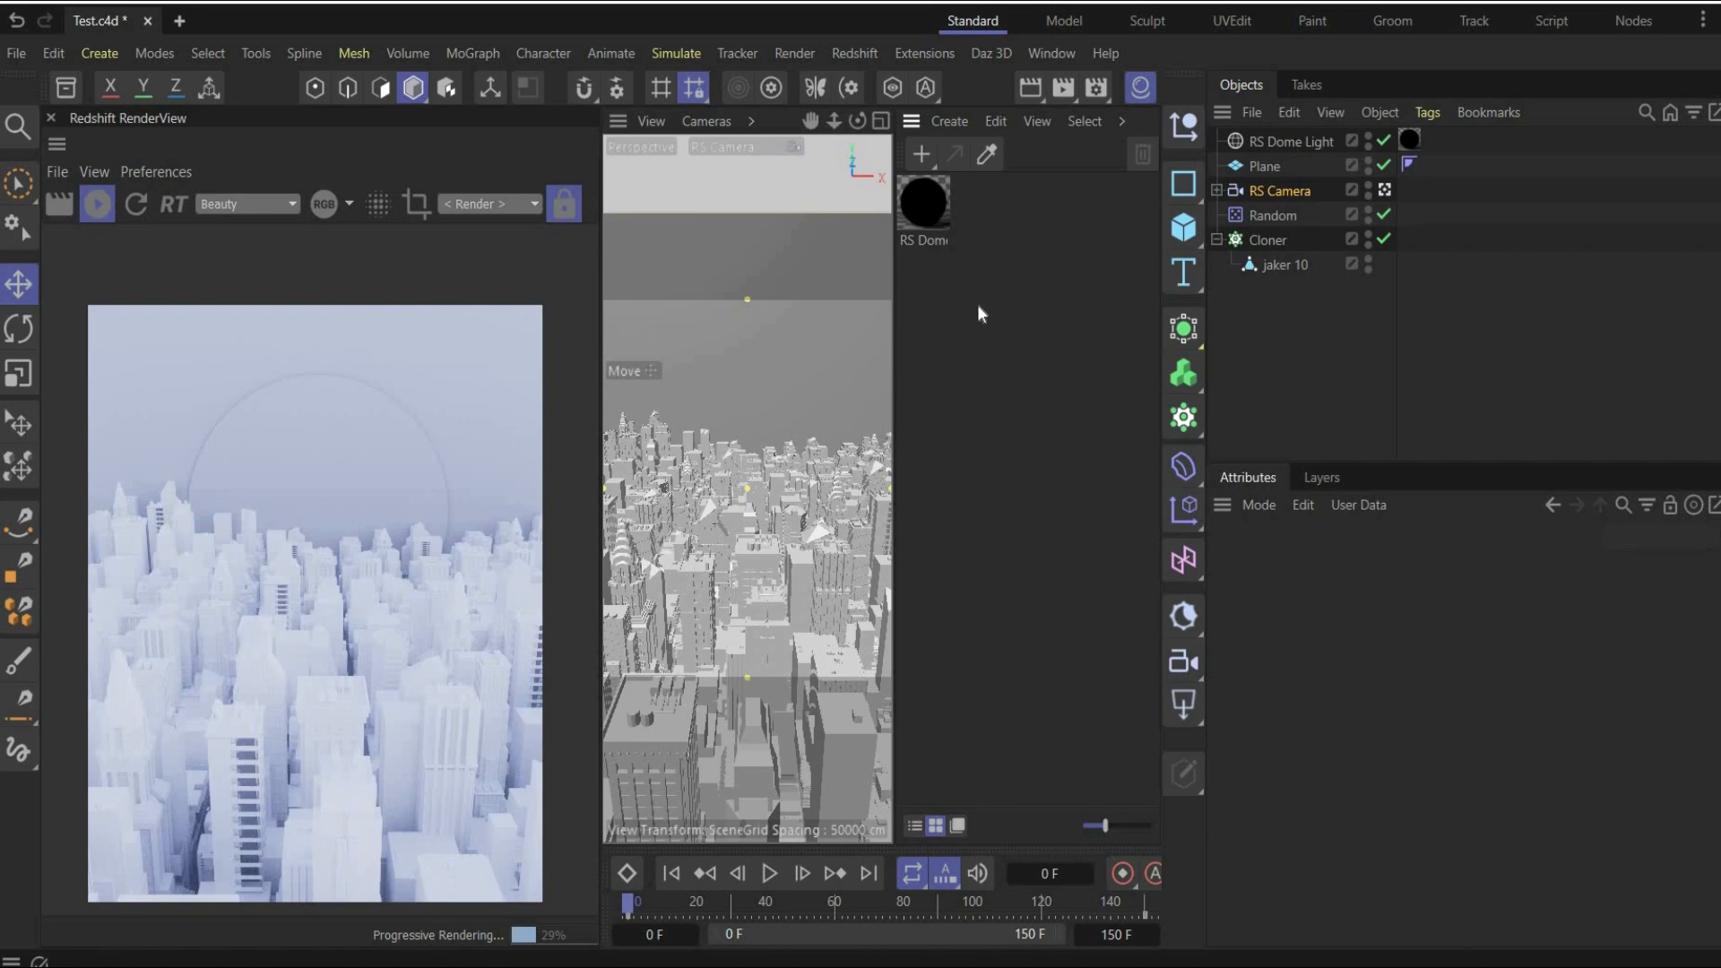
mouse_move(1022, 268)
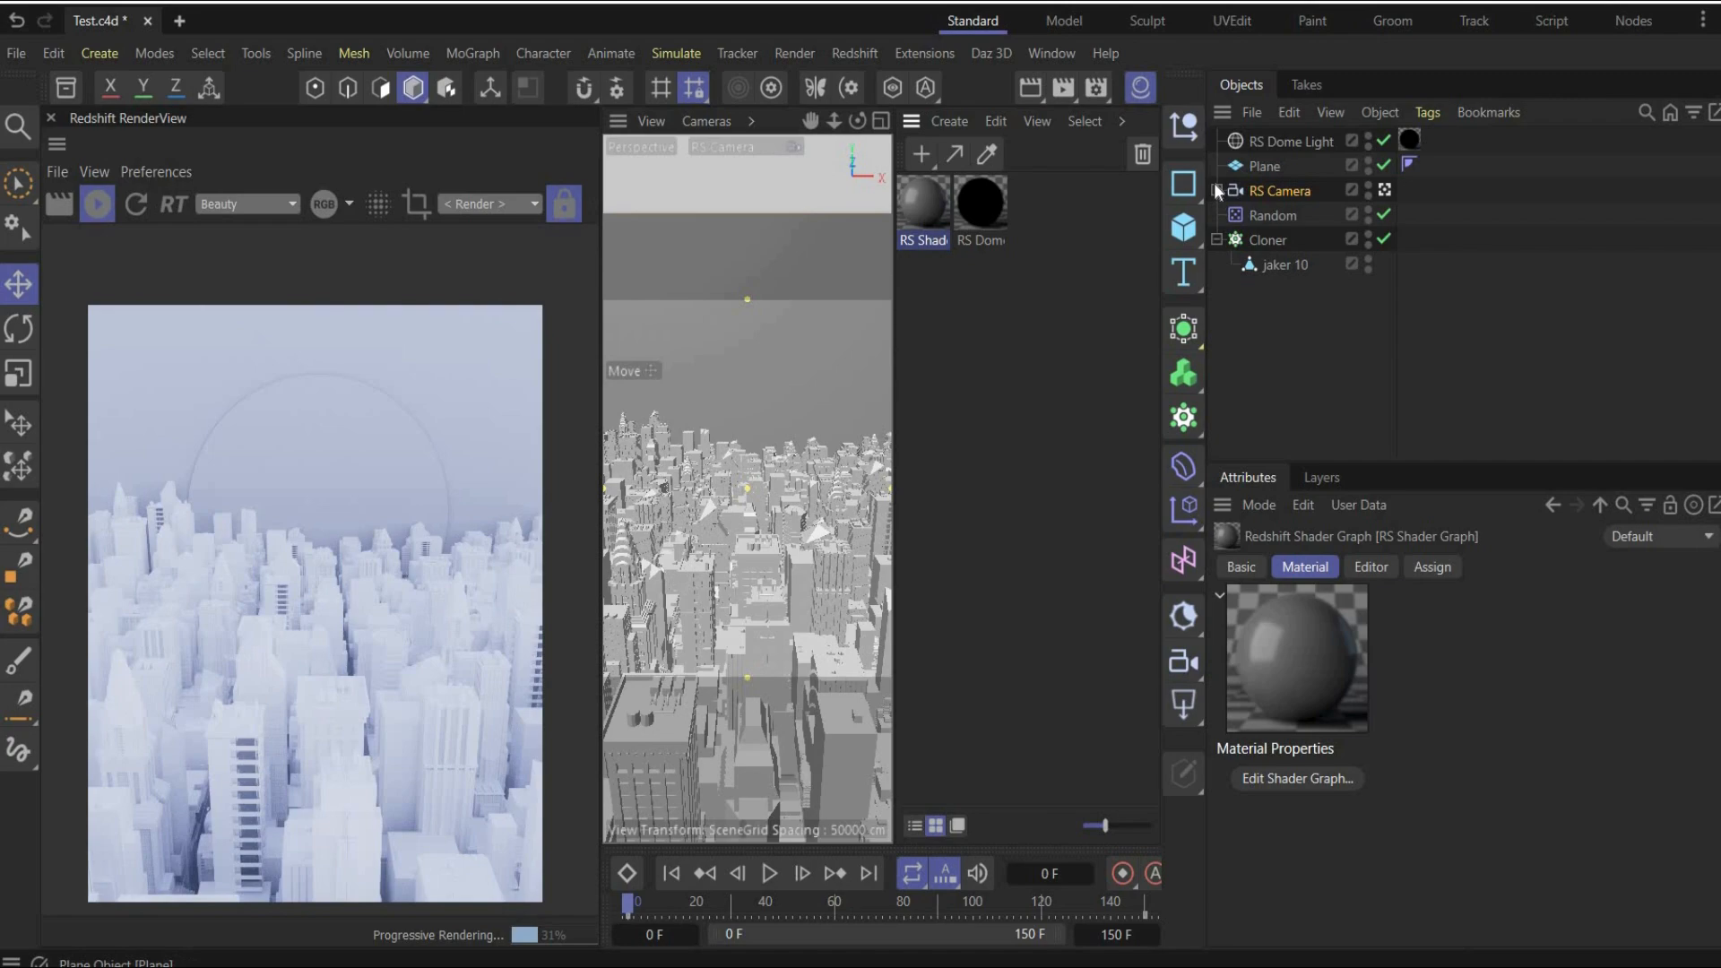
Step: Set the plane's new RS Shader Graph base colour to black in the node editor
click(1265, 166)
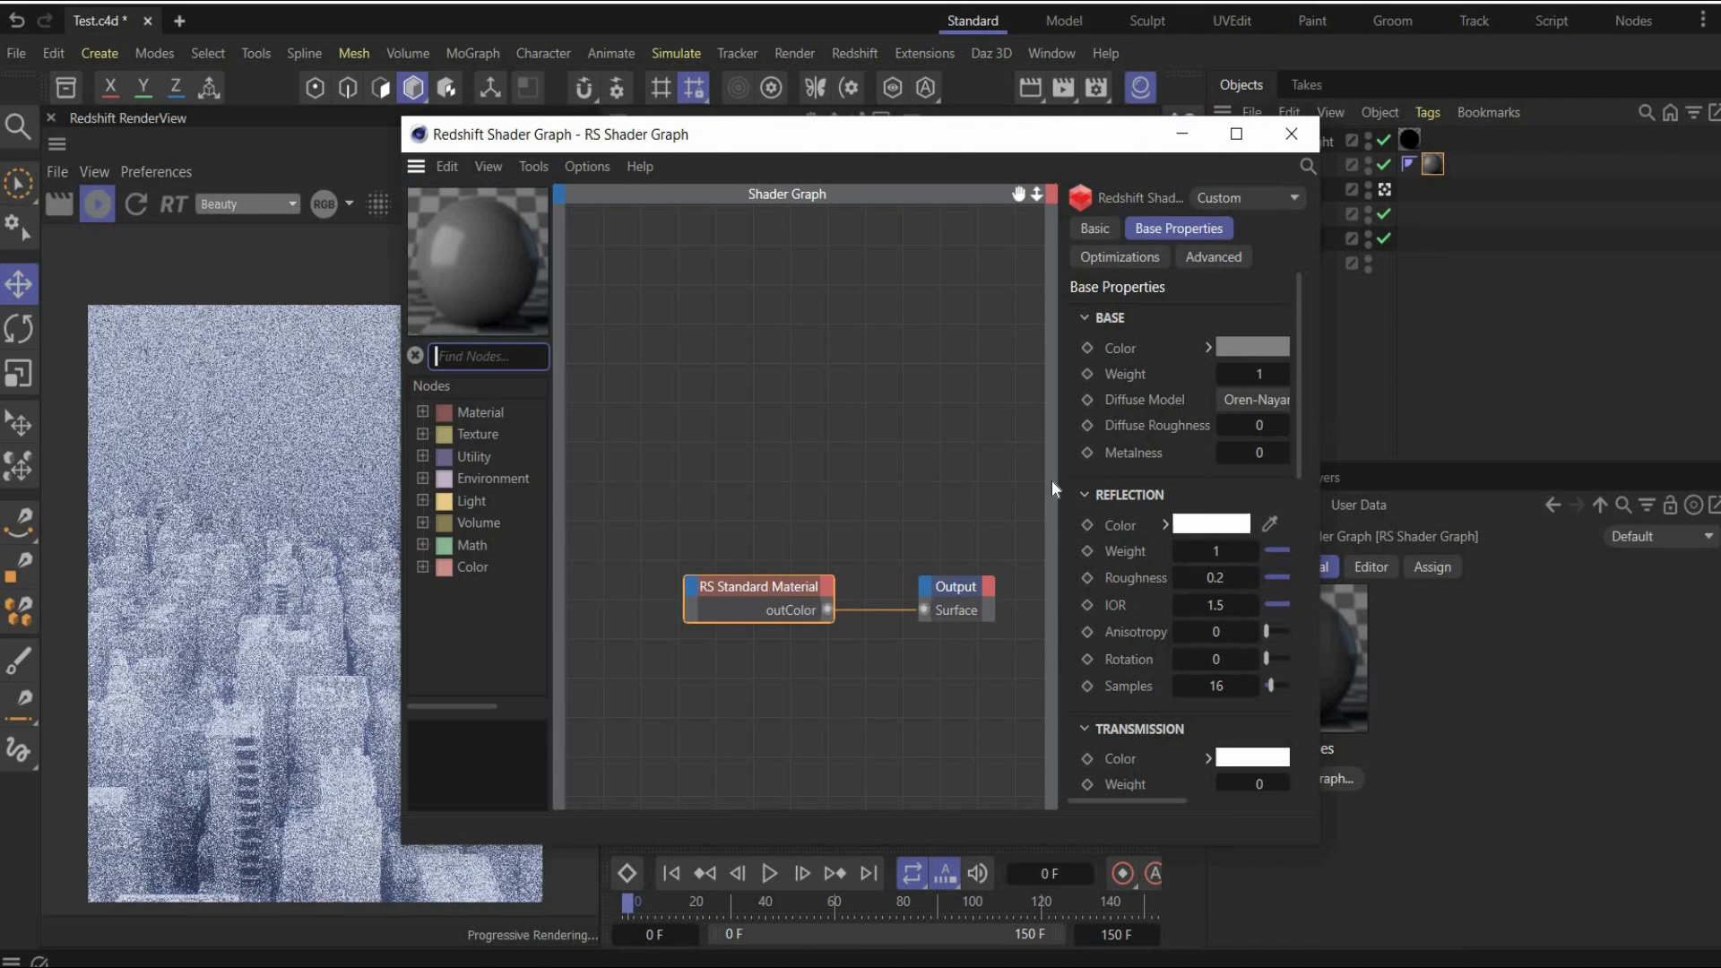
click(1252, 348)
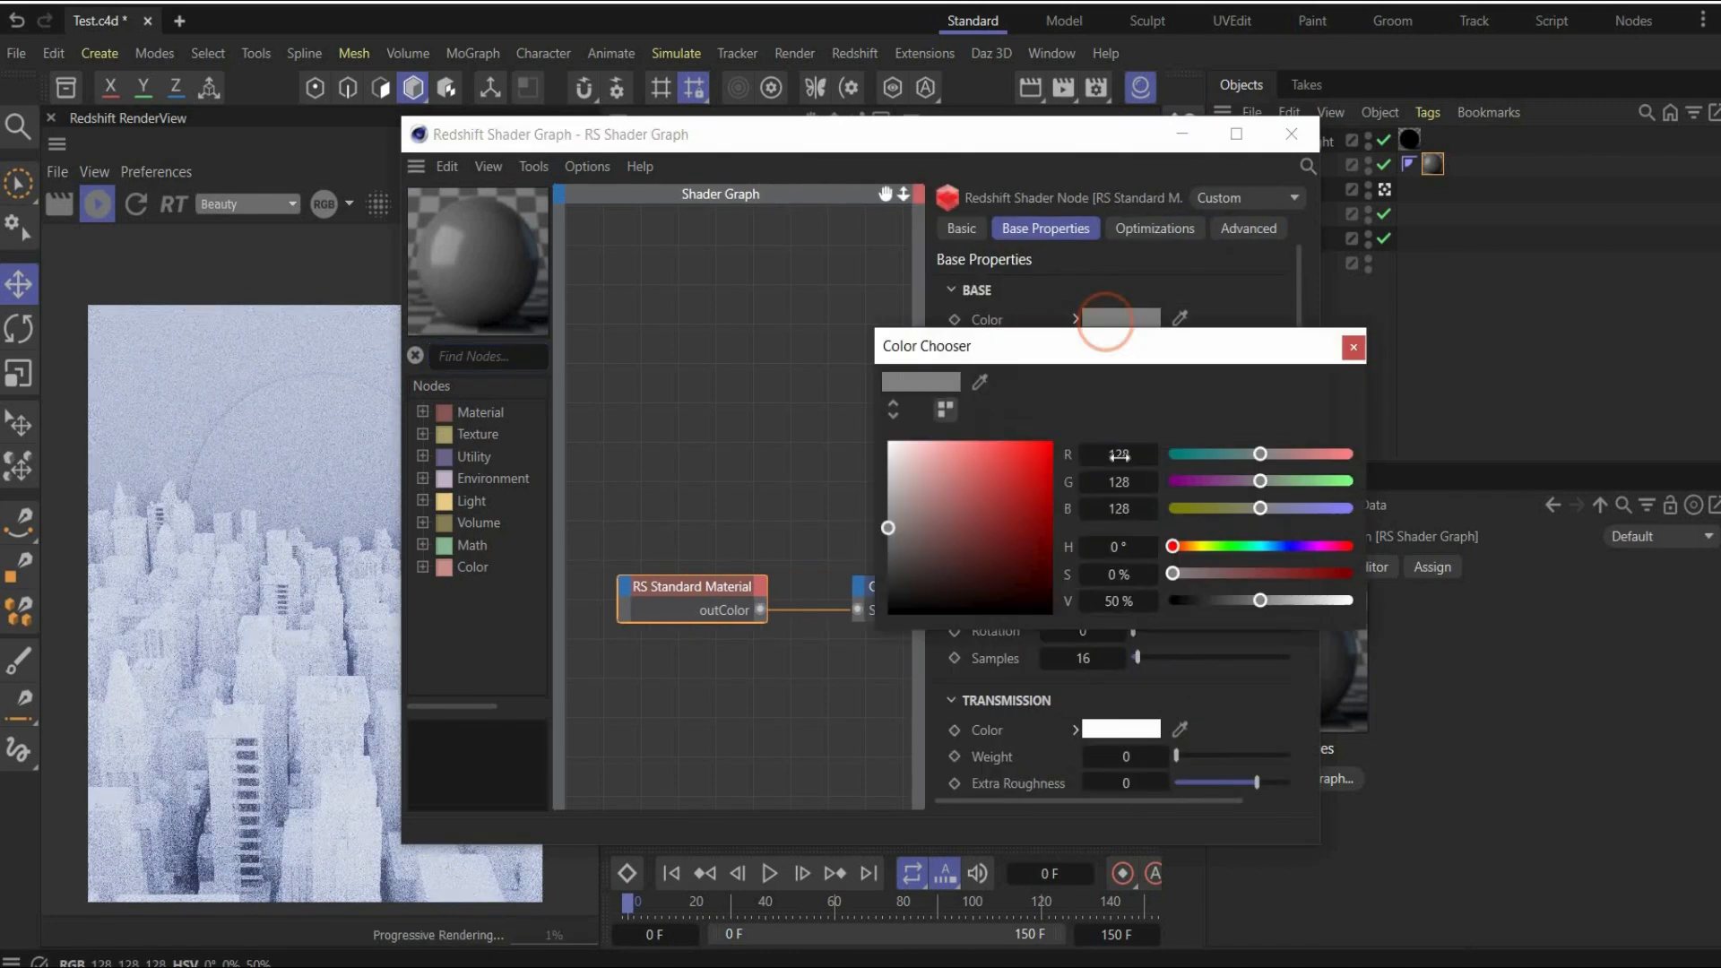
click(1353, 347)
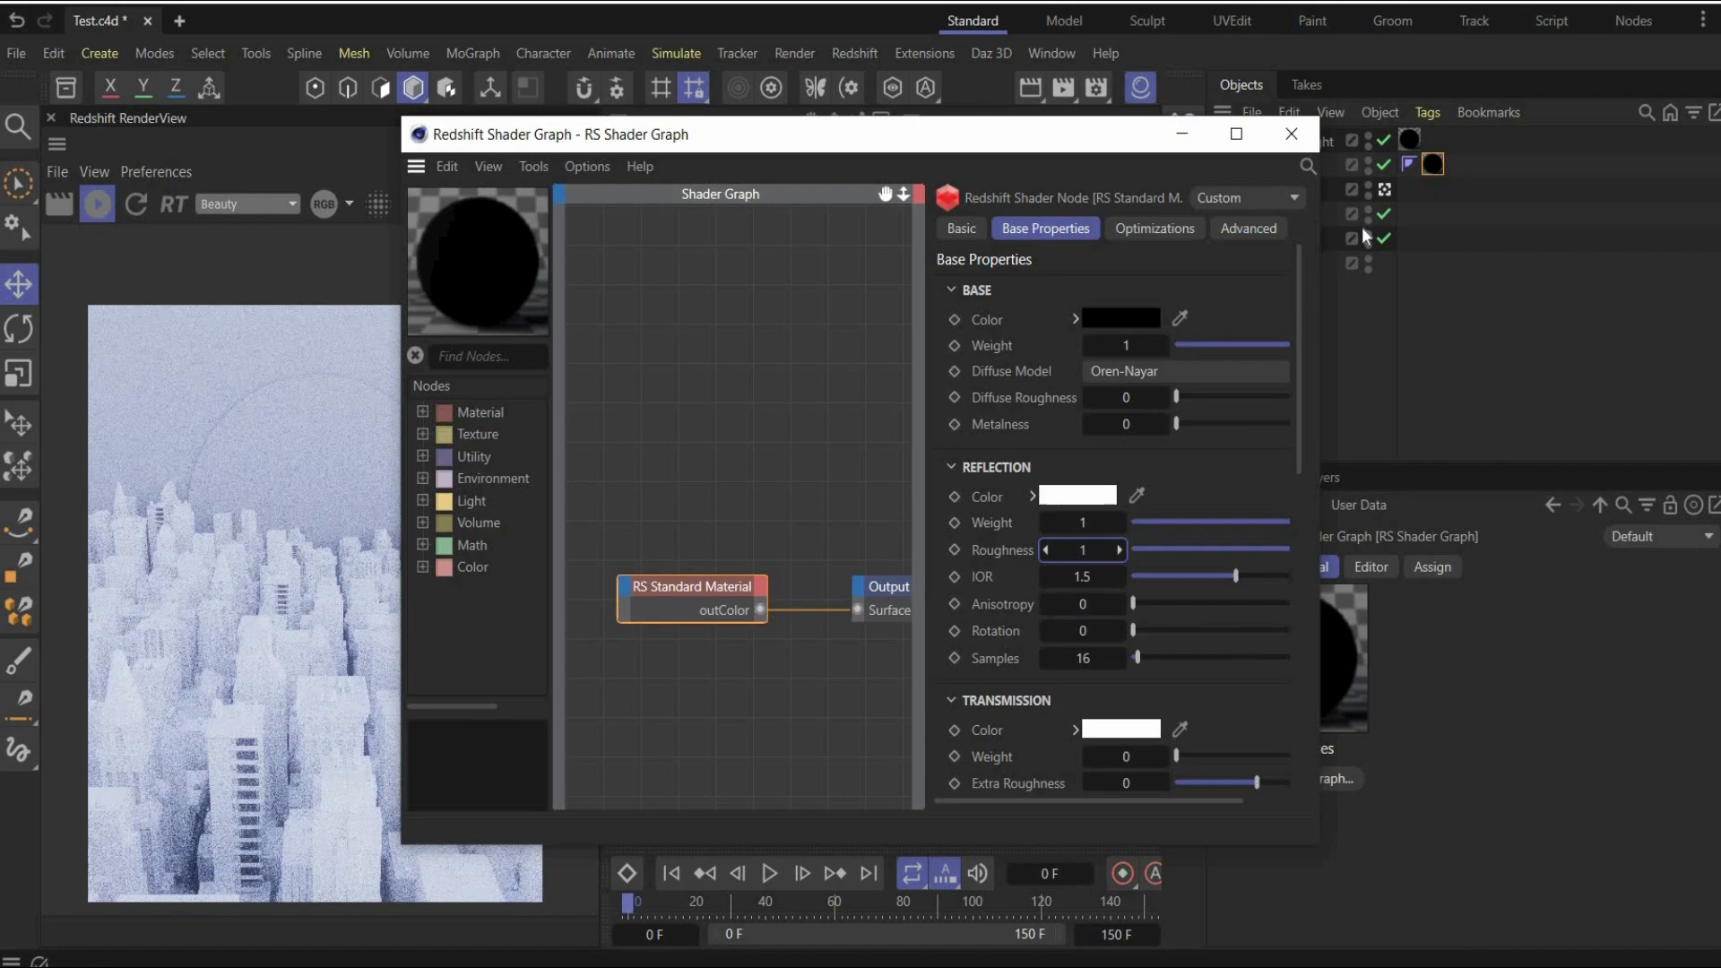
click(1291, 134)
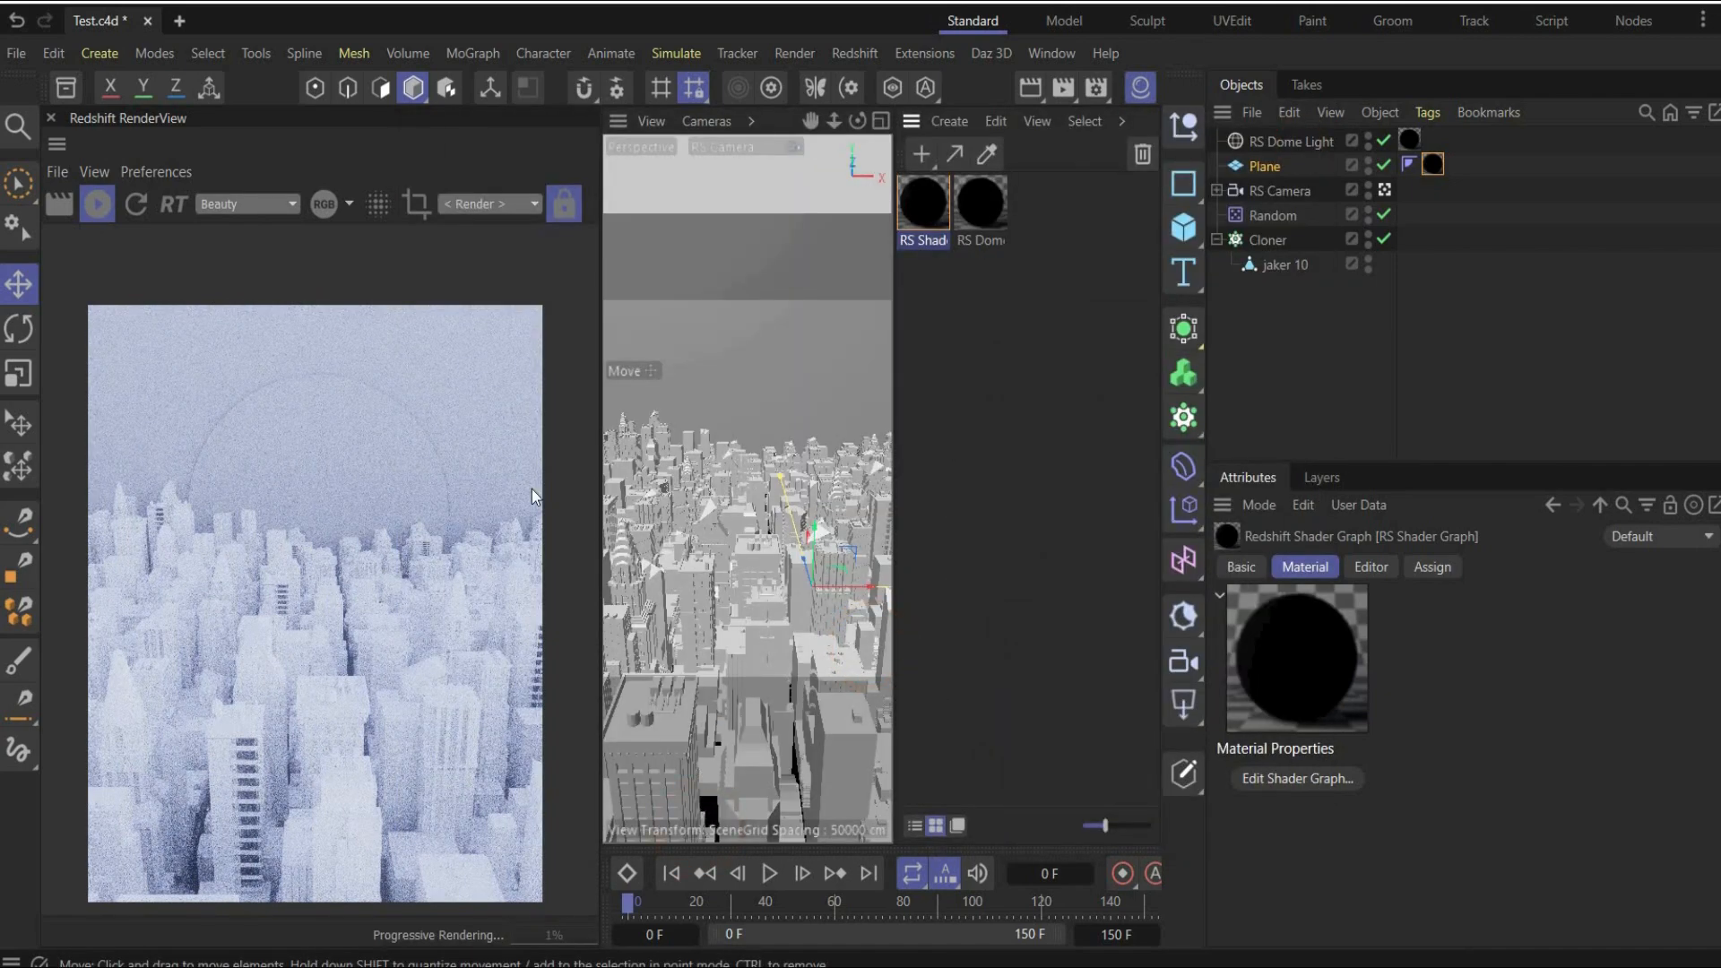
mouse_move(462, 613)
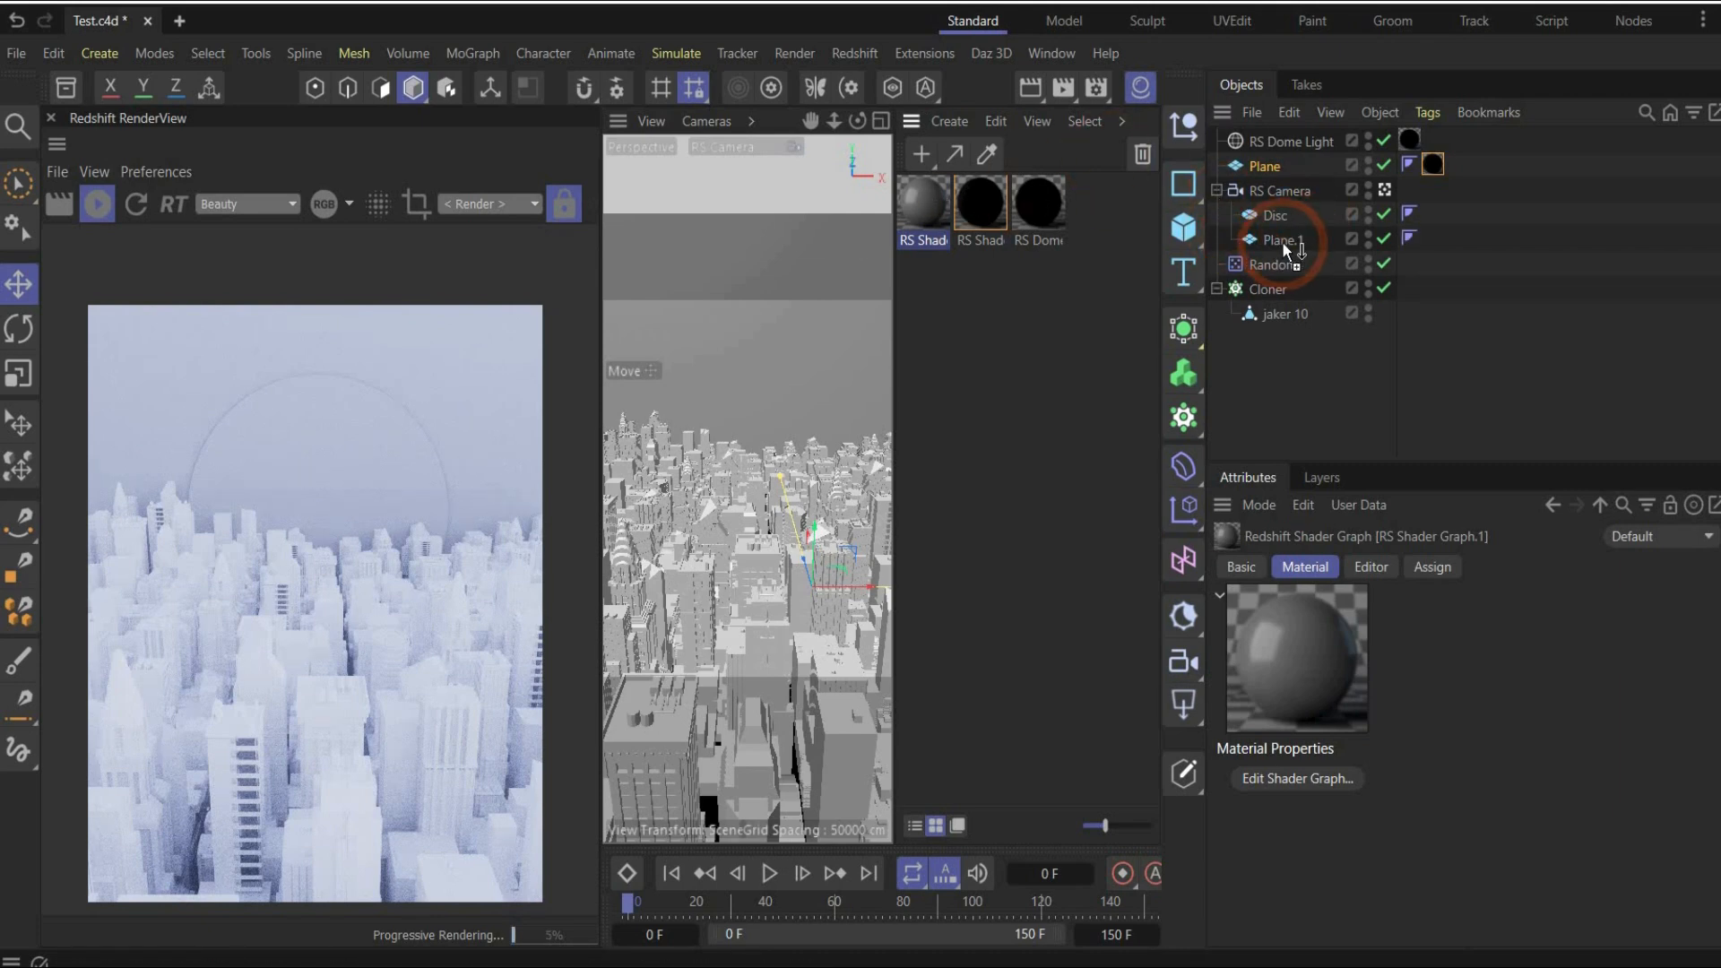
Step: Connect the sky Texture node to Plane.1's Base Color and adjust its R.P pitch rotation
click(1429, 237)
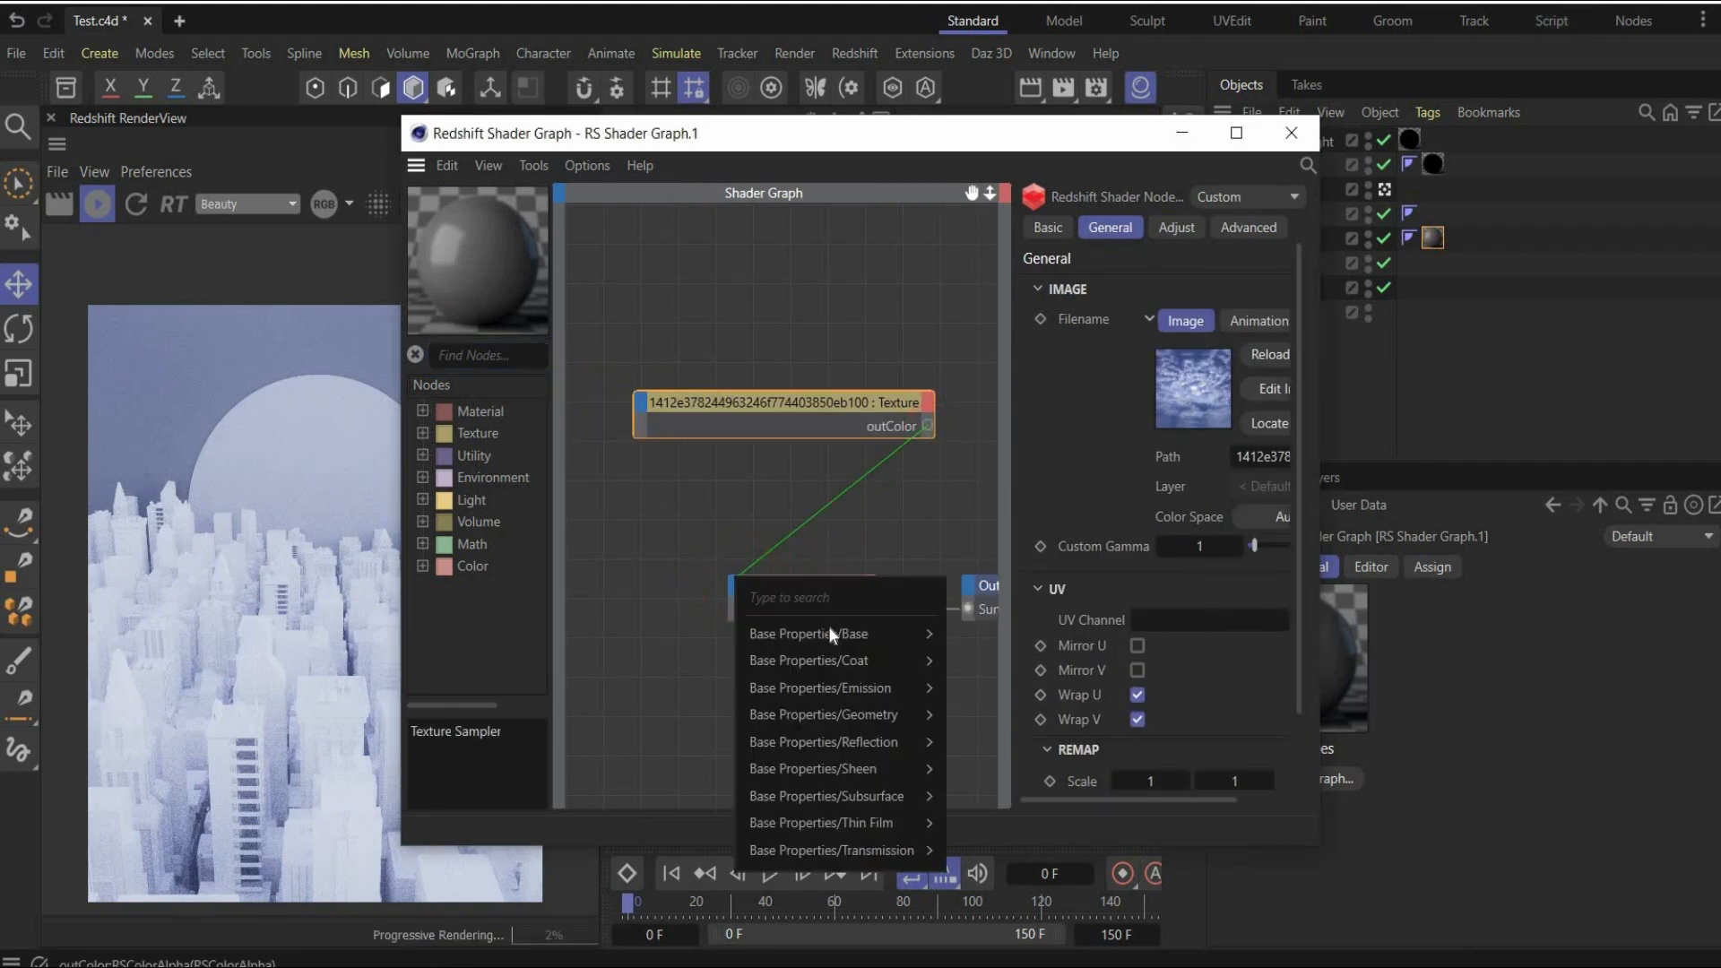
click(810, 634)
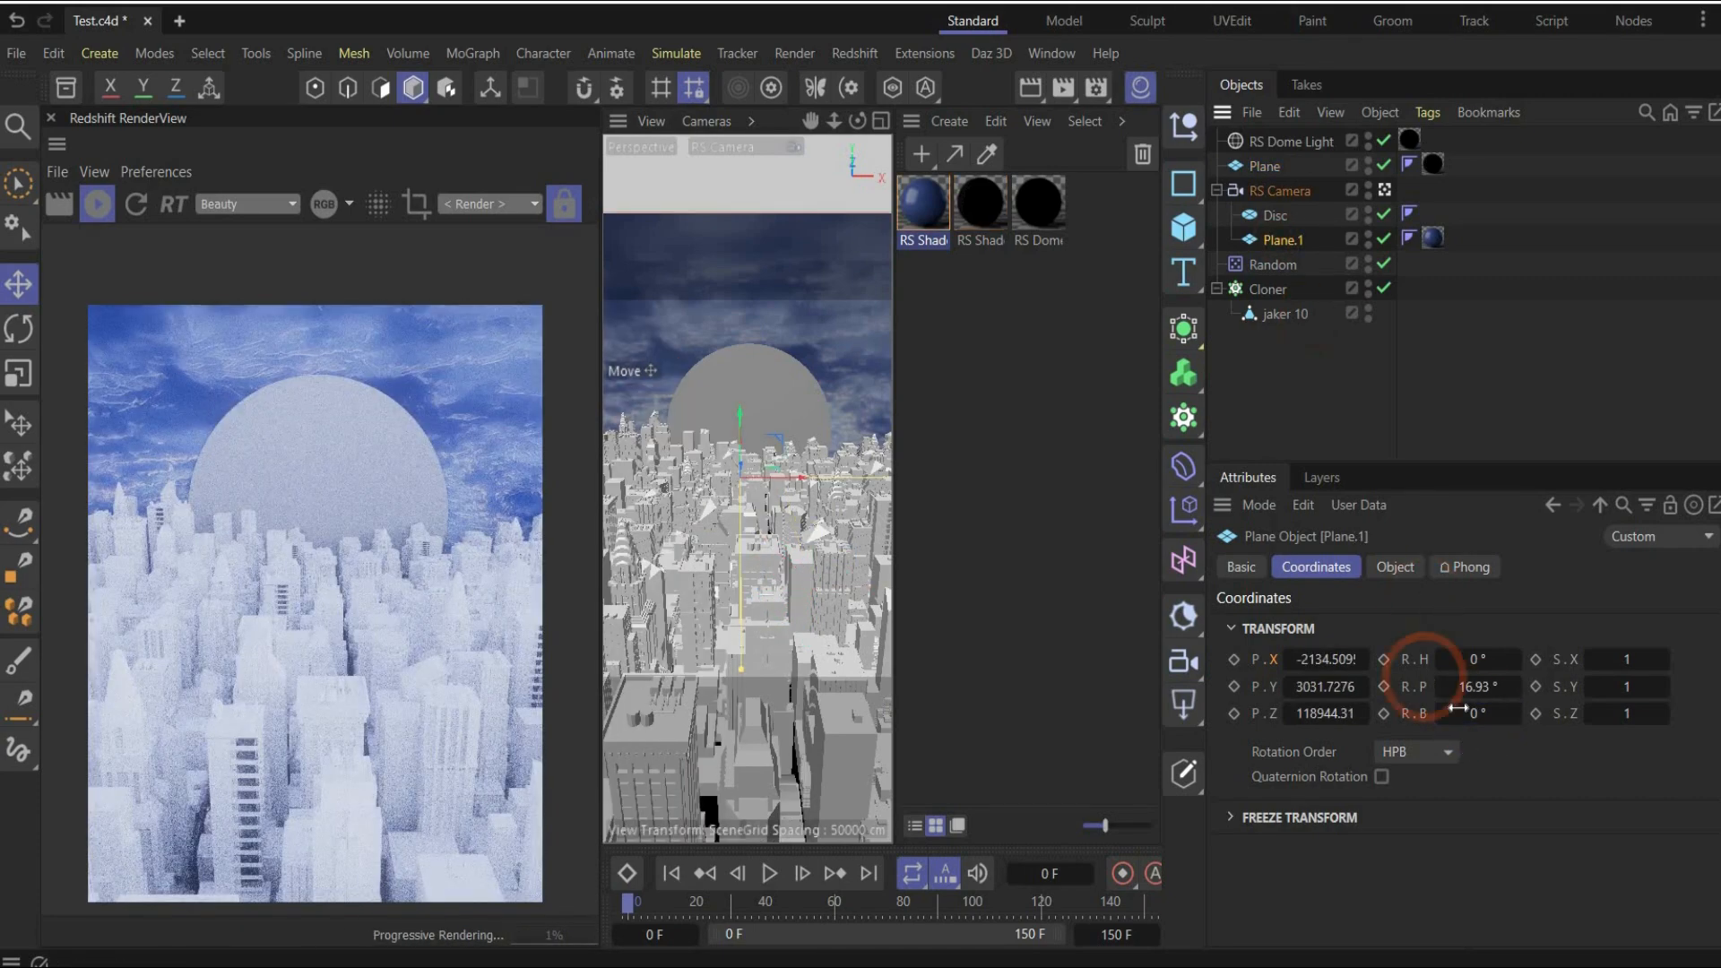
triple_click(1477, 713)
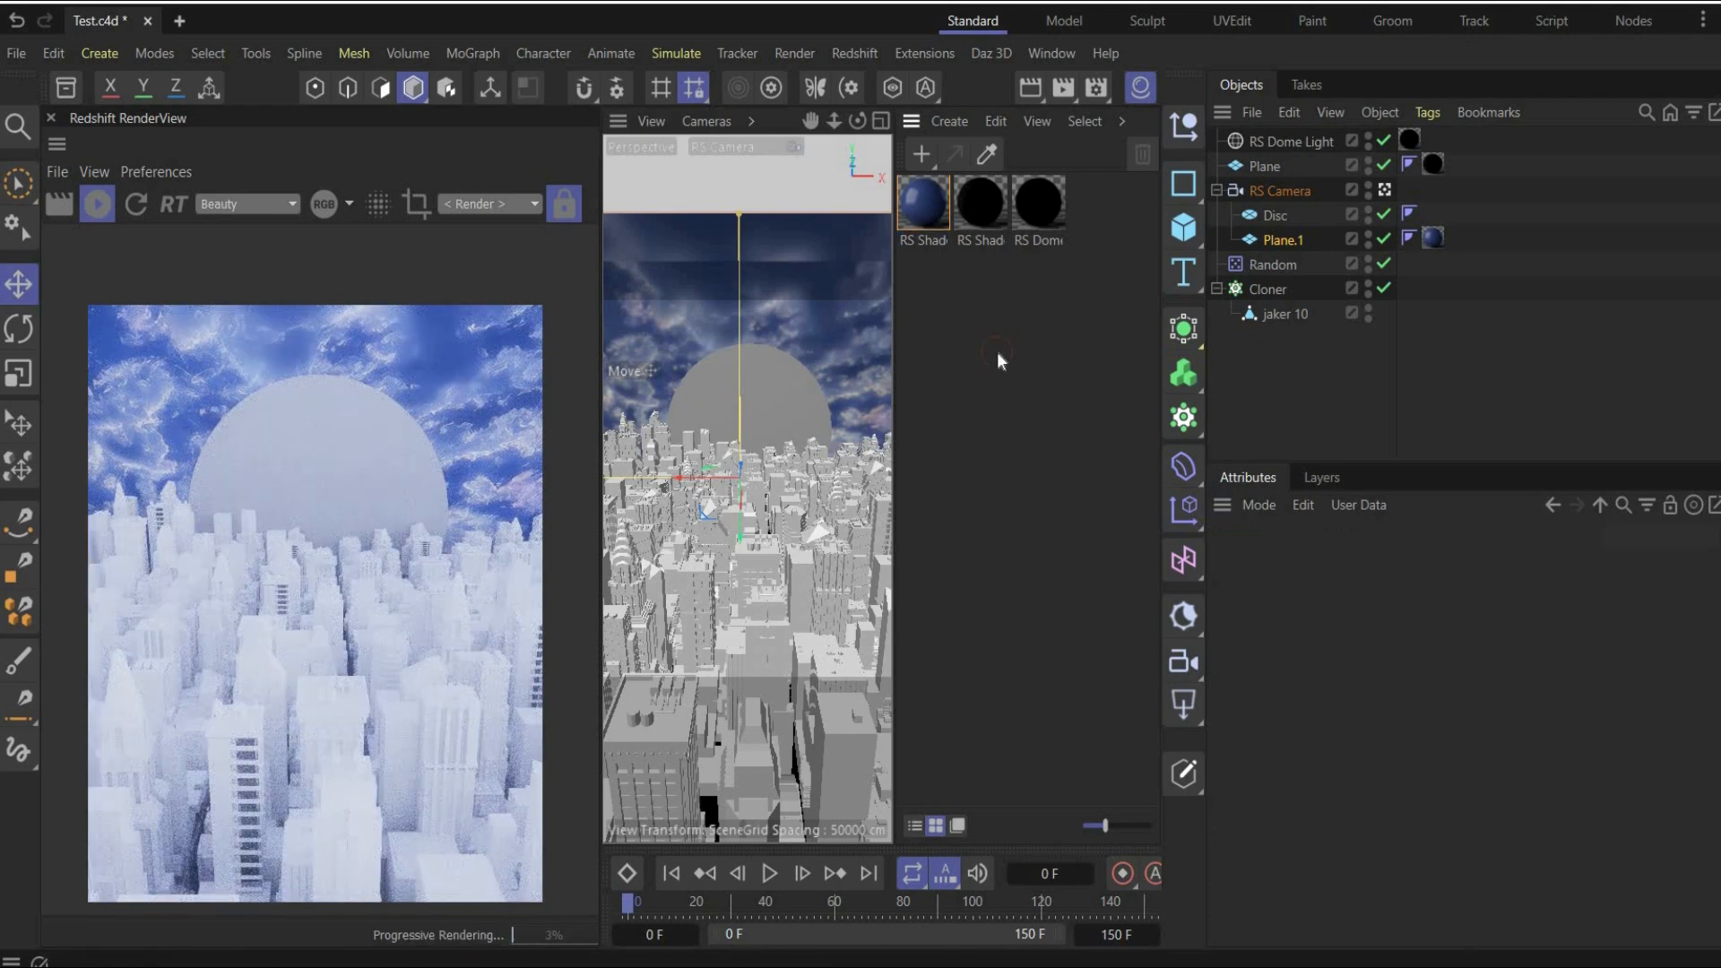
Step: Create a new RS material for the Disc and select it
click(922, 200)
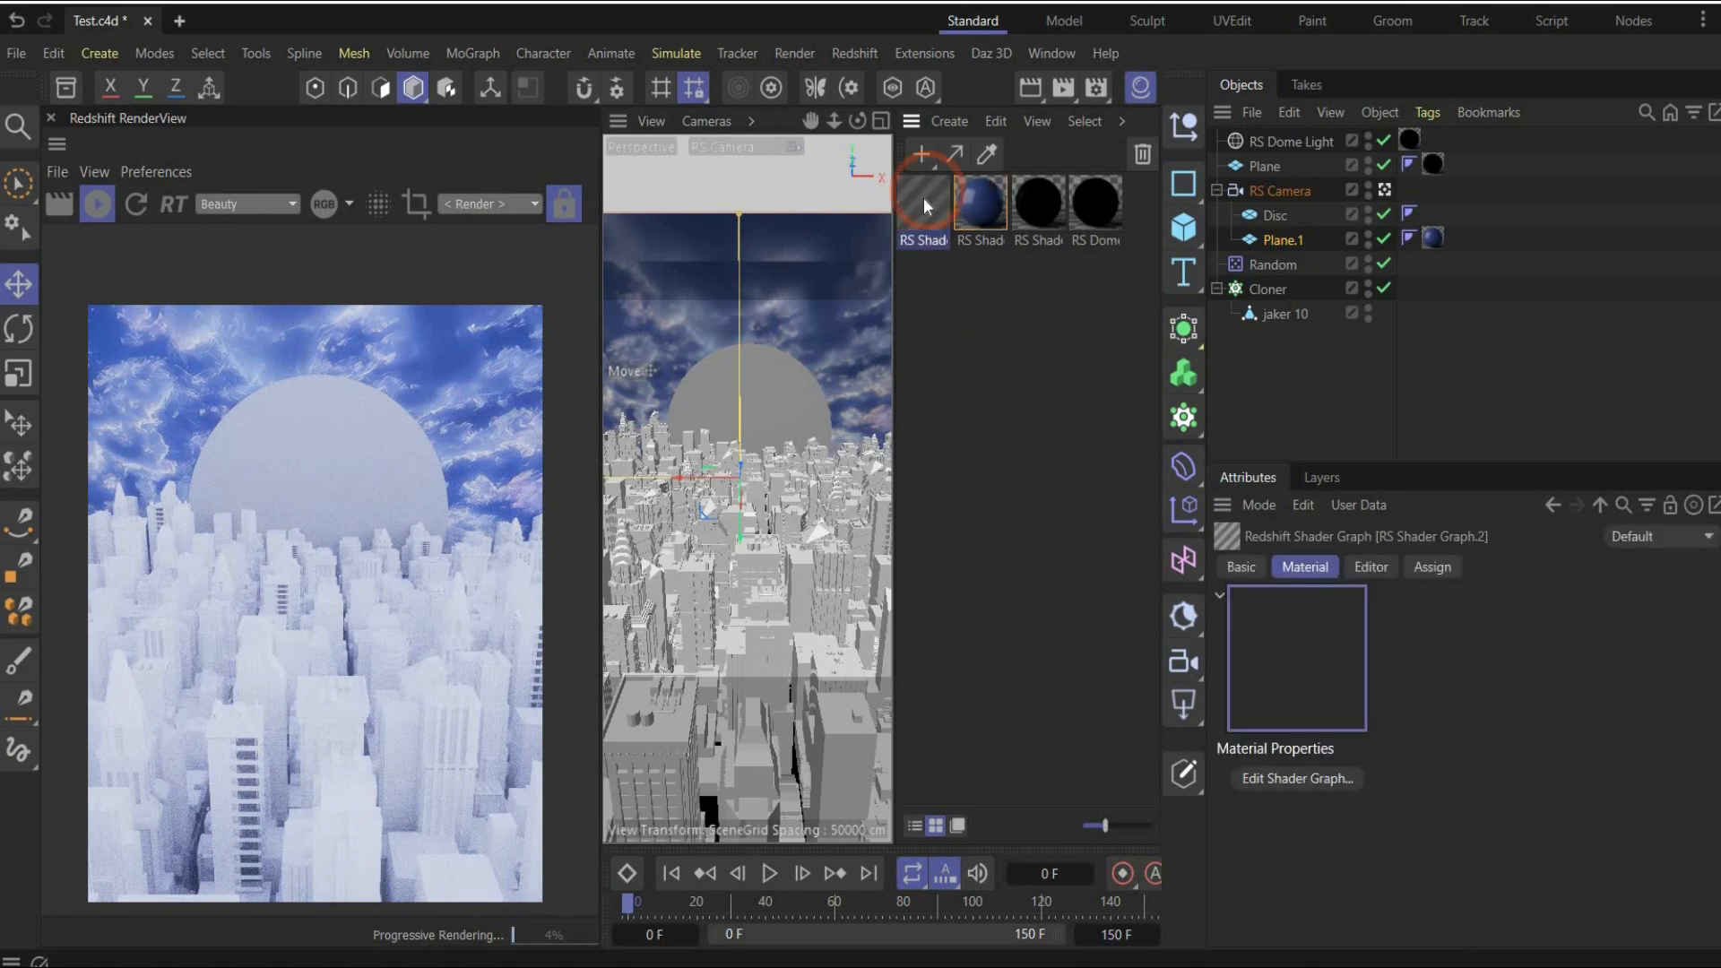
click(1429, 214)
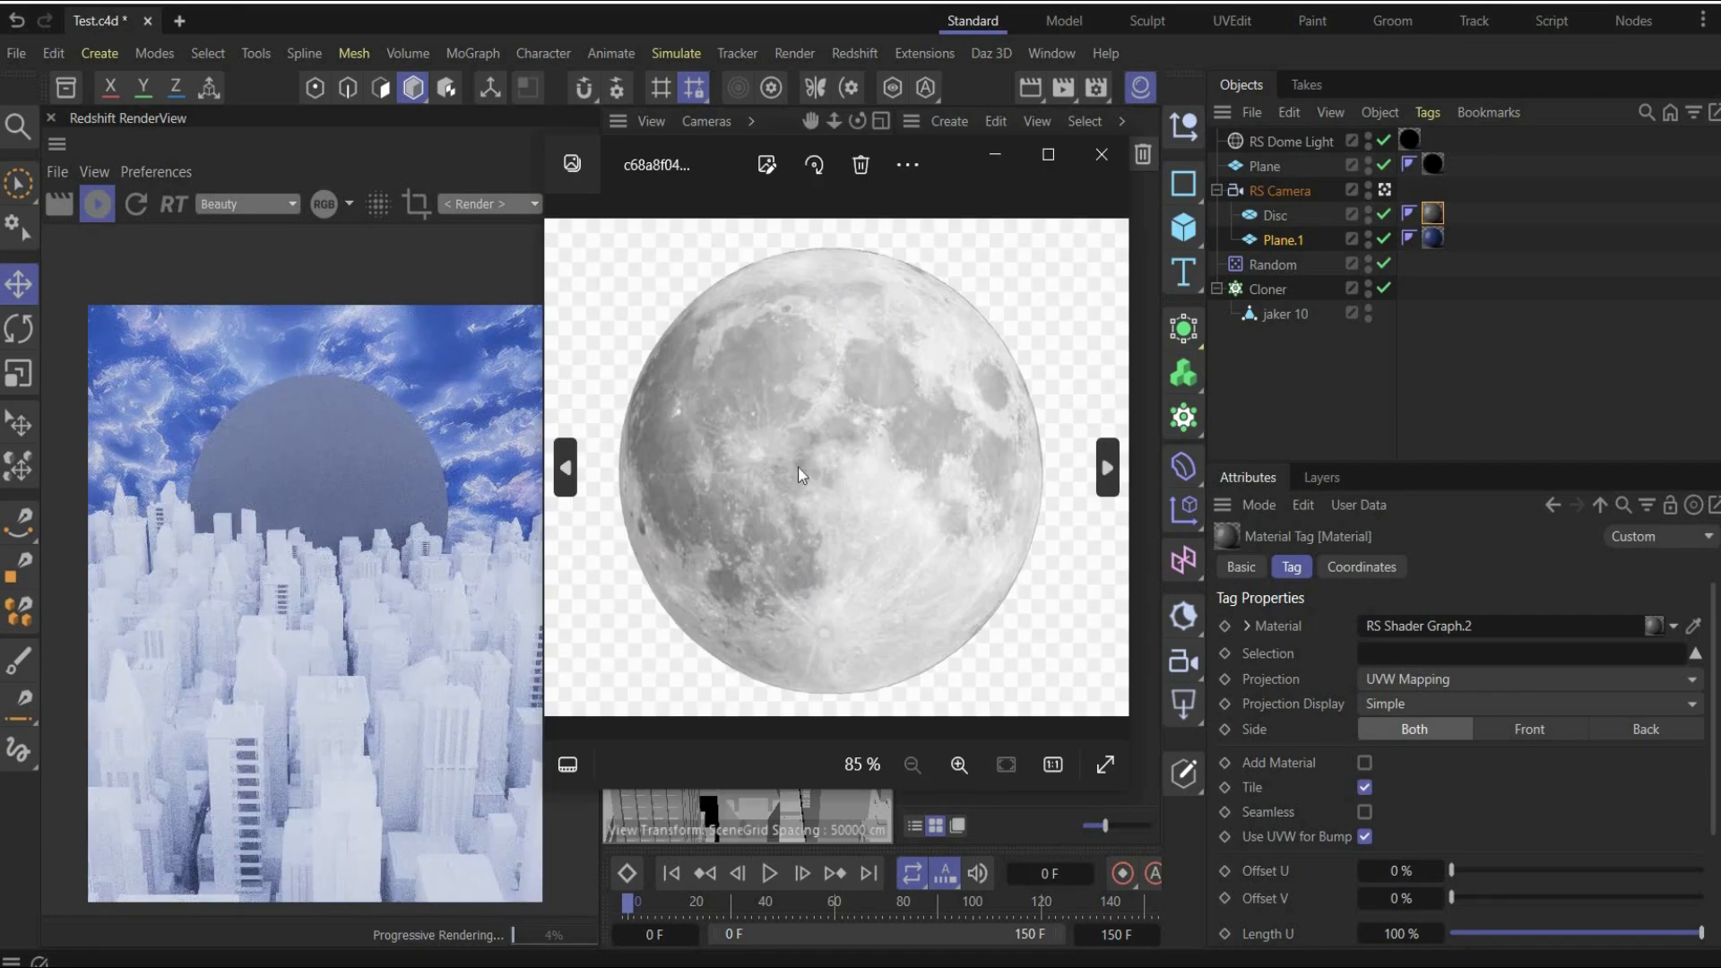
mouse_move(1040, 55)
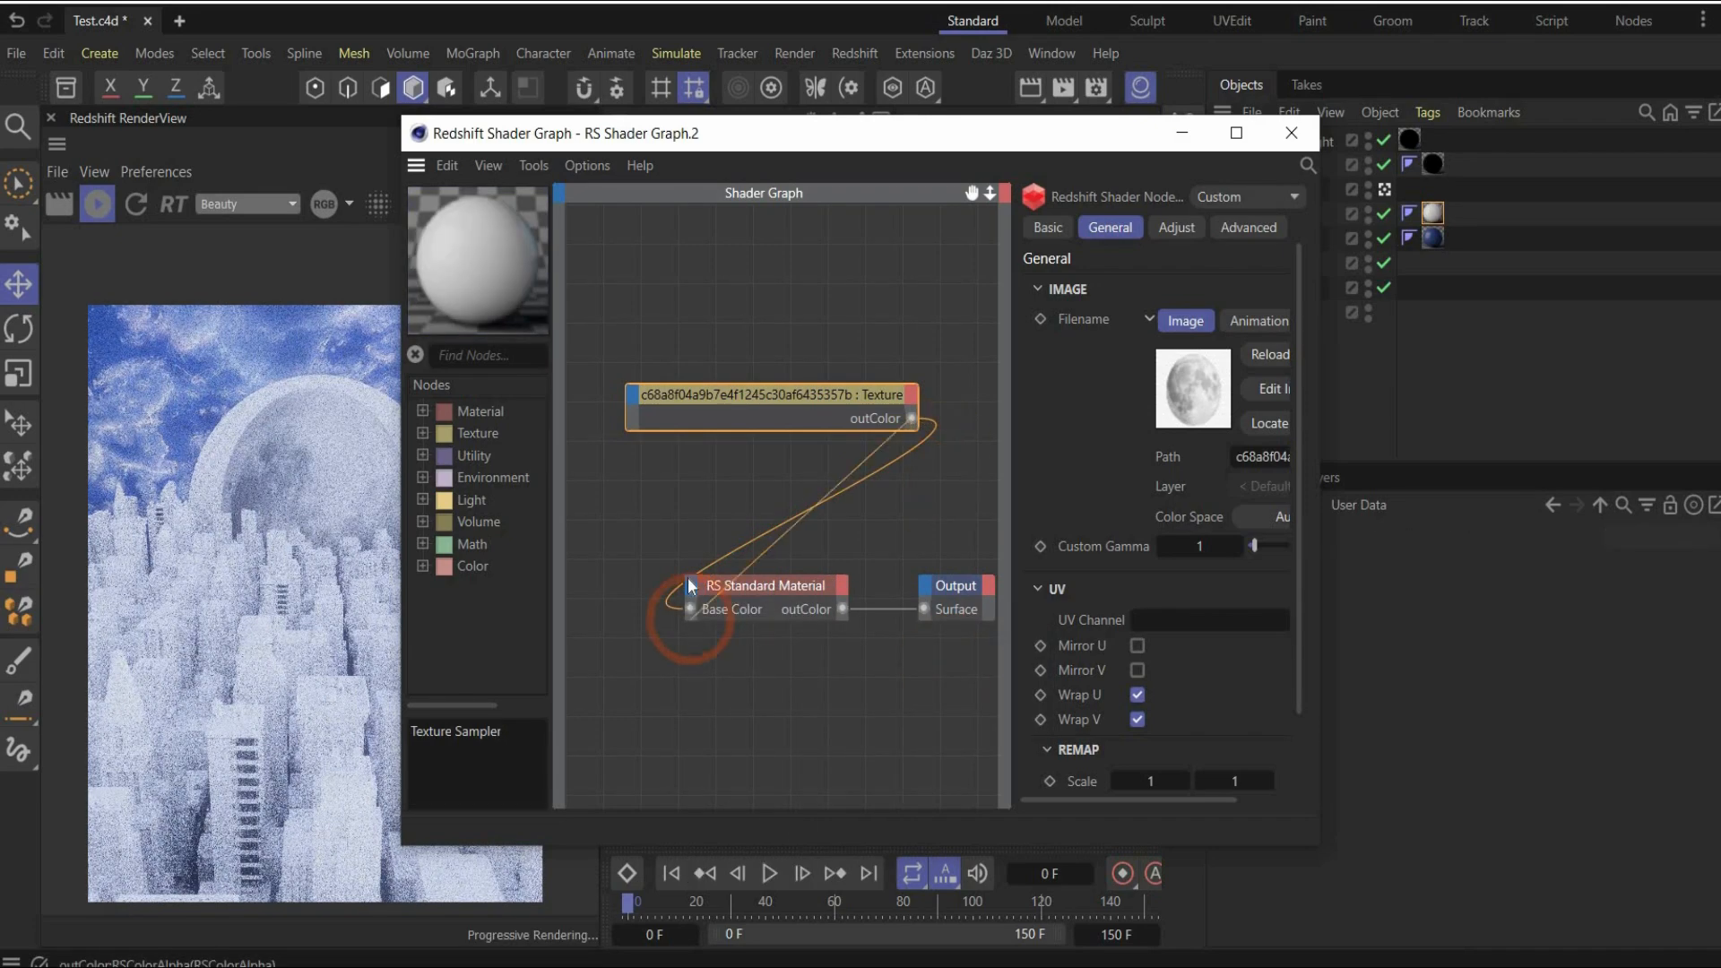
Step: Feed the moon texture into Emission Color at weight 1 and adjust its Remap Scale and Offset
click(695, 609)
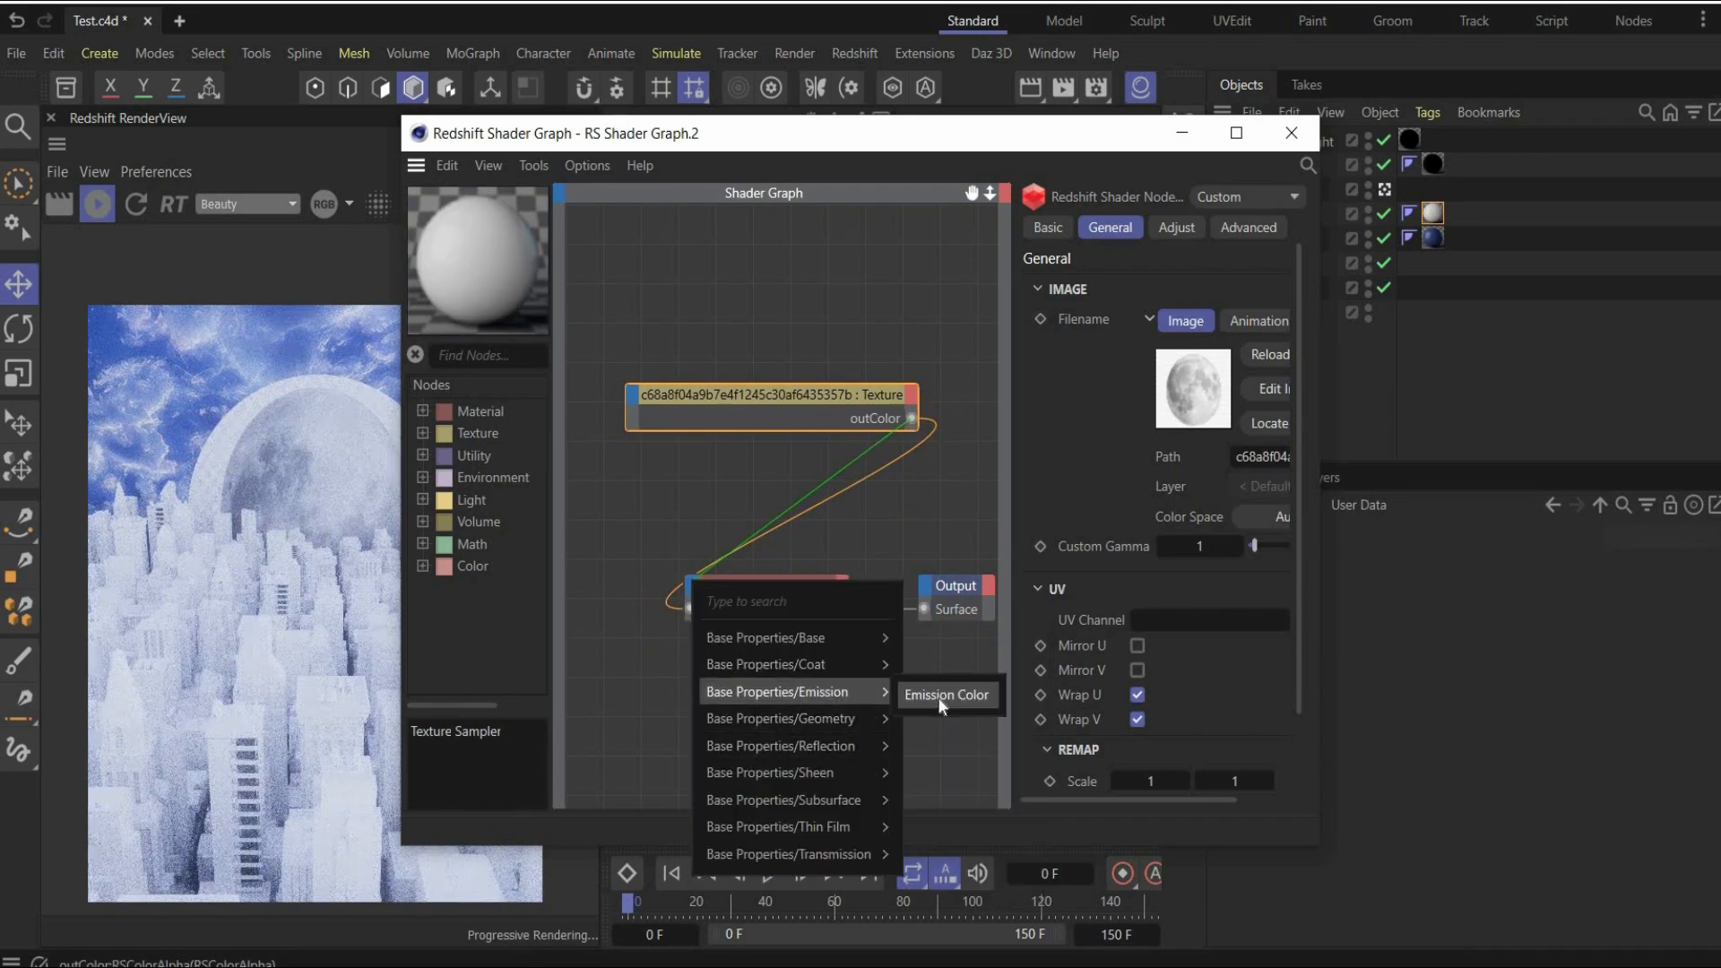
click(944, 694)
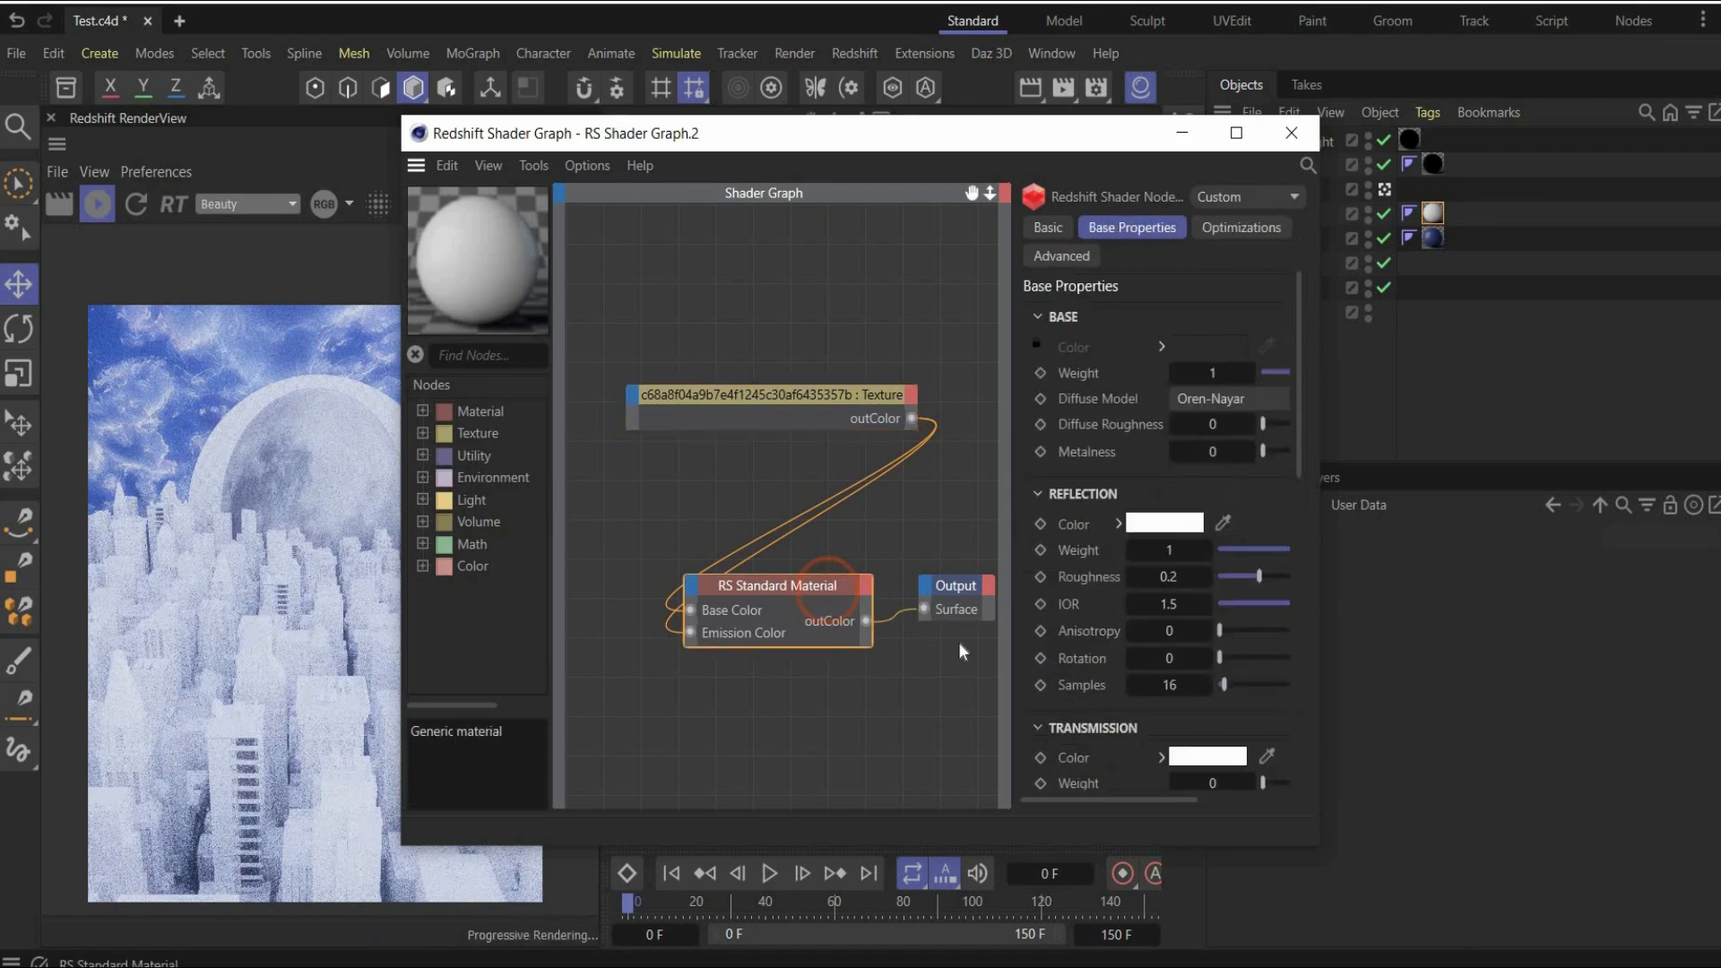
scroll(down, 3)
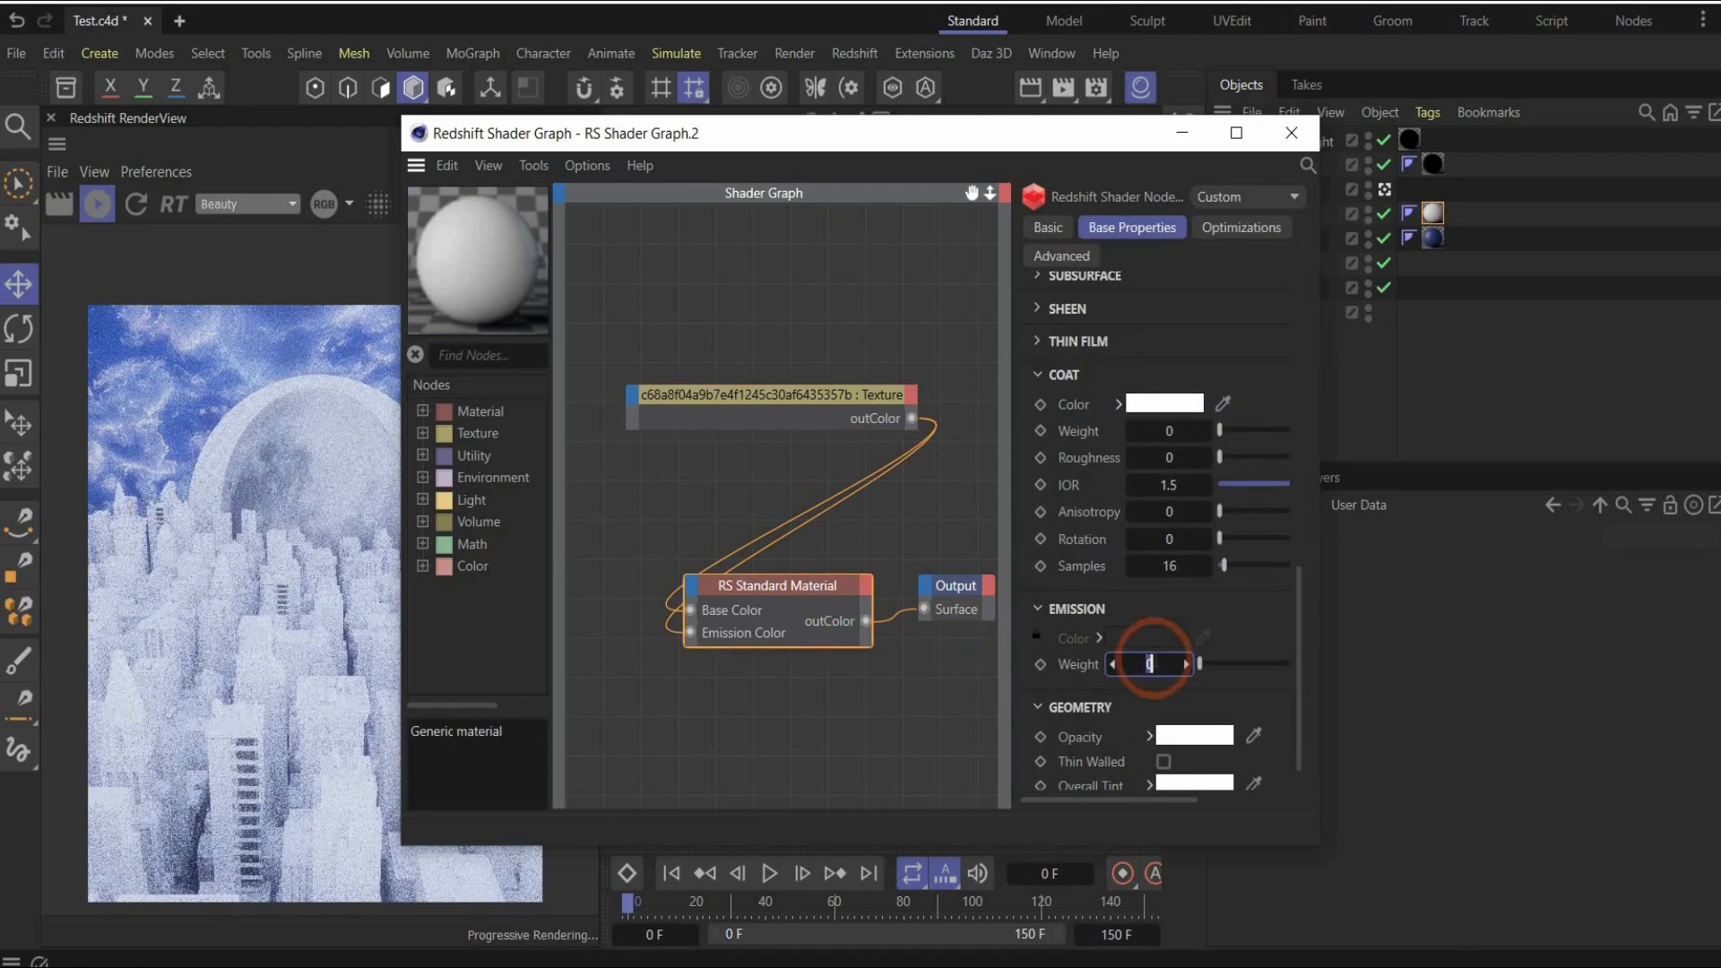
text(1)
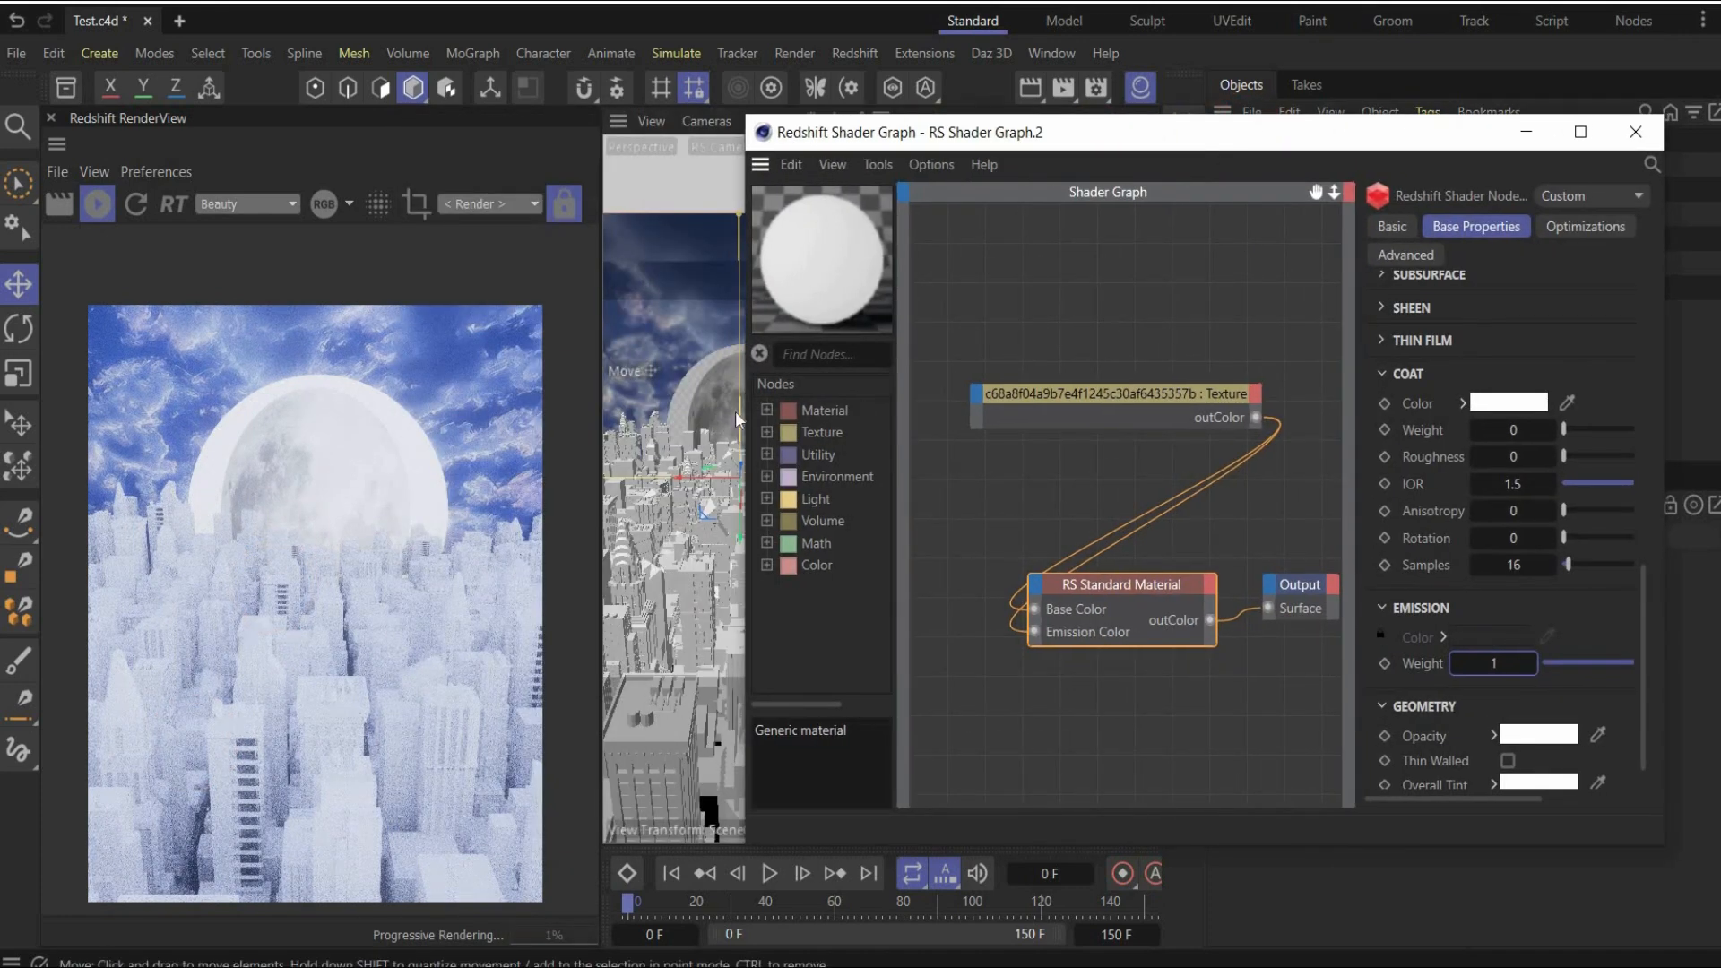
click(1115, 394)
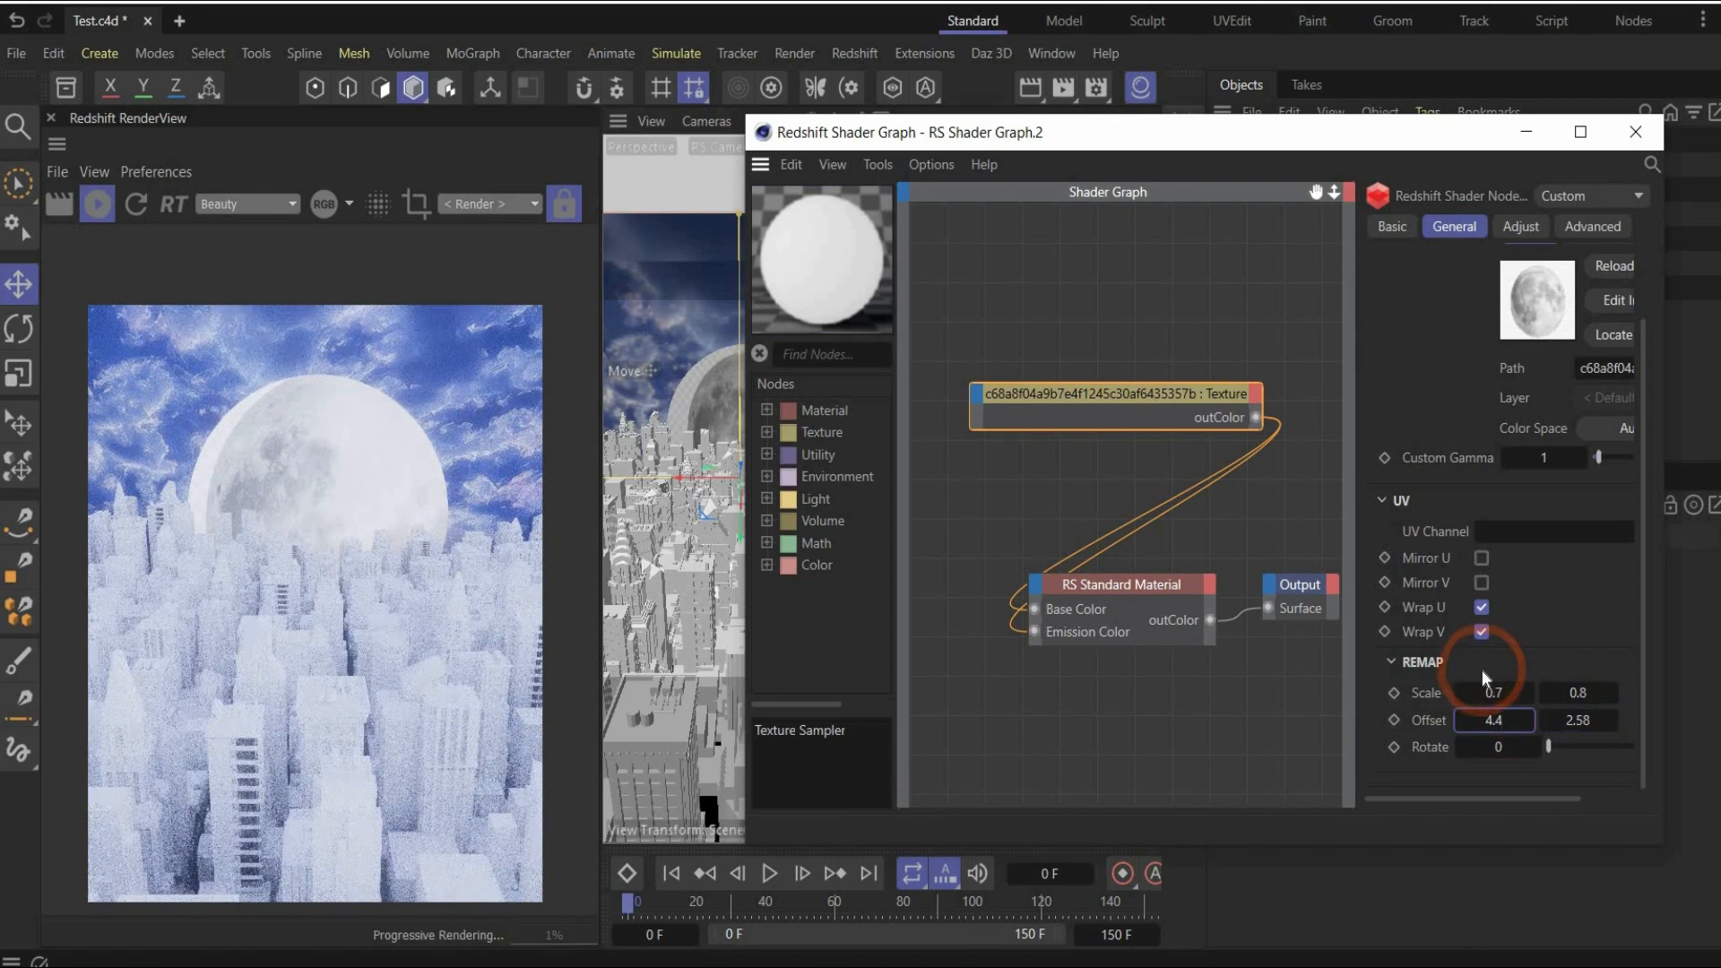
click(1492, 720)
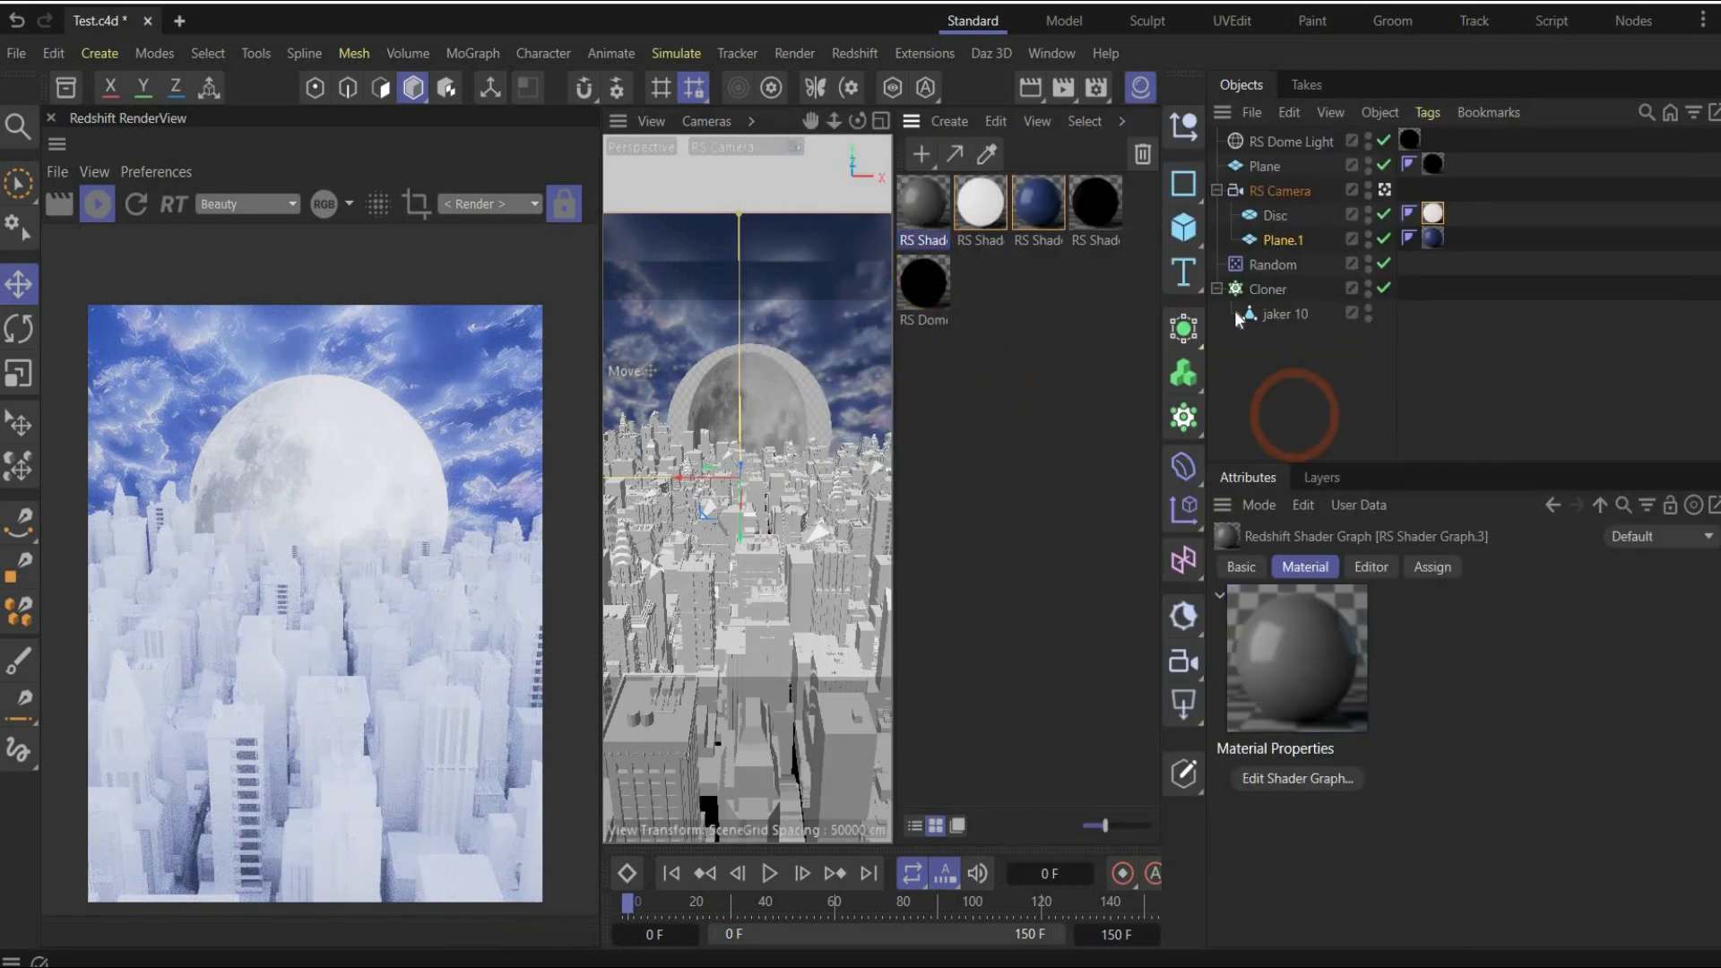
Step: Give jaker 10 a new RS material: dark blue hex base colour, metalness 1, adjusted roughness
click(1280, 315)
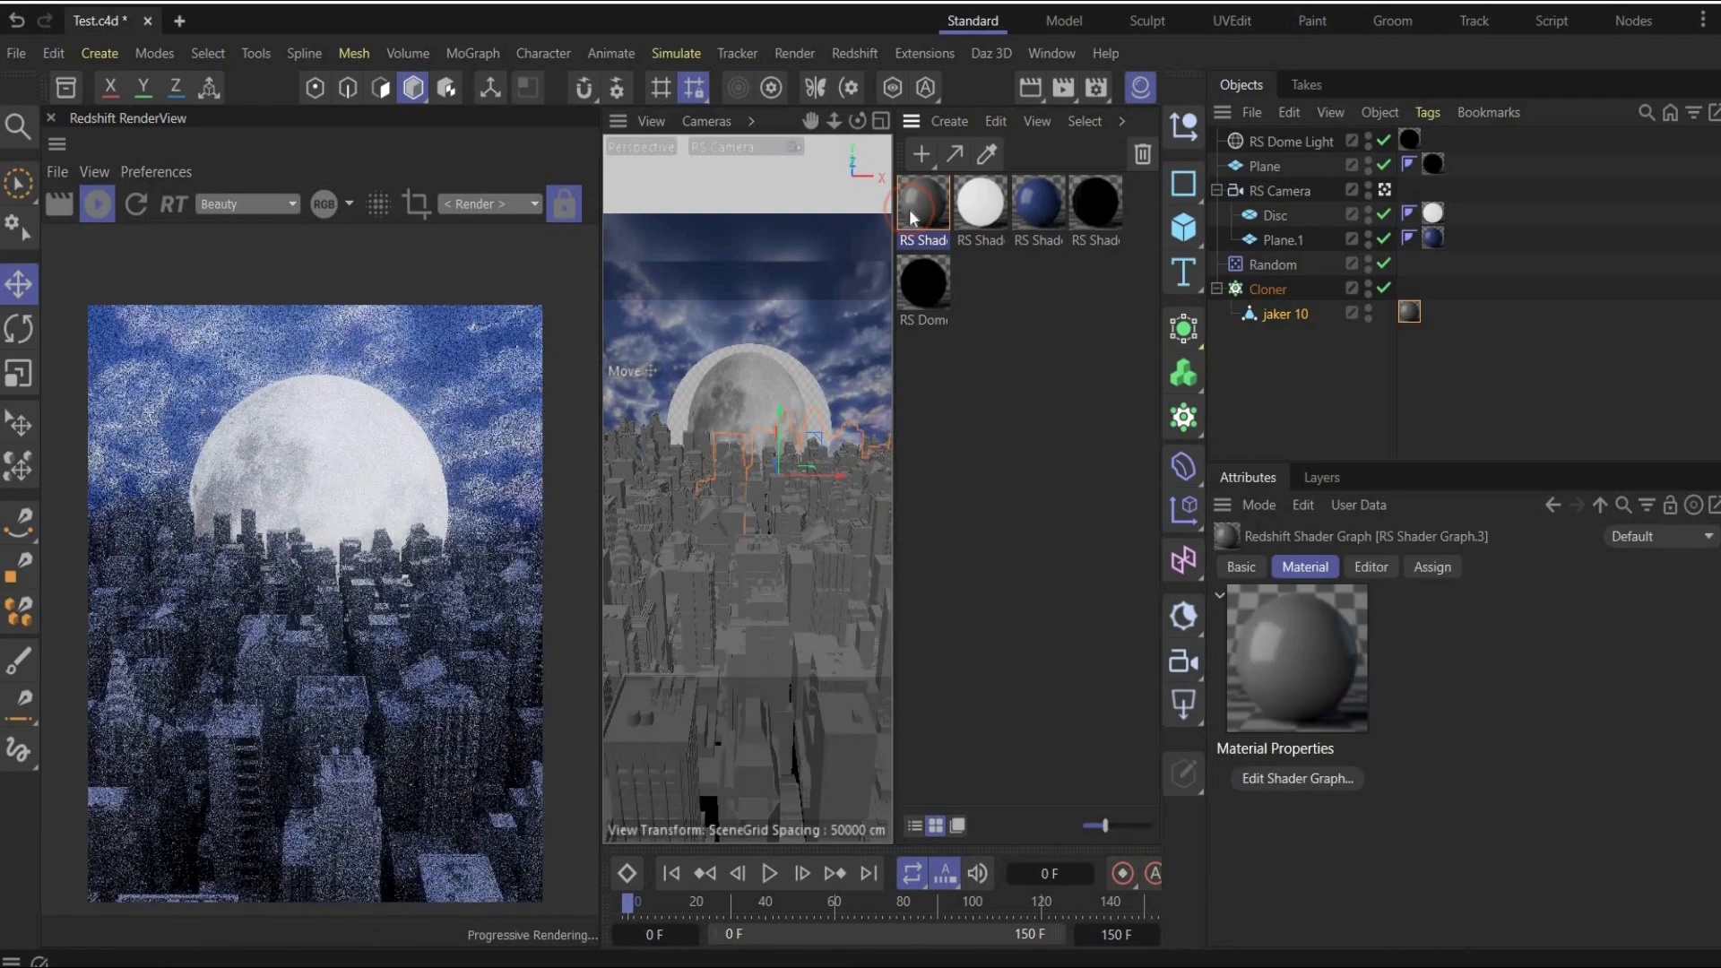
click(1297, 778)
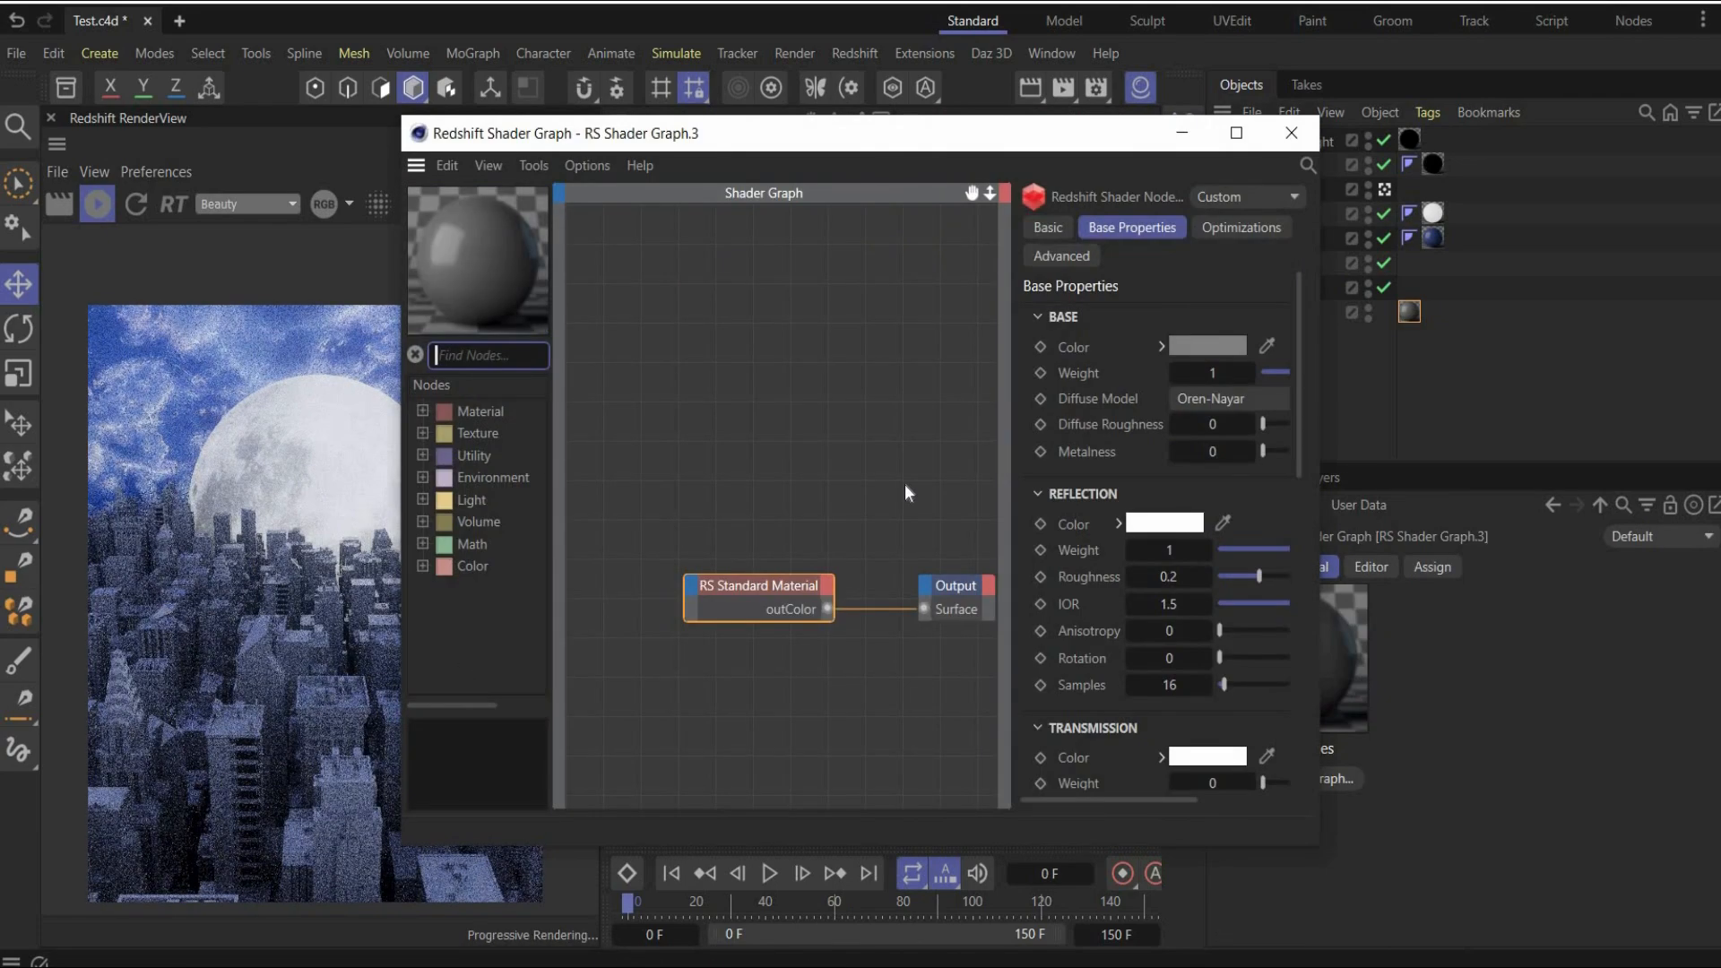
click(1205, 346)
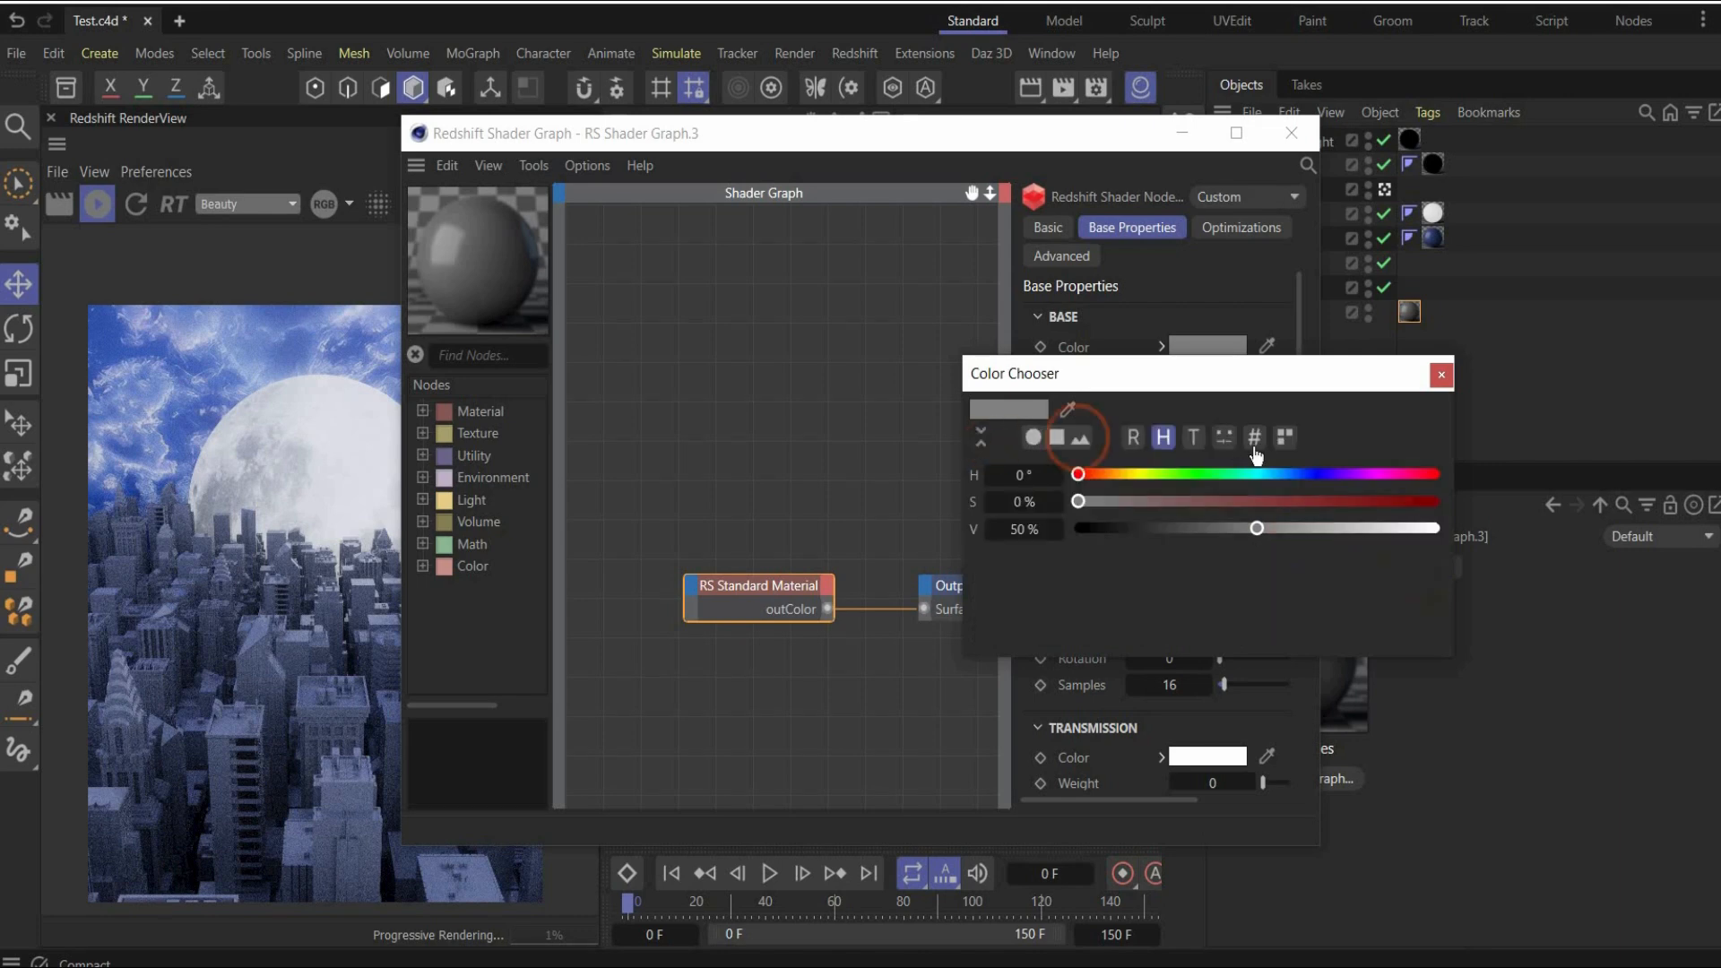
click(1252, 437)
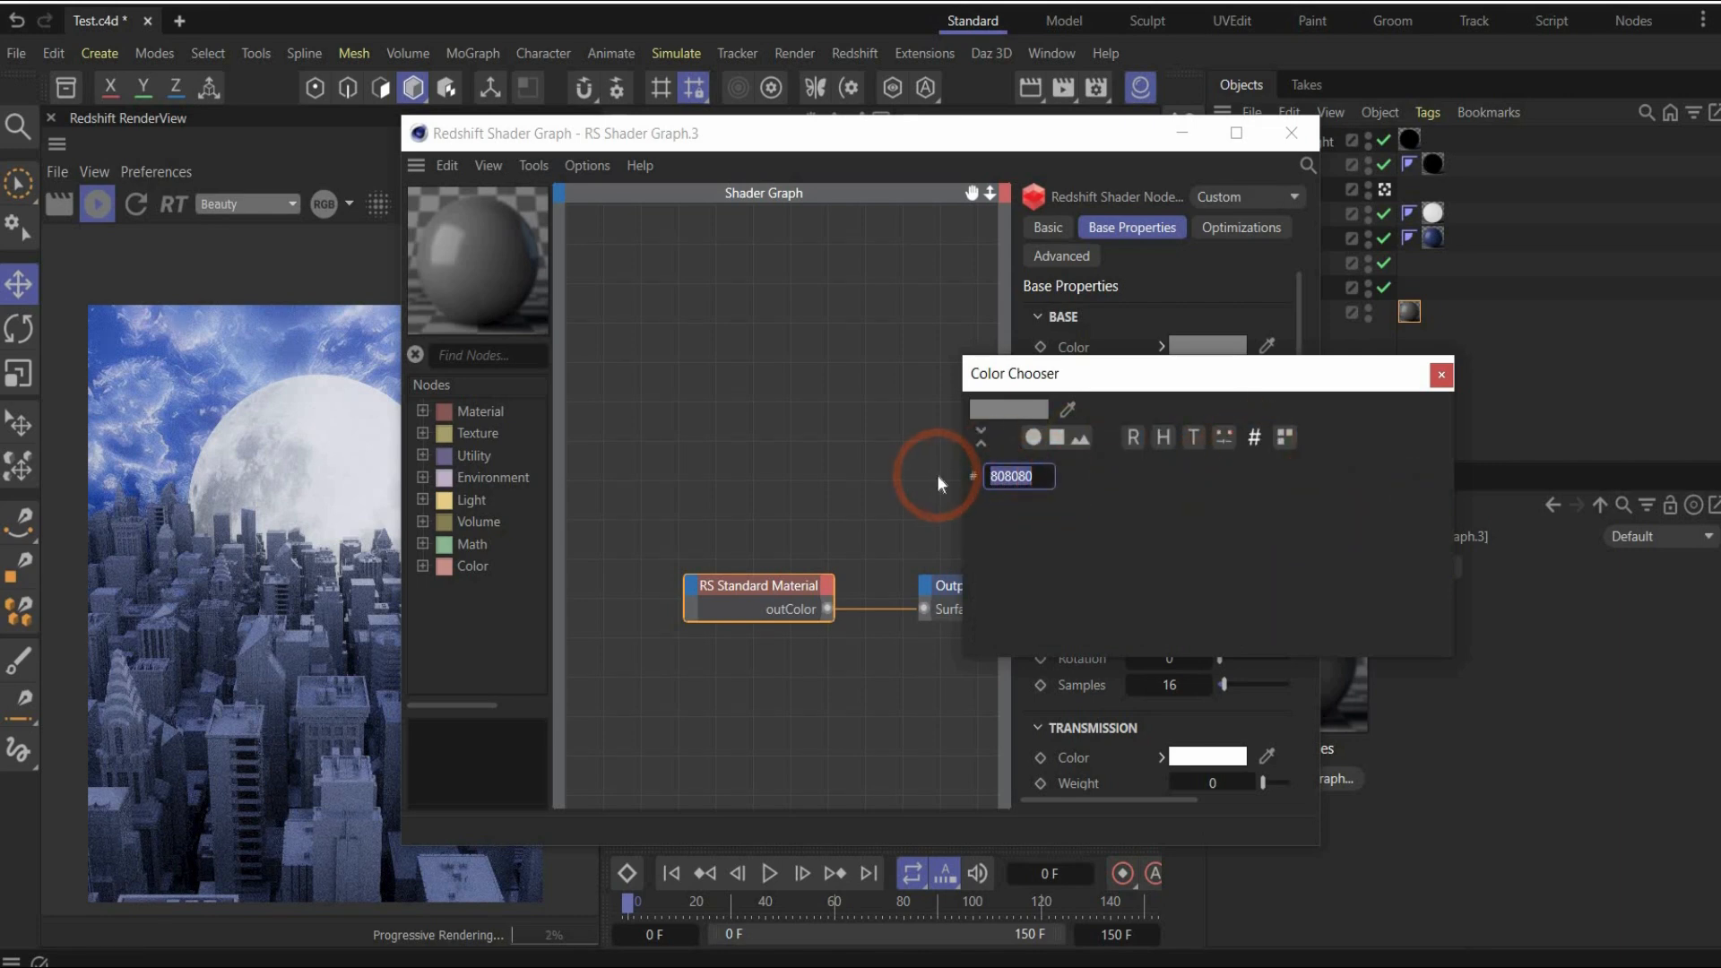
text(24)
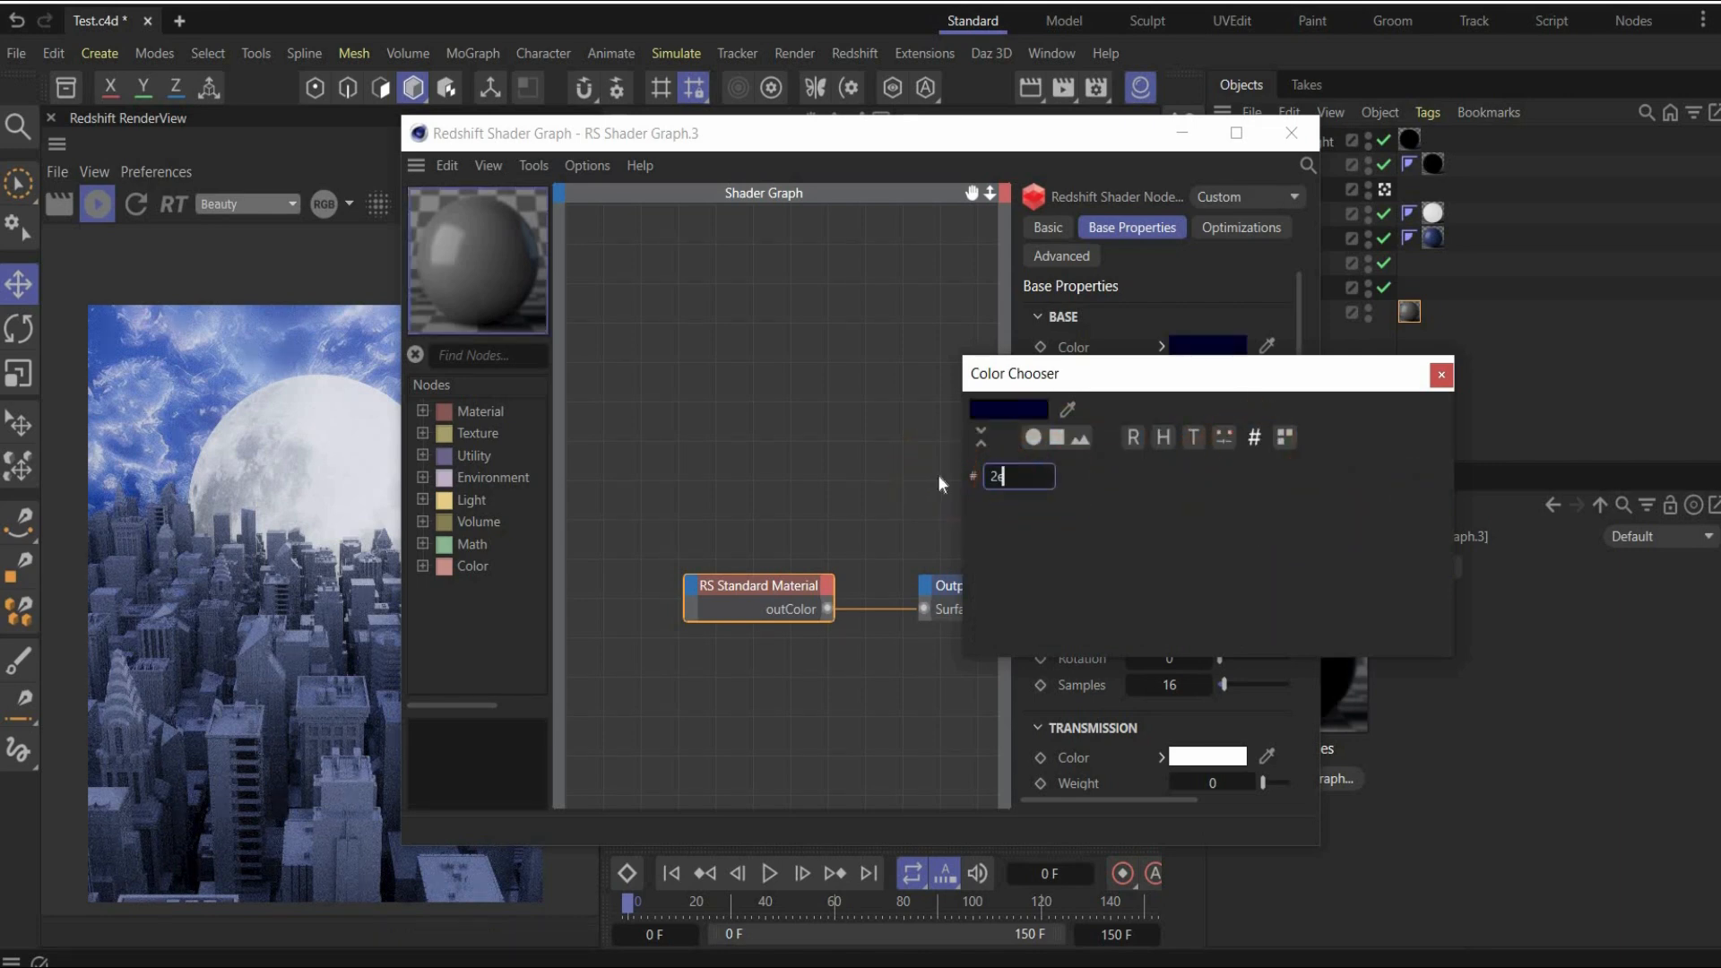
text(2e375)
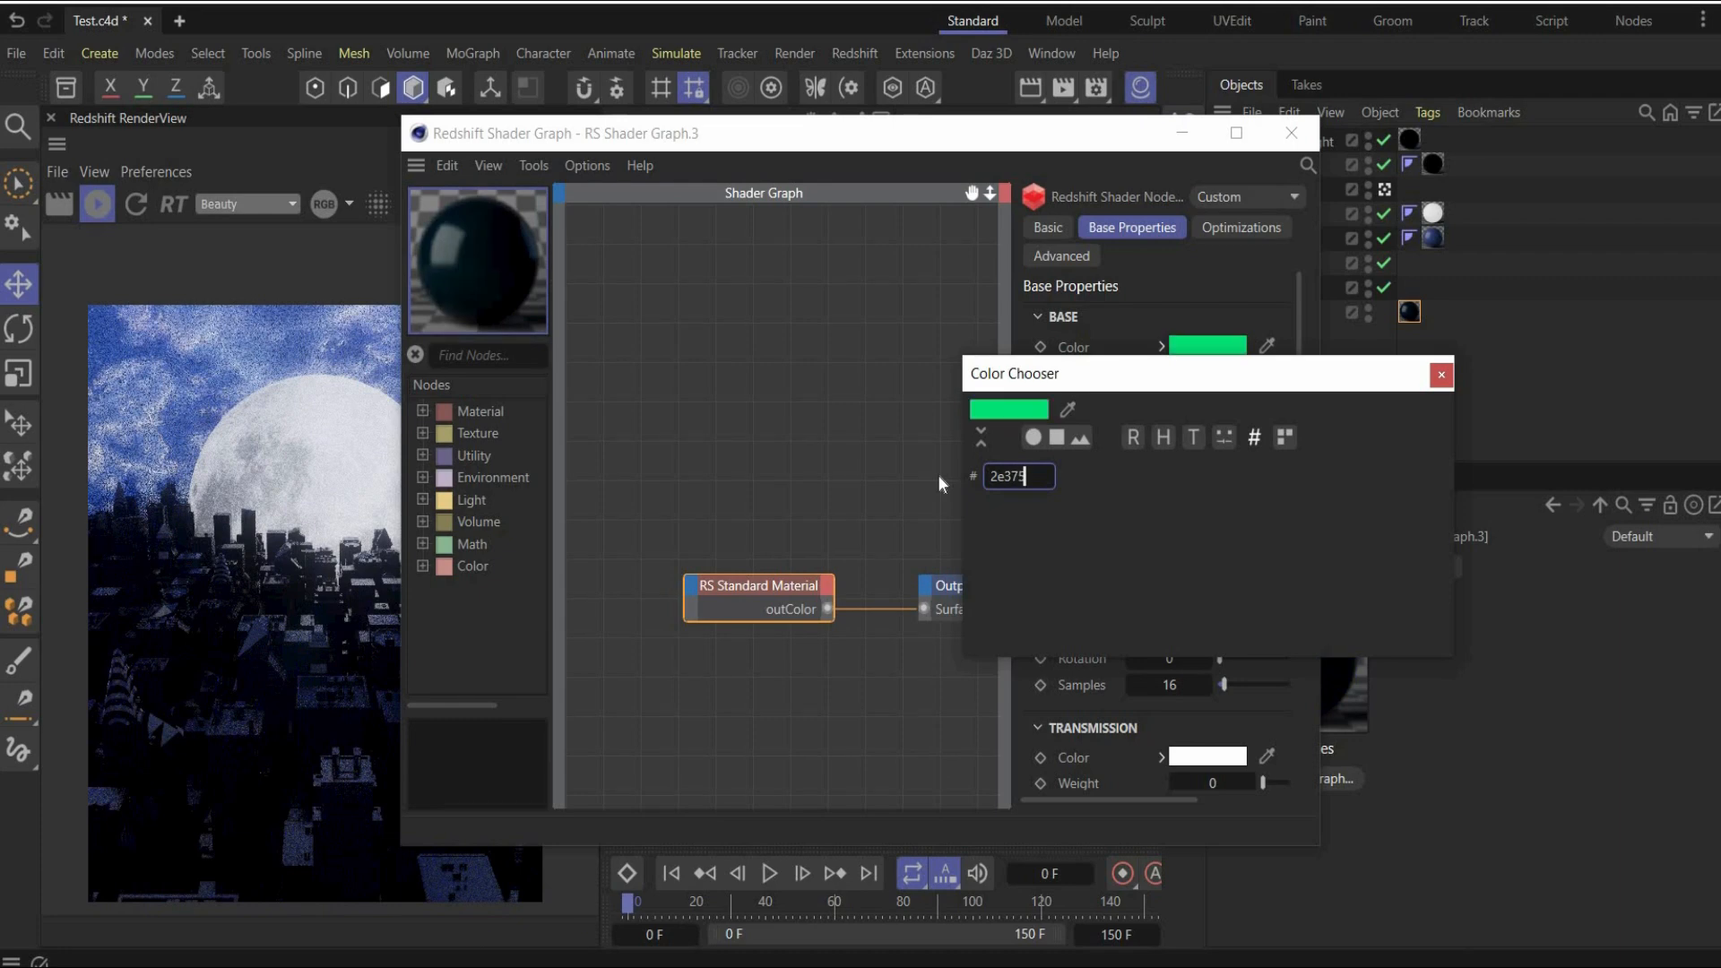
click(1442, 375)
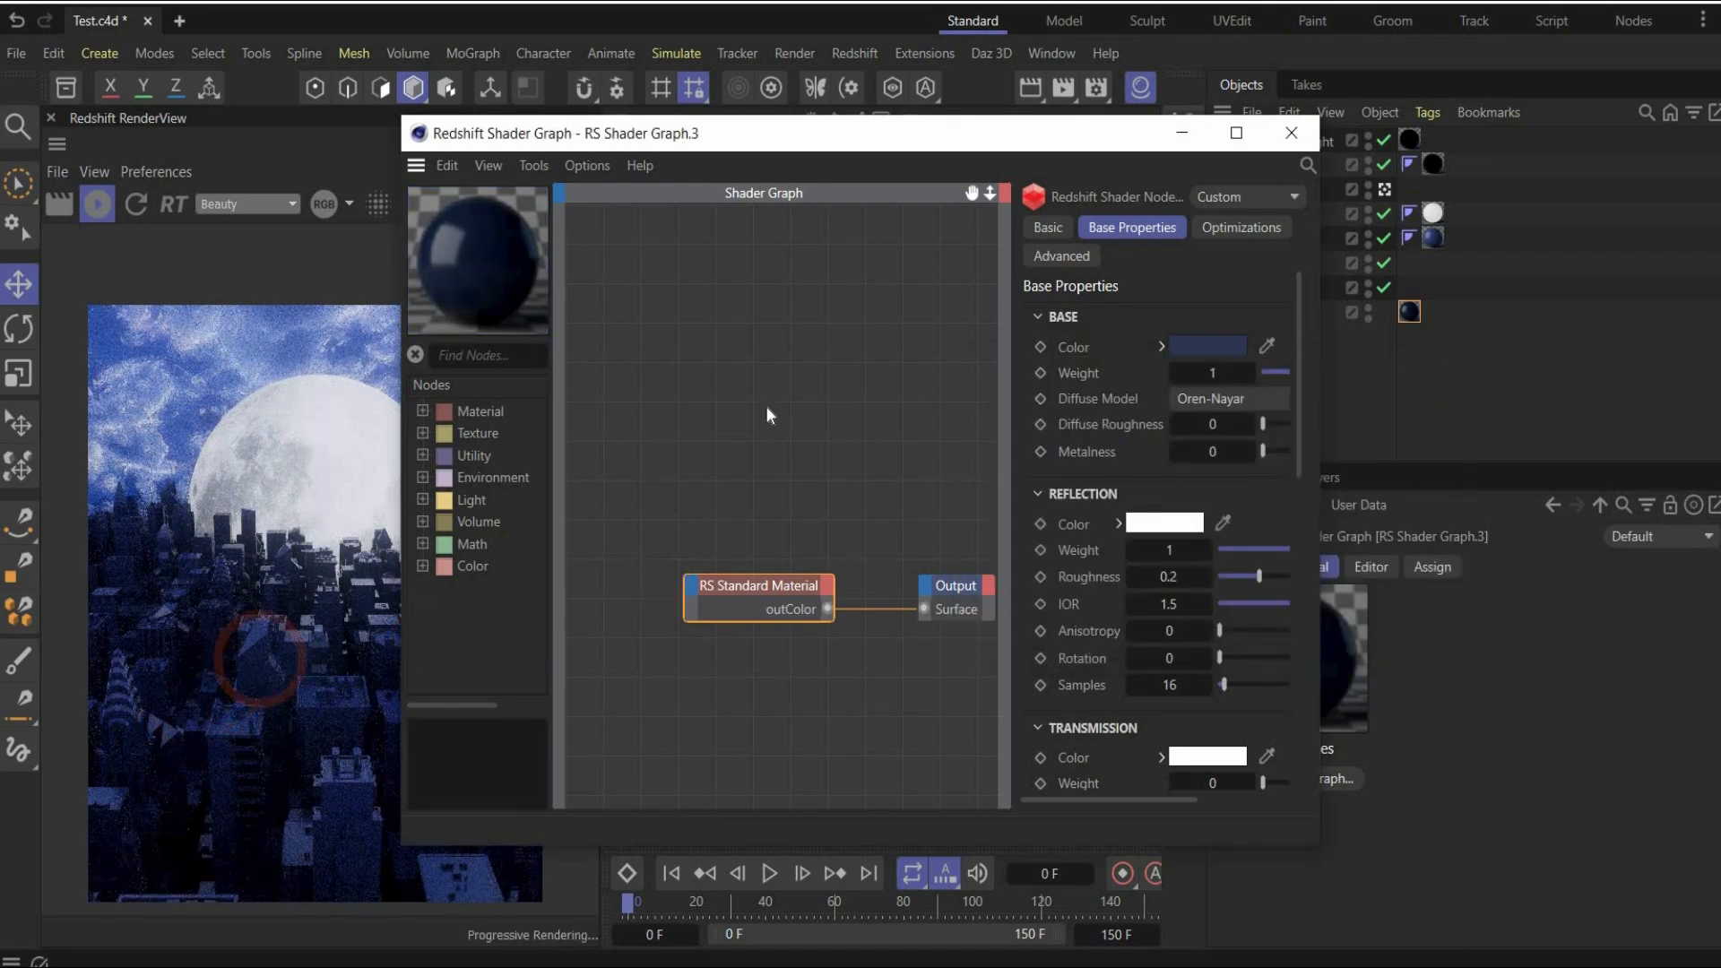
click(1209, 451)
text(1)
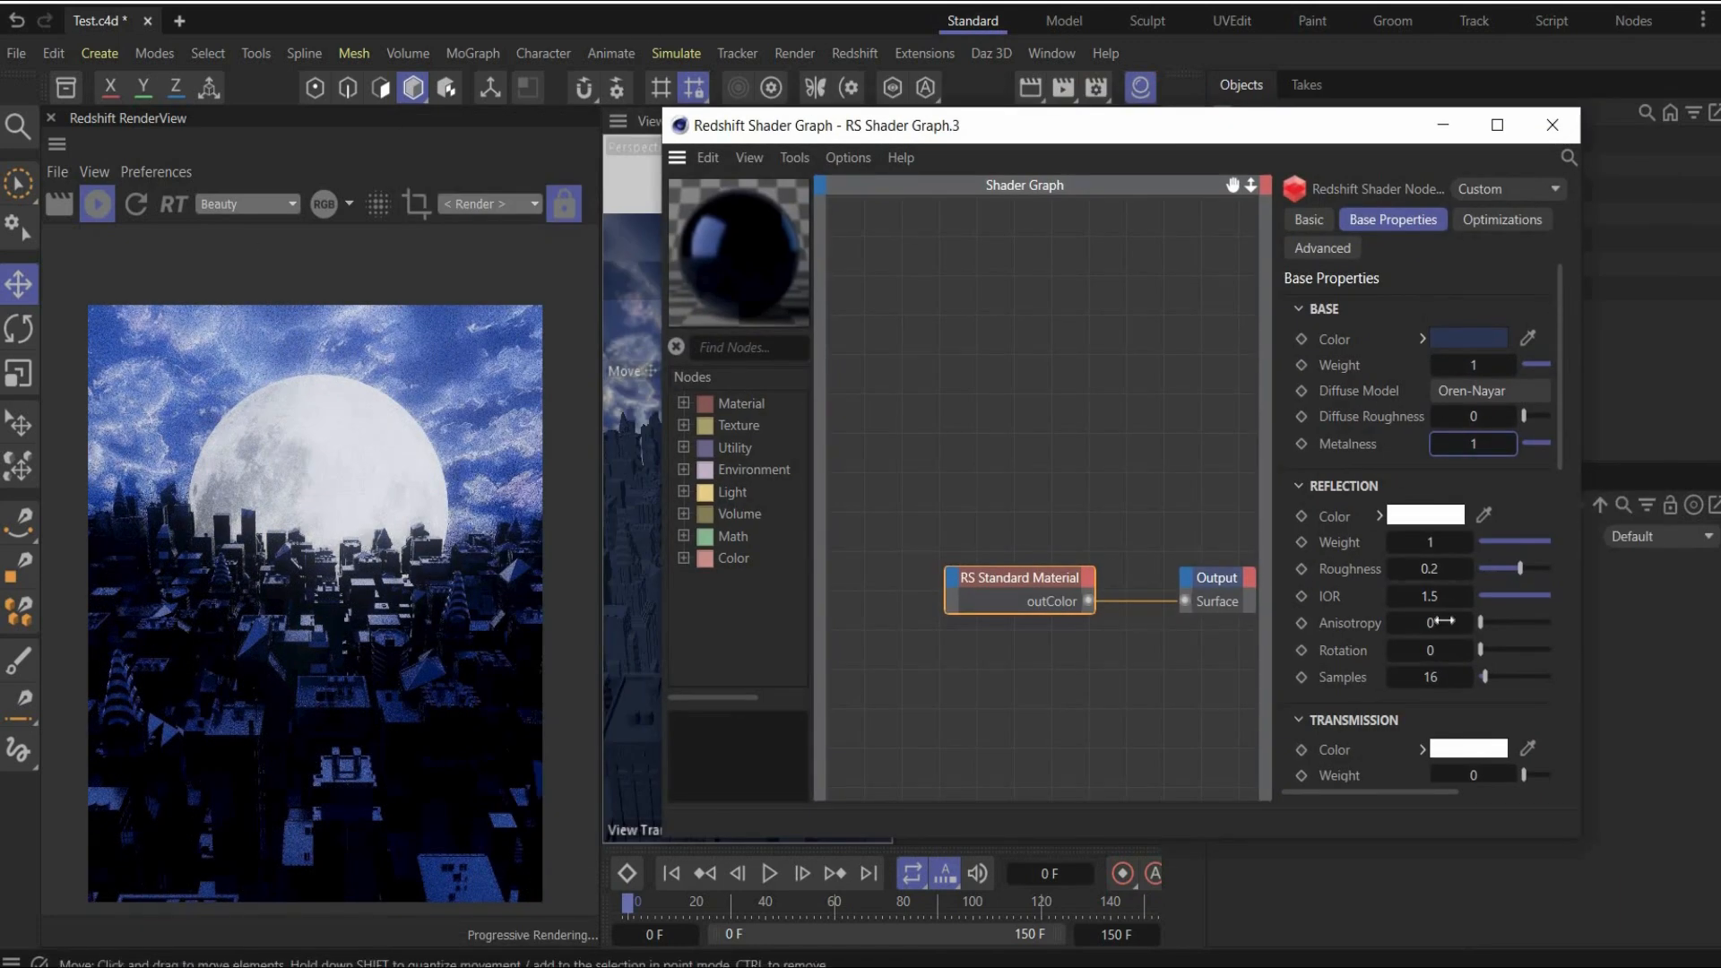
double_click(1431, 569)
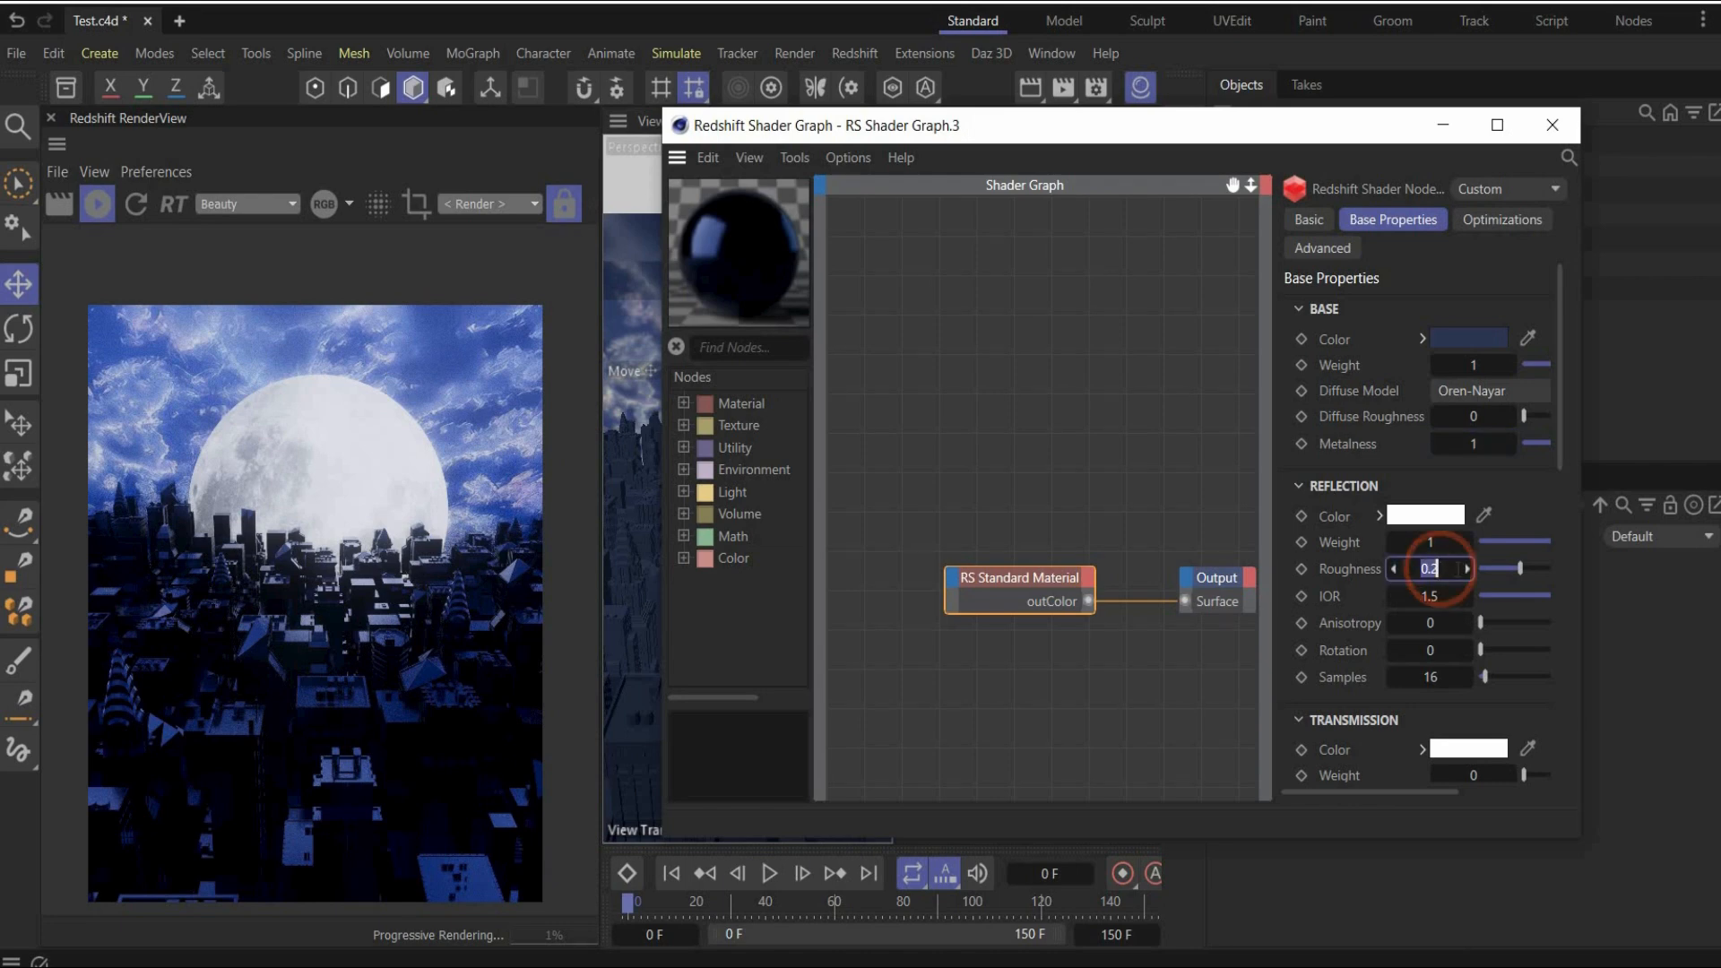